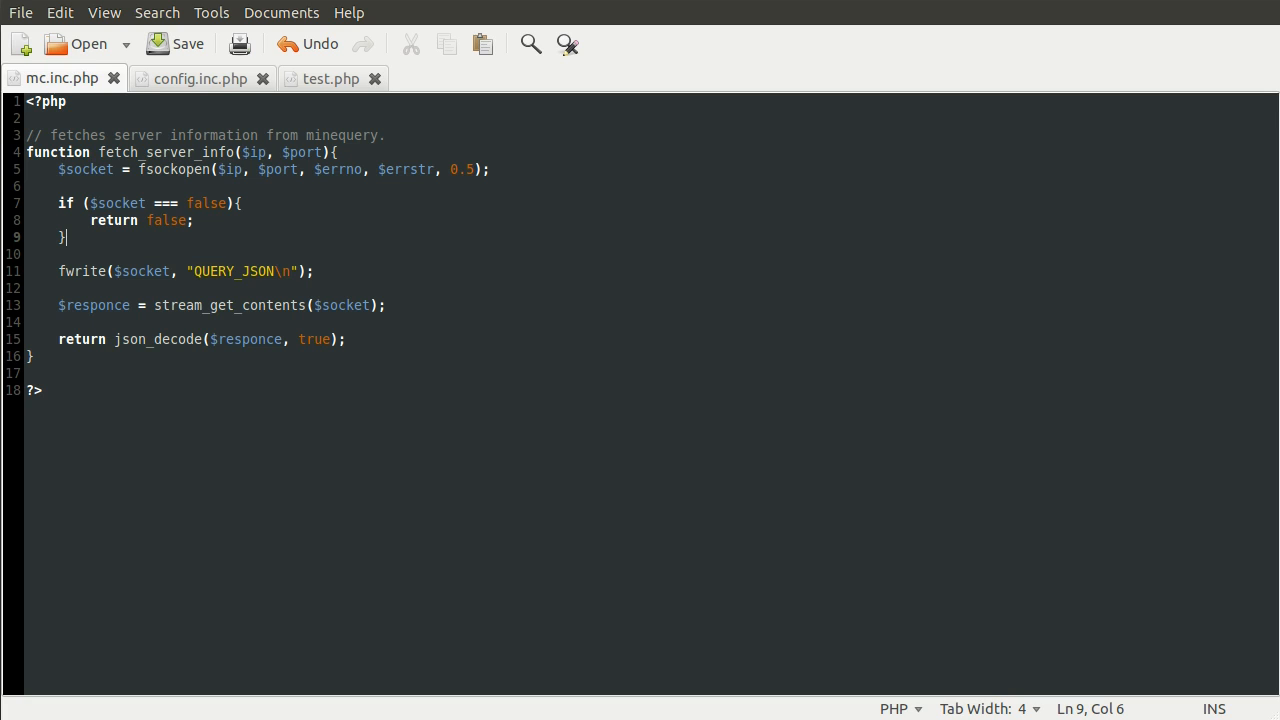
mouse_move(960, 272)
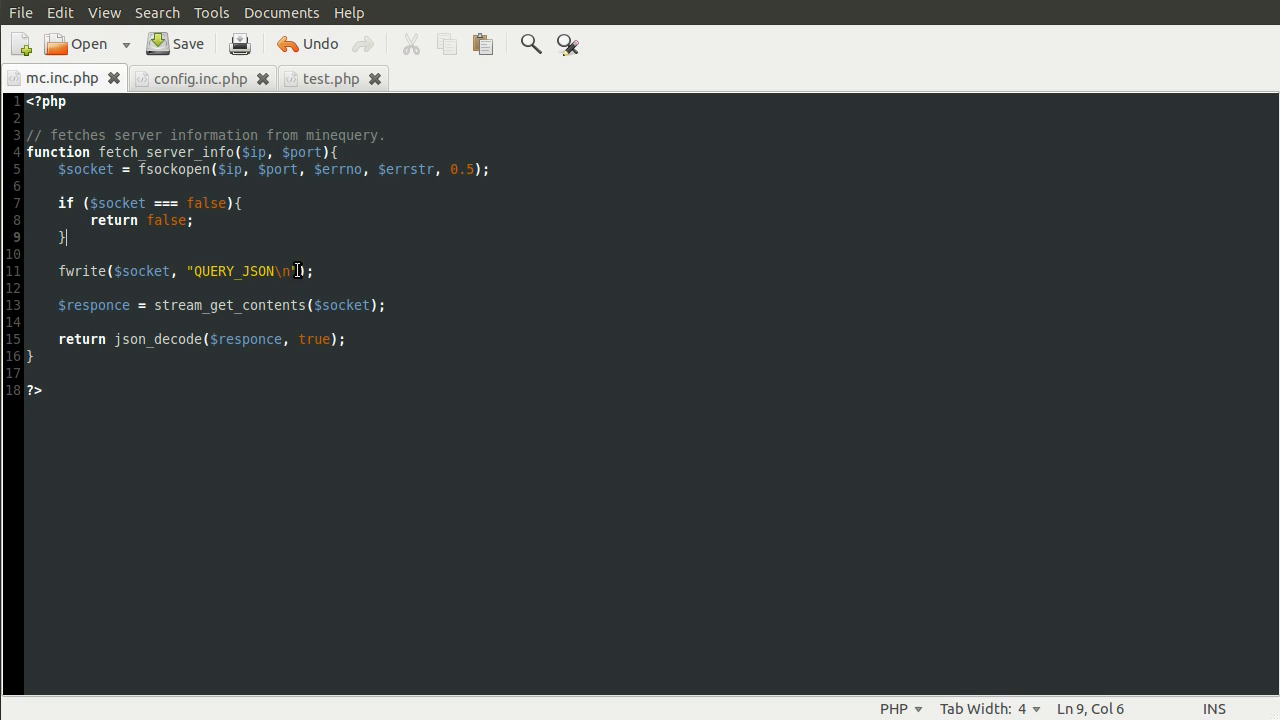
mouse_move(476, 324)
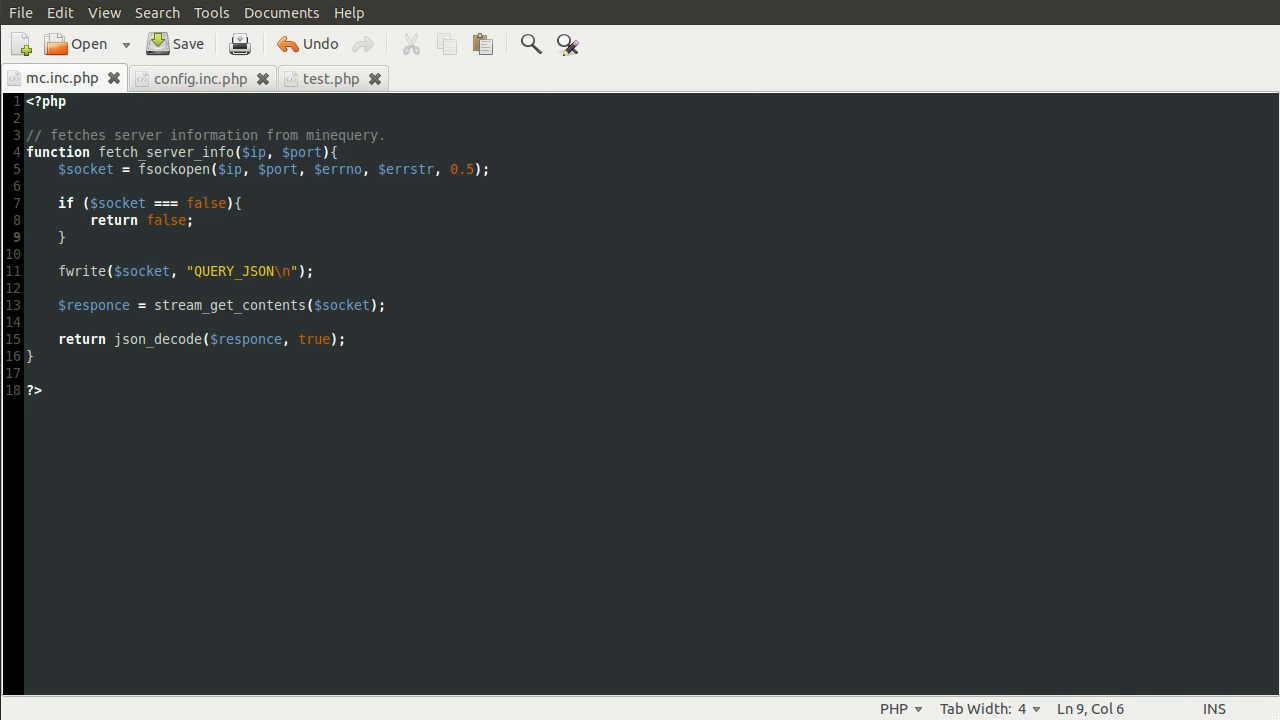
Add $info = fetch_server_info($config['server']['ip'], ...port) below the include in test.php and save.
click(328, 78)
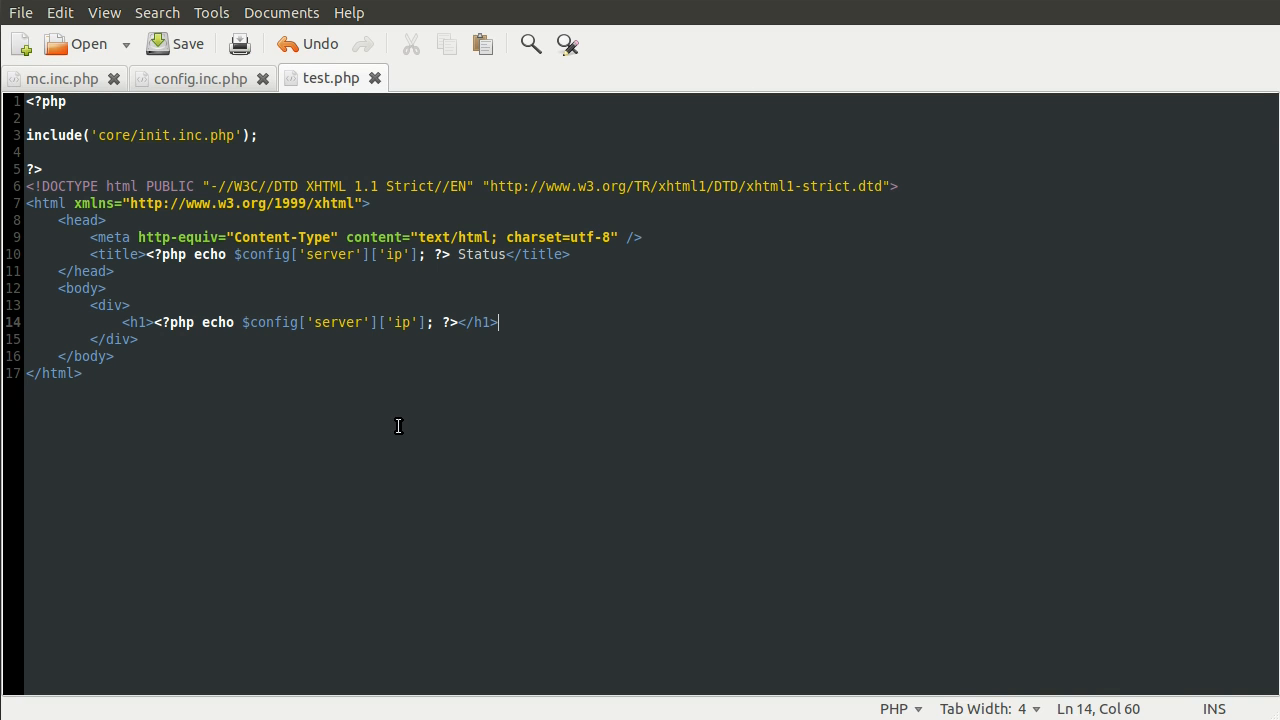
mouse_move(480, 318)
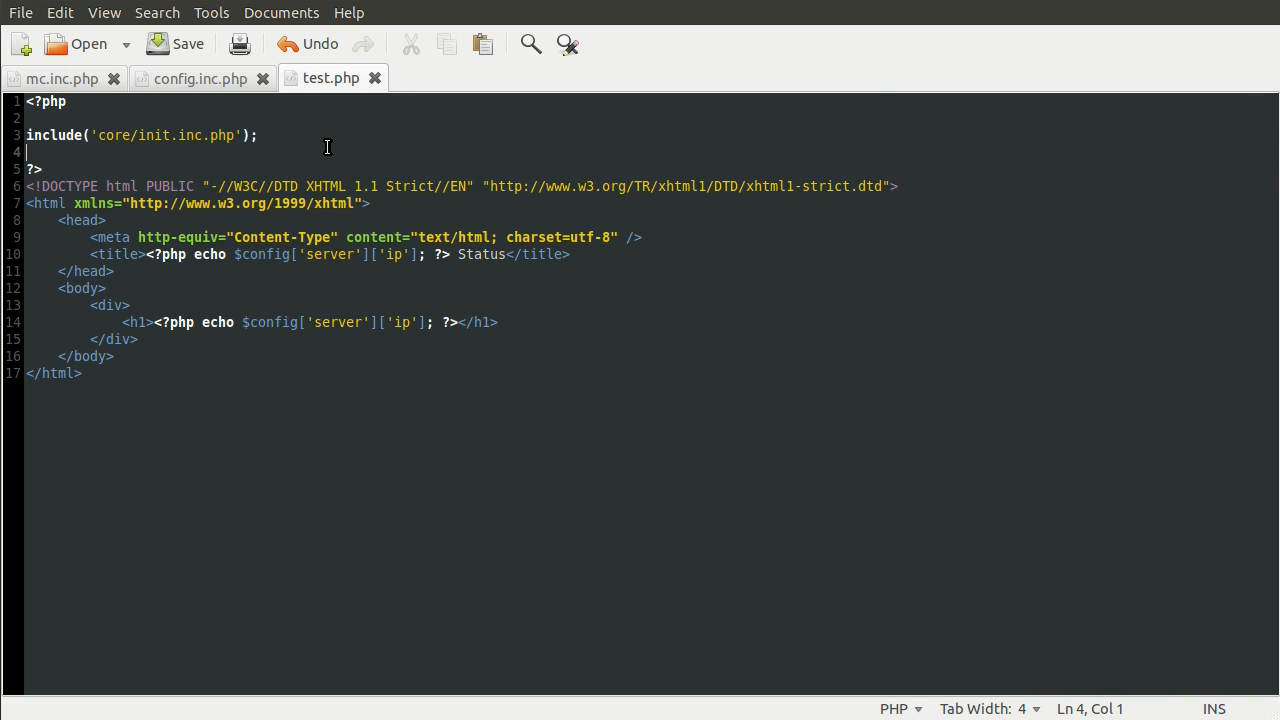
key(Return)
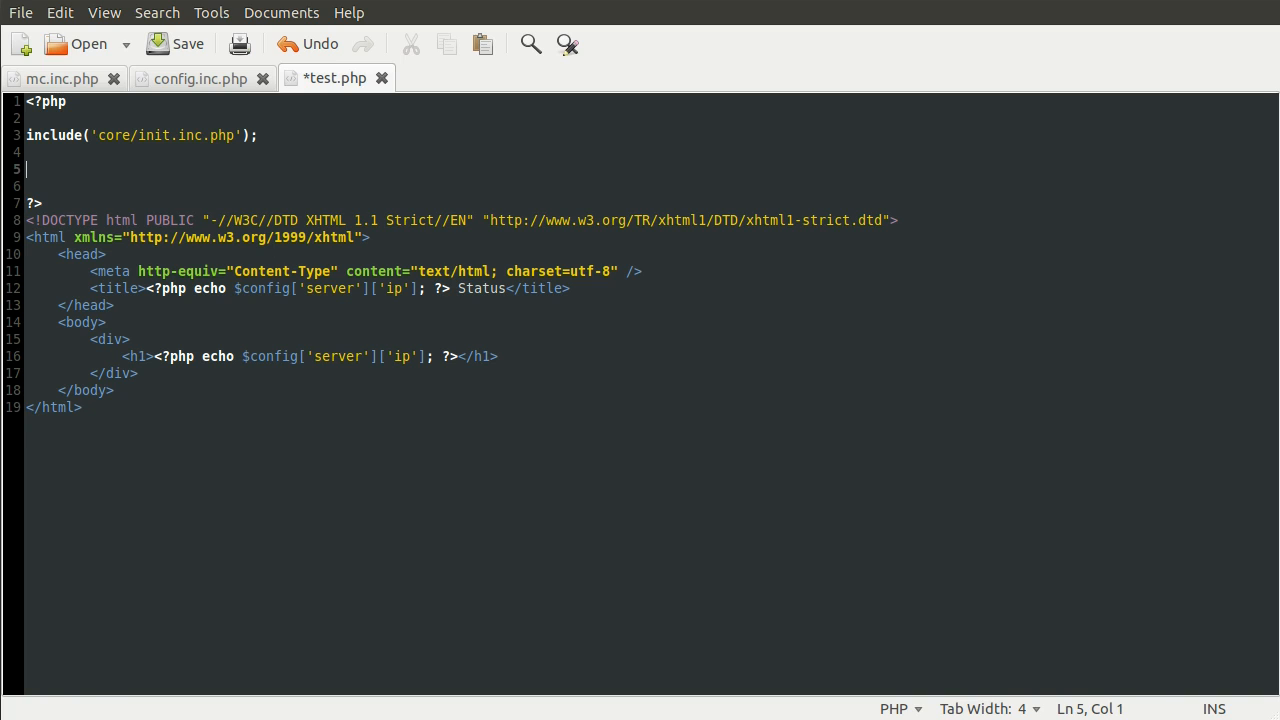
text($info)
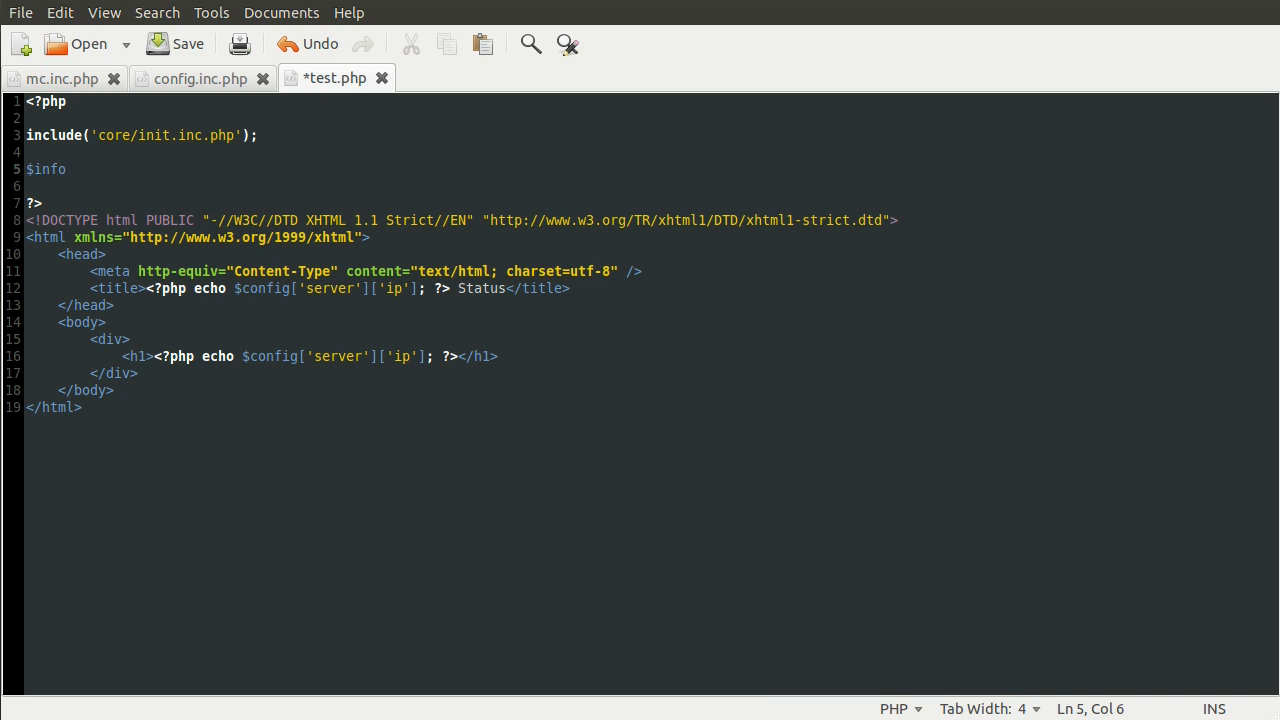
text(= fetch_s)
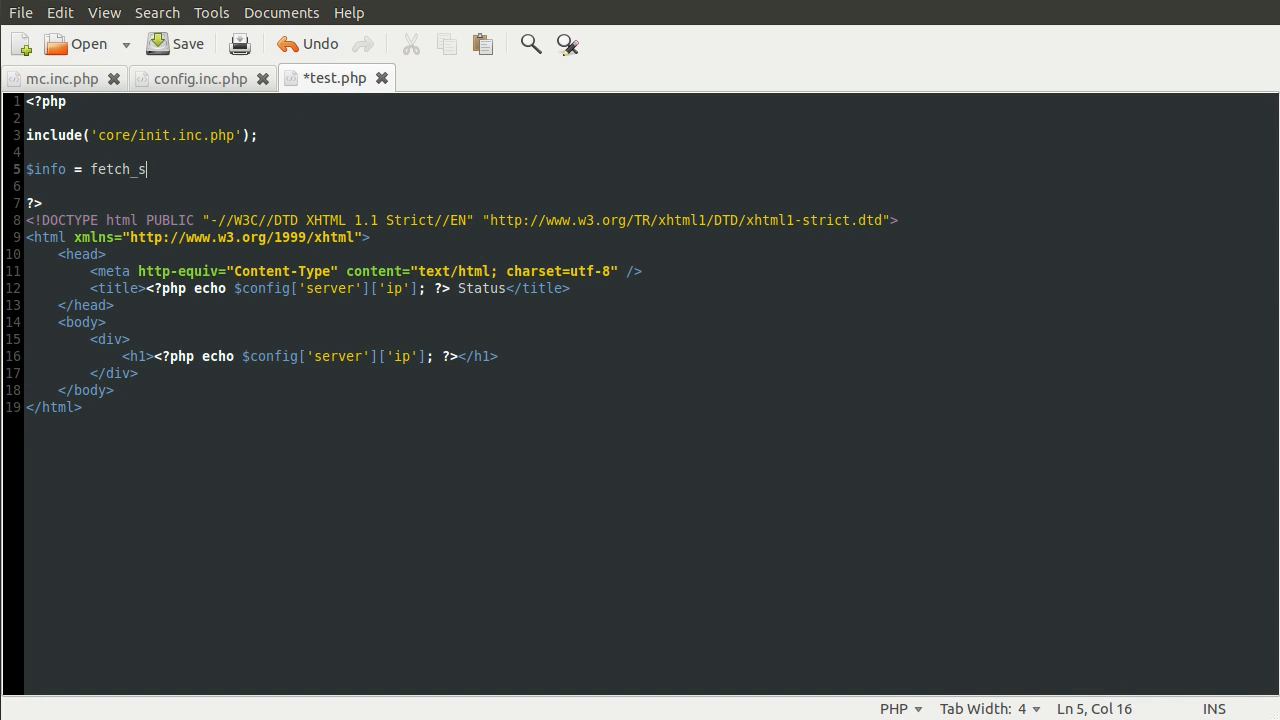
text(erver_info)
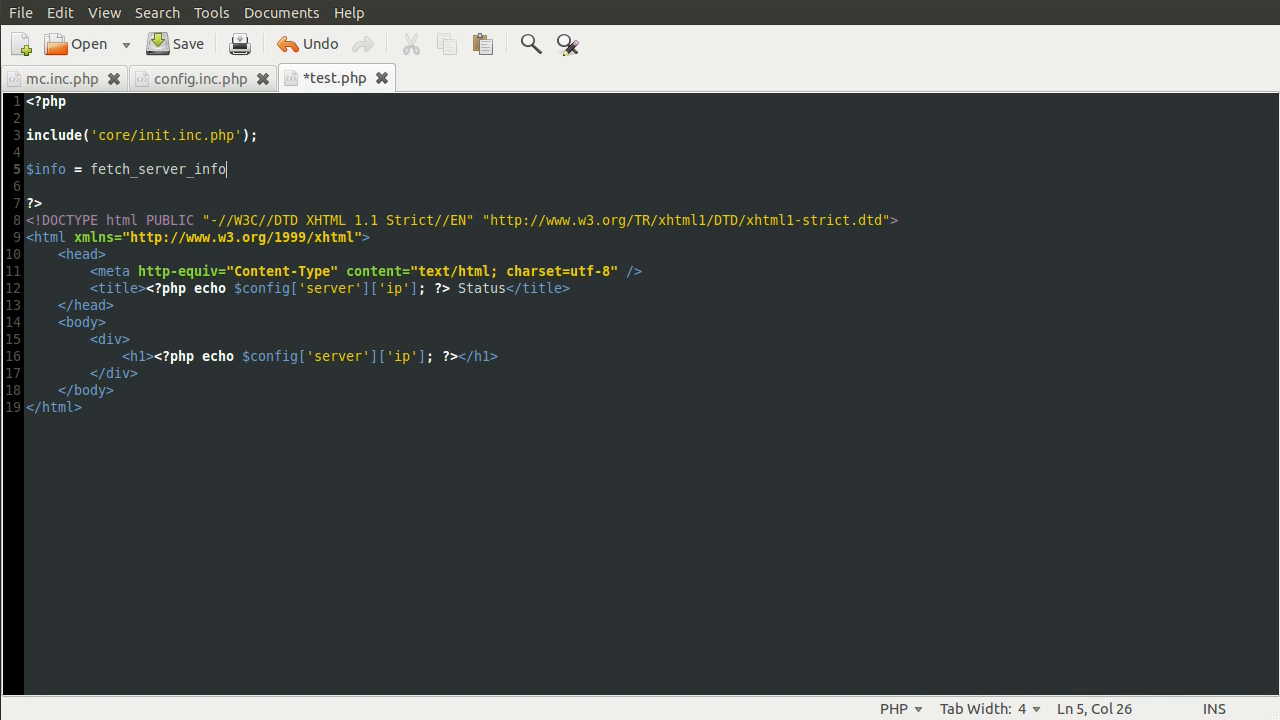
text(();)
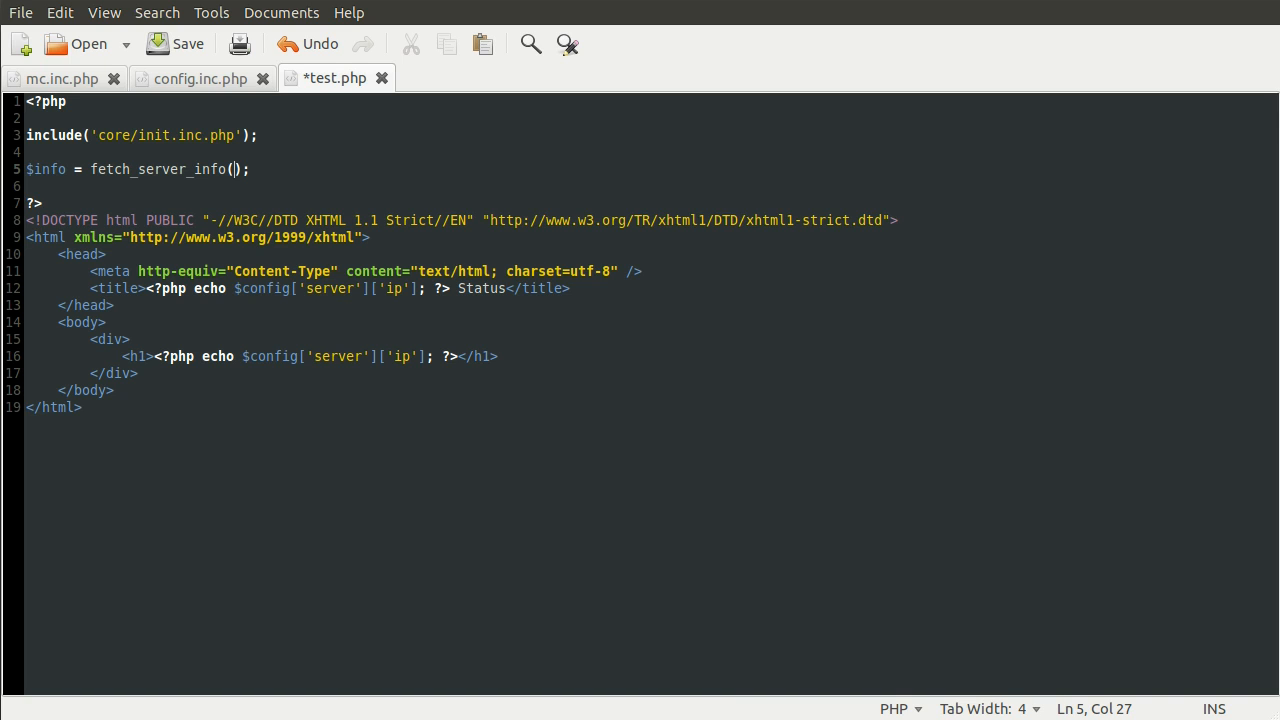
text($config[')
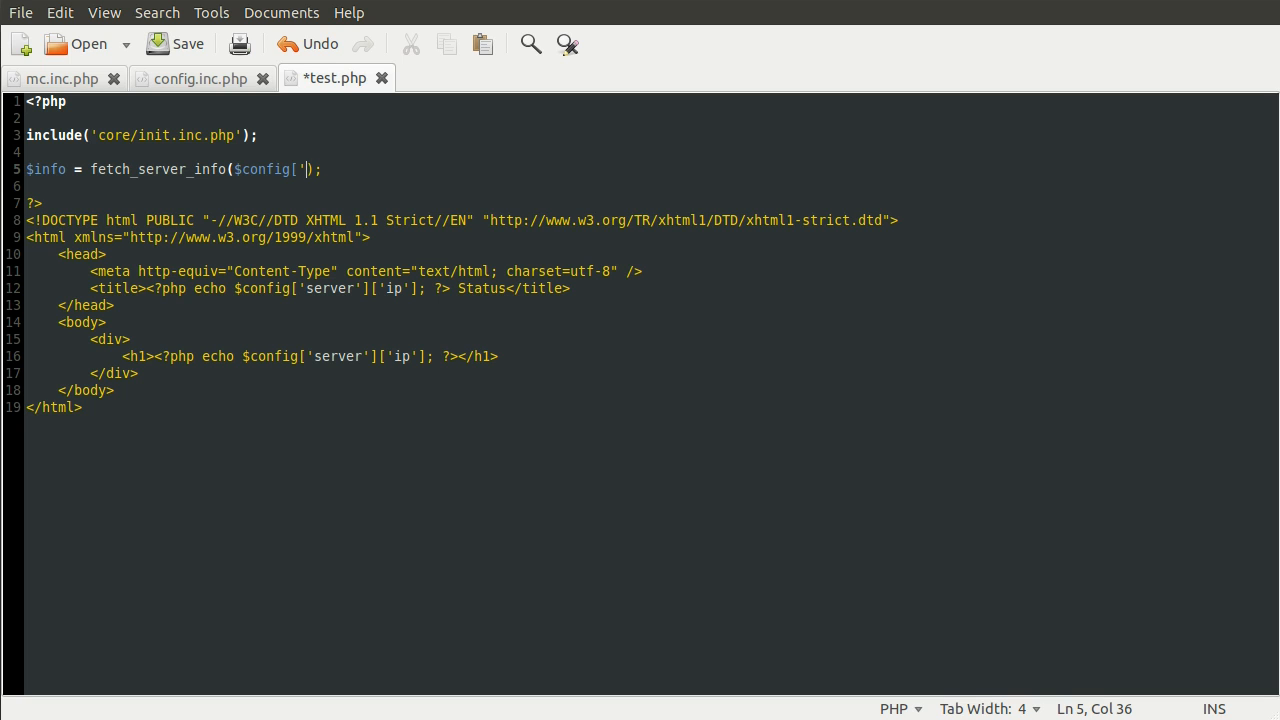
text(server']['ip'], $)
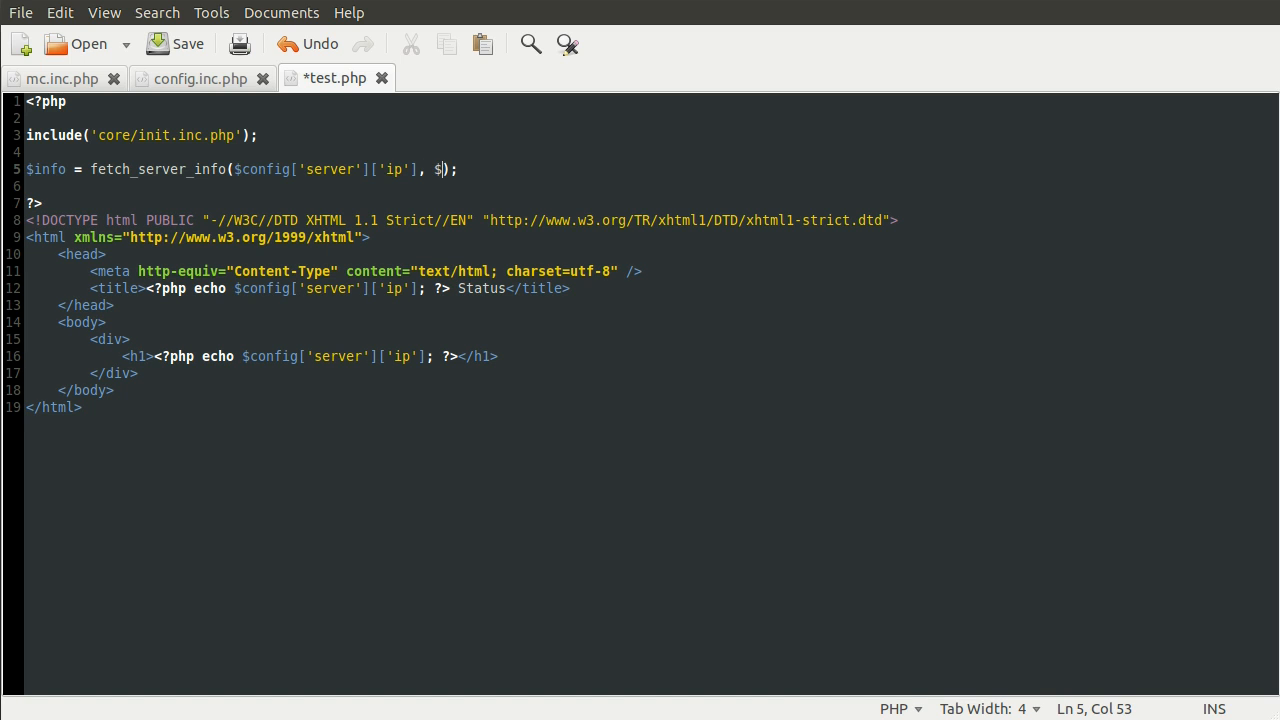
text(config['server']['posrt)
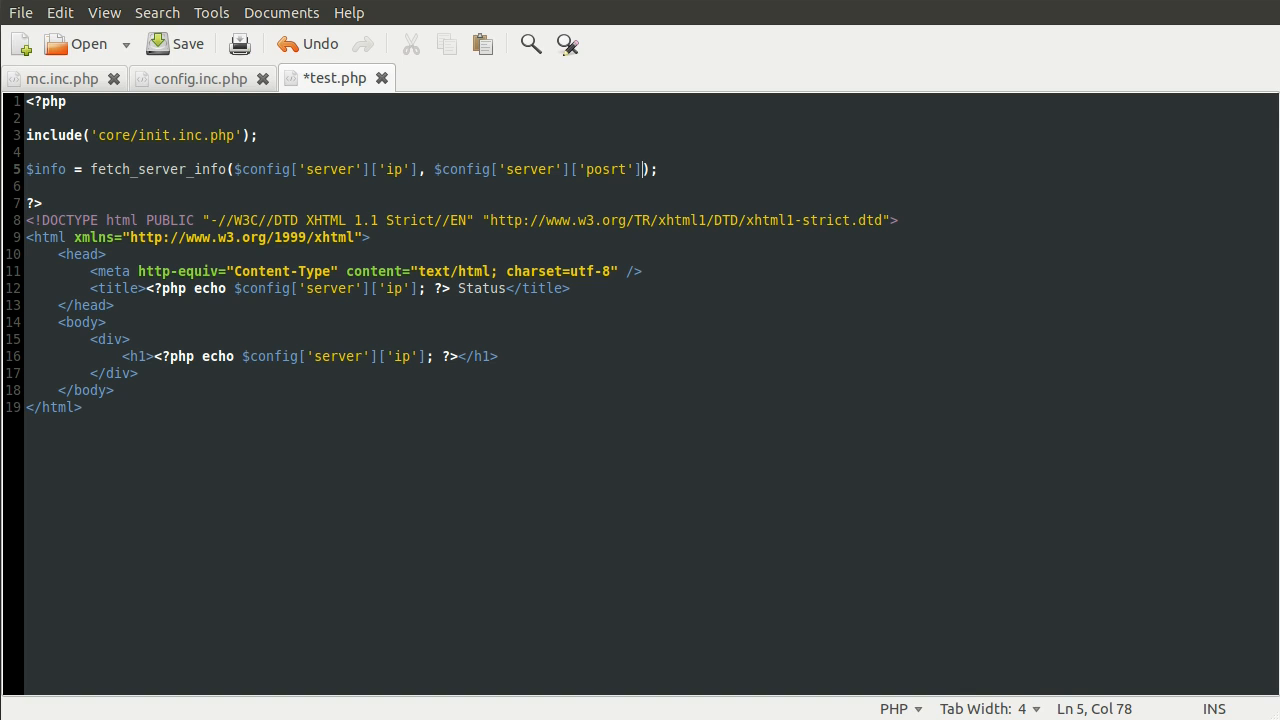
key(ctrl+s)
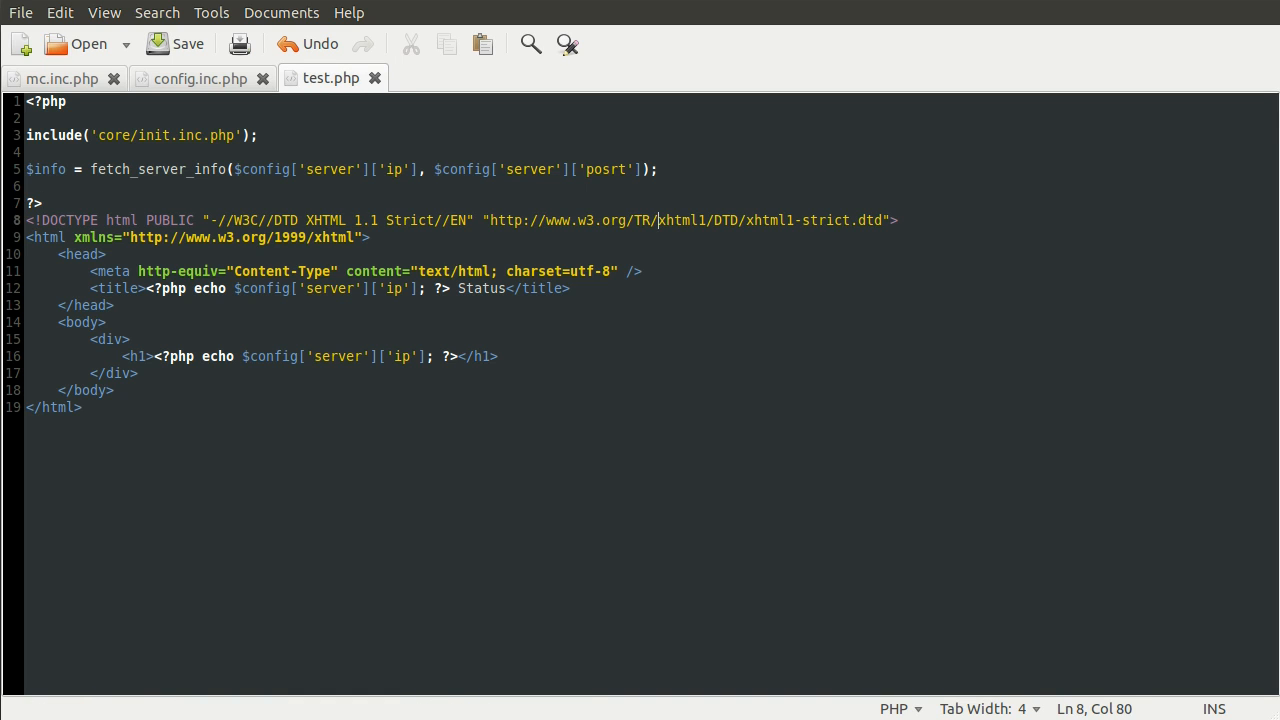
Add print_r($info); in the page body, then return to the browser.
click(496, 356)
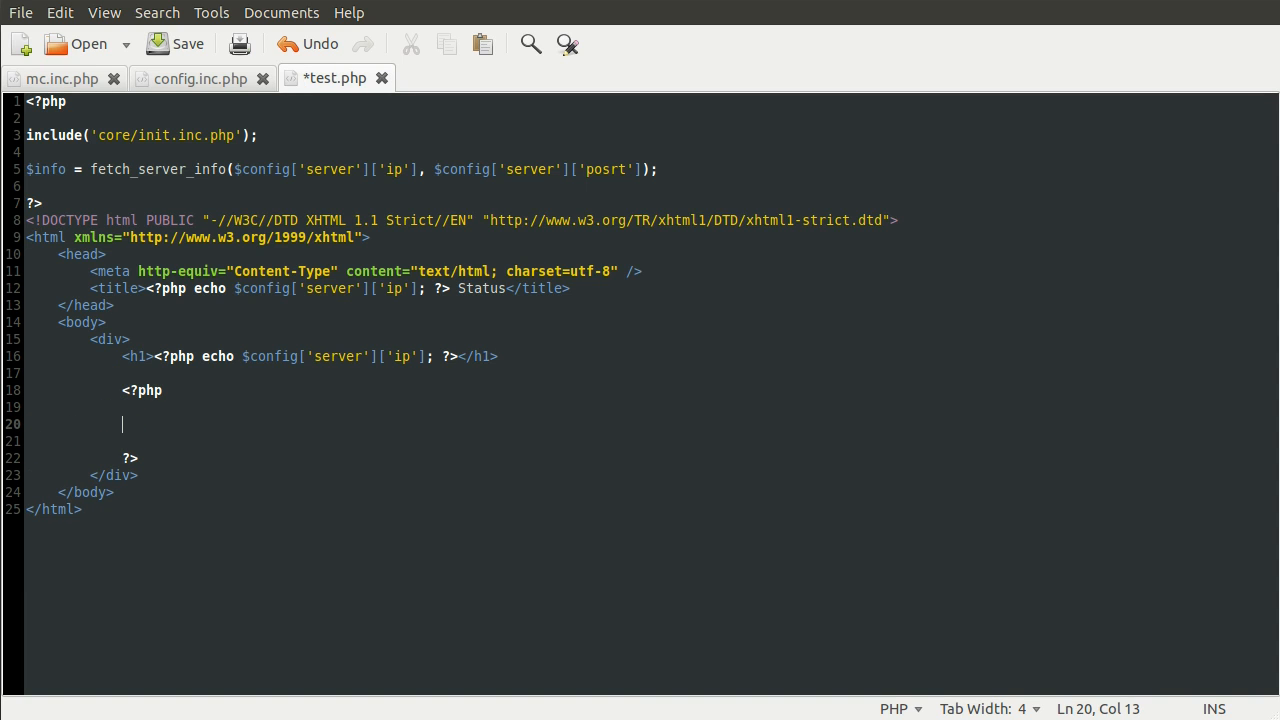
text(print_r()
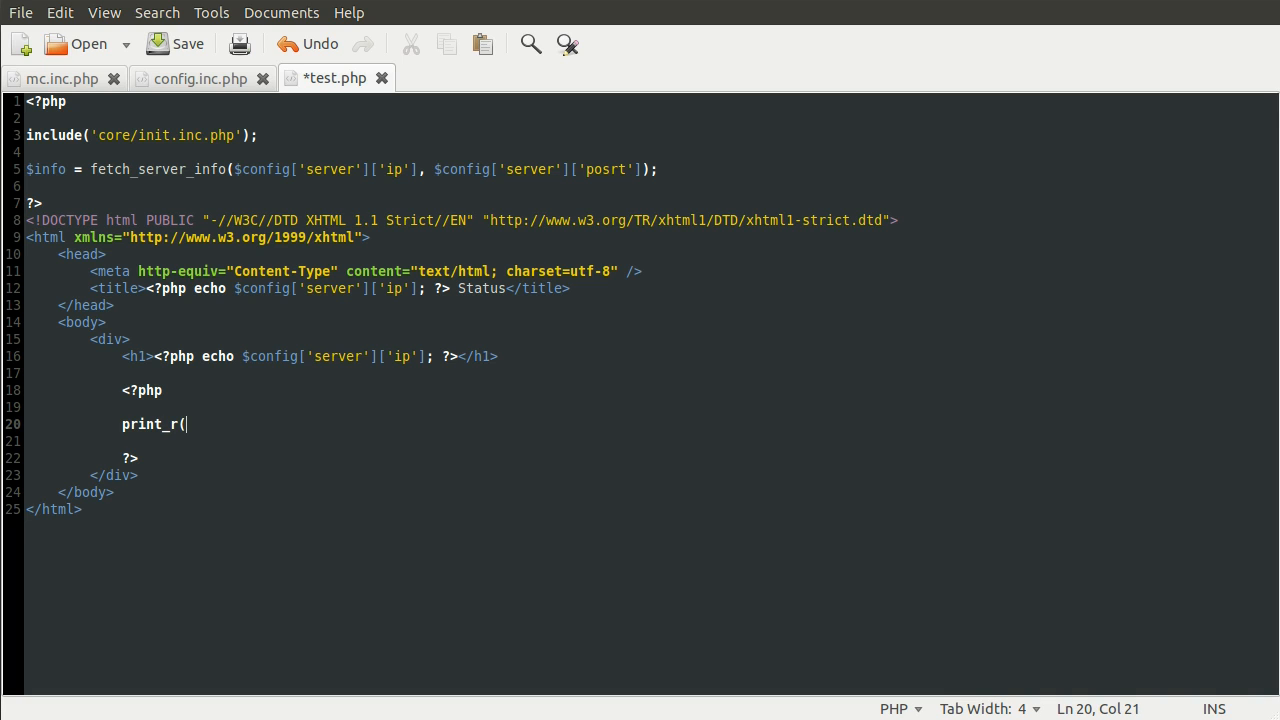
text($info);)
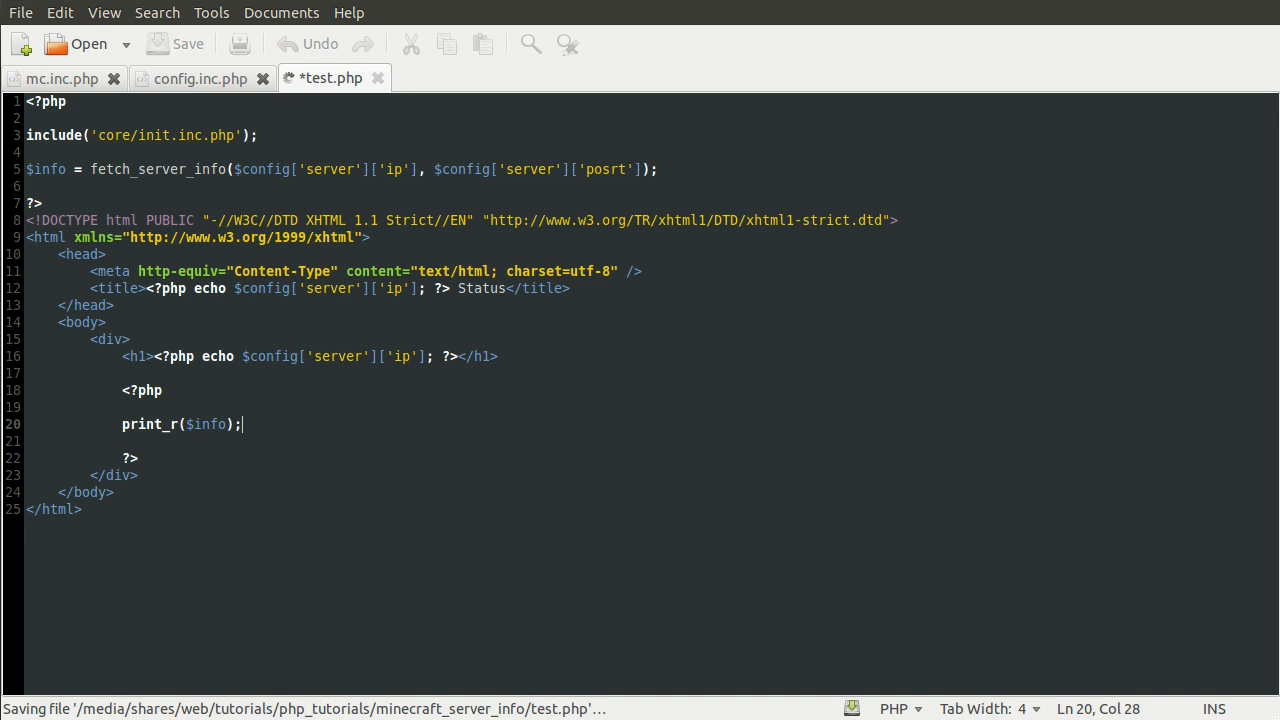
click(176, 44)
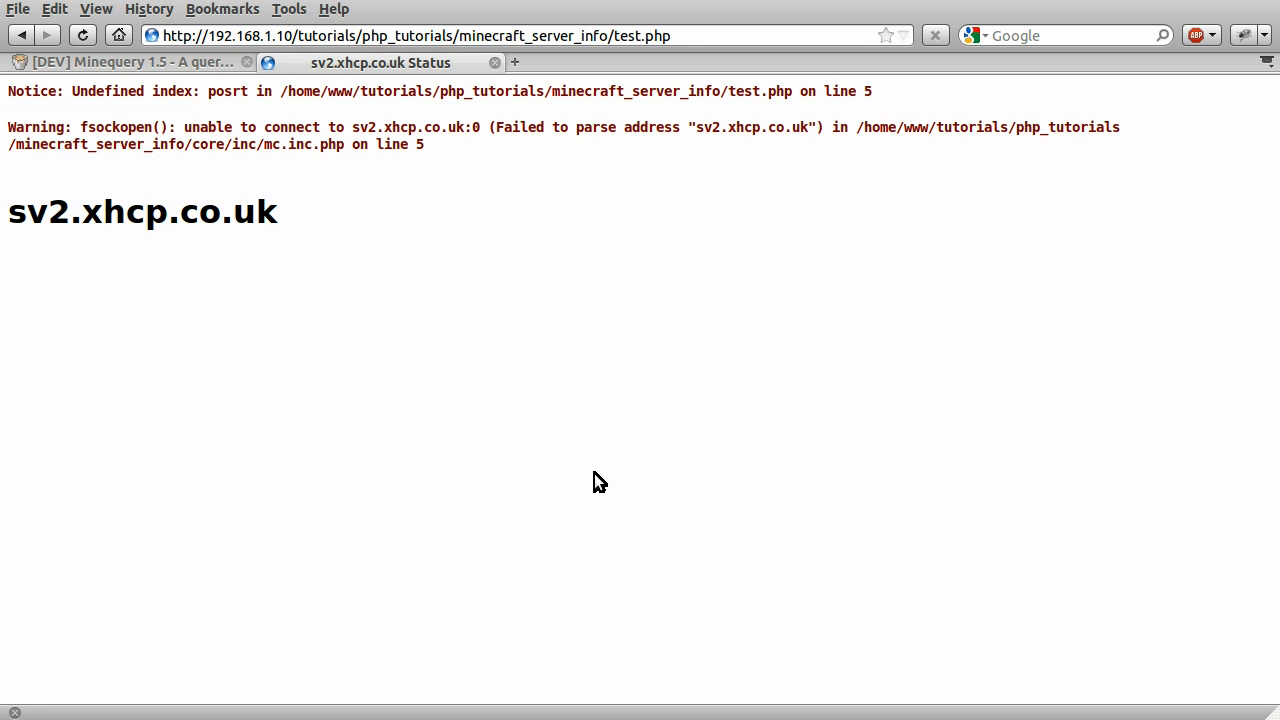
mouse_move(556, 552)
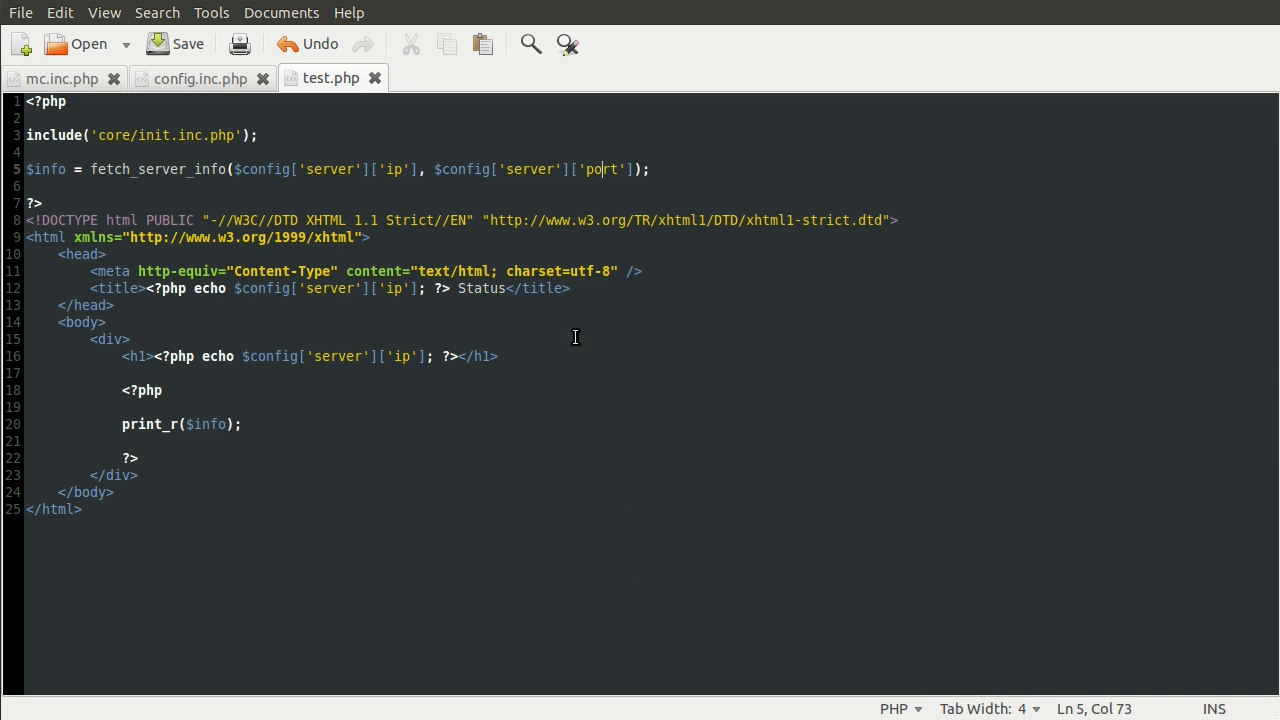
mouse_move(252, 136)
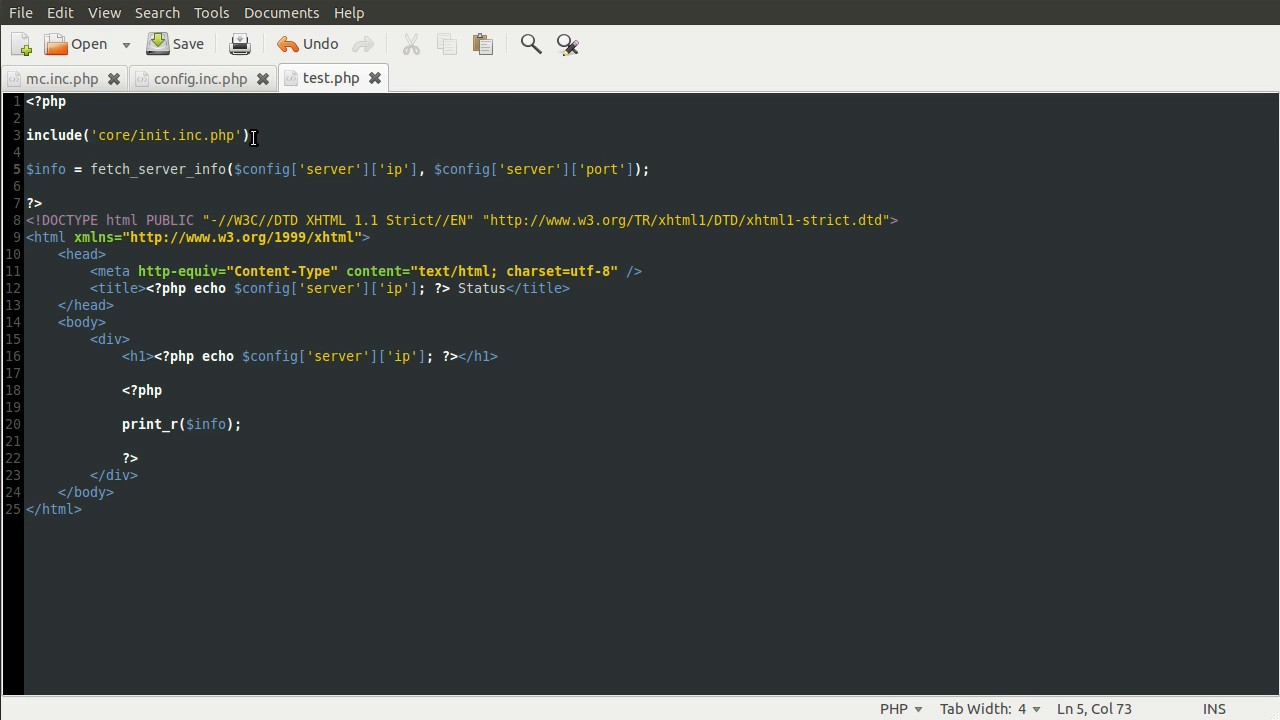
Check the port setting in config.inc.php and go back to the status page.
click(200, 78)
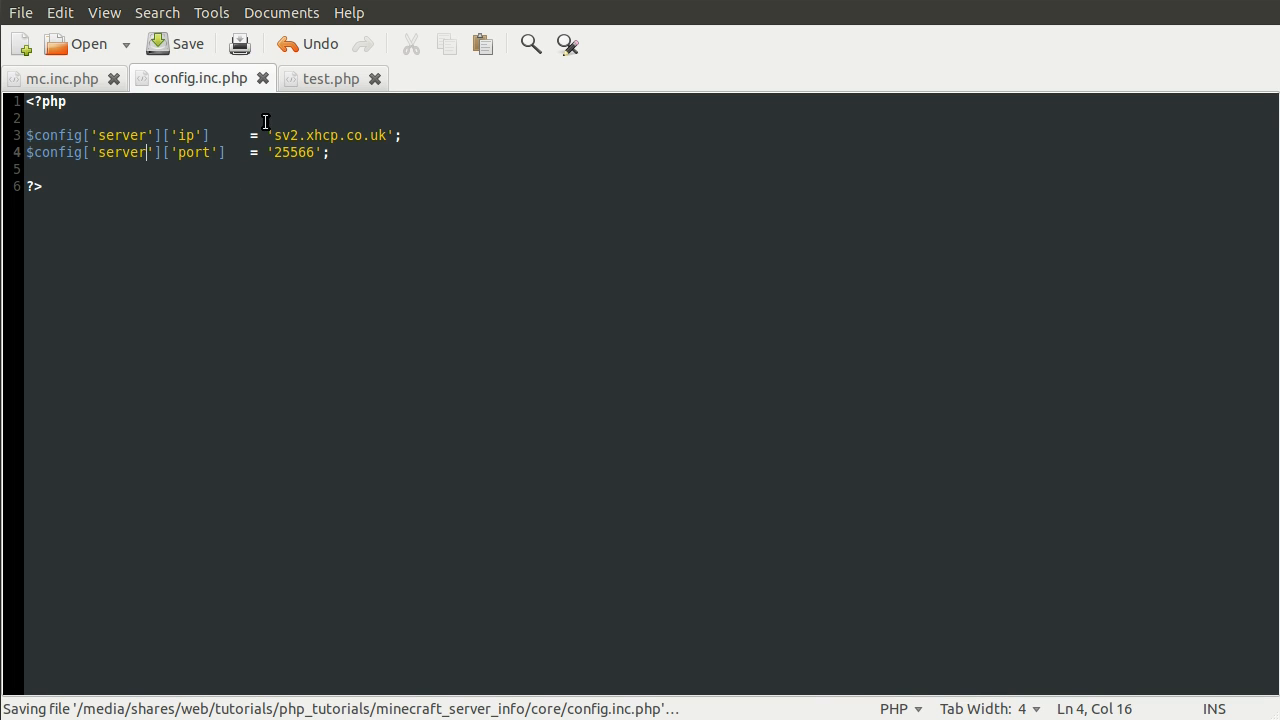
click(330, 78)
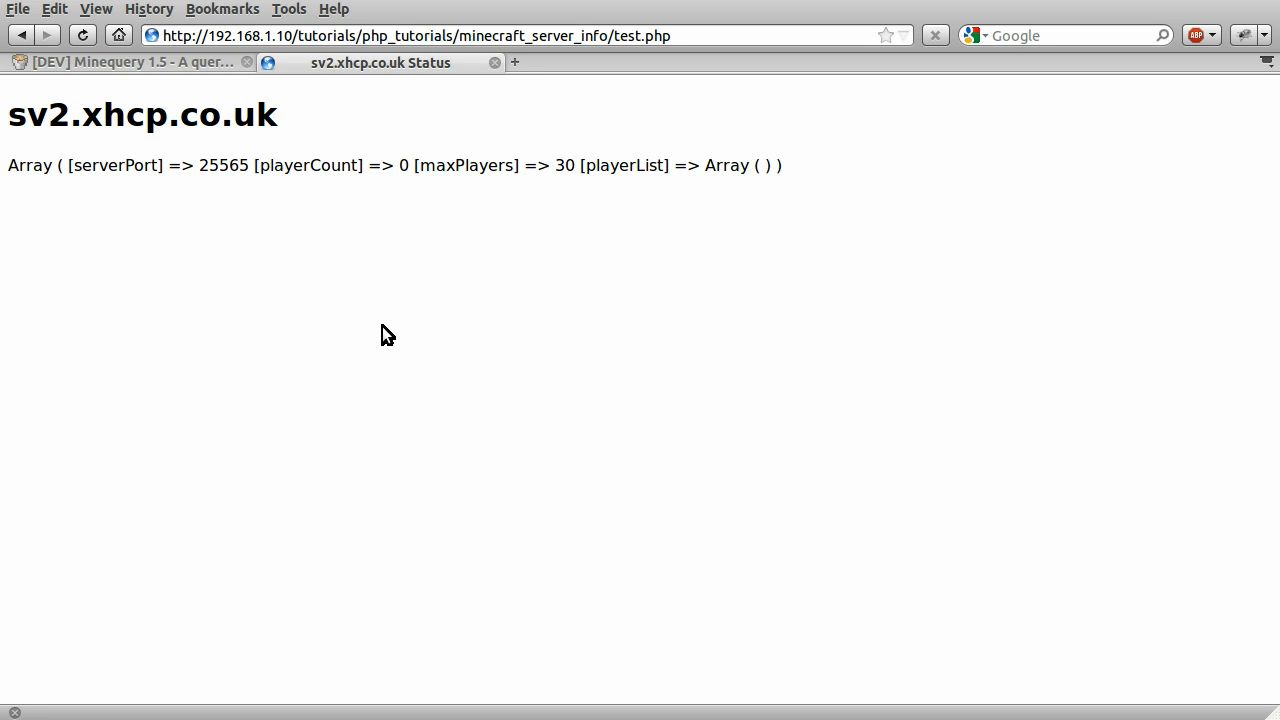
mouse_move(266, 186)
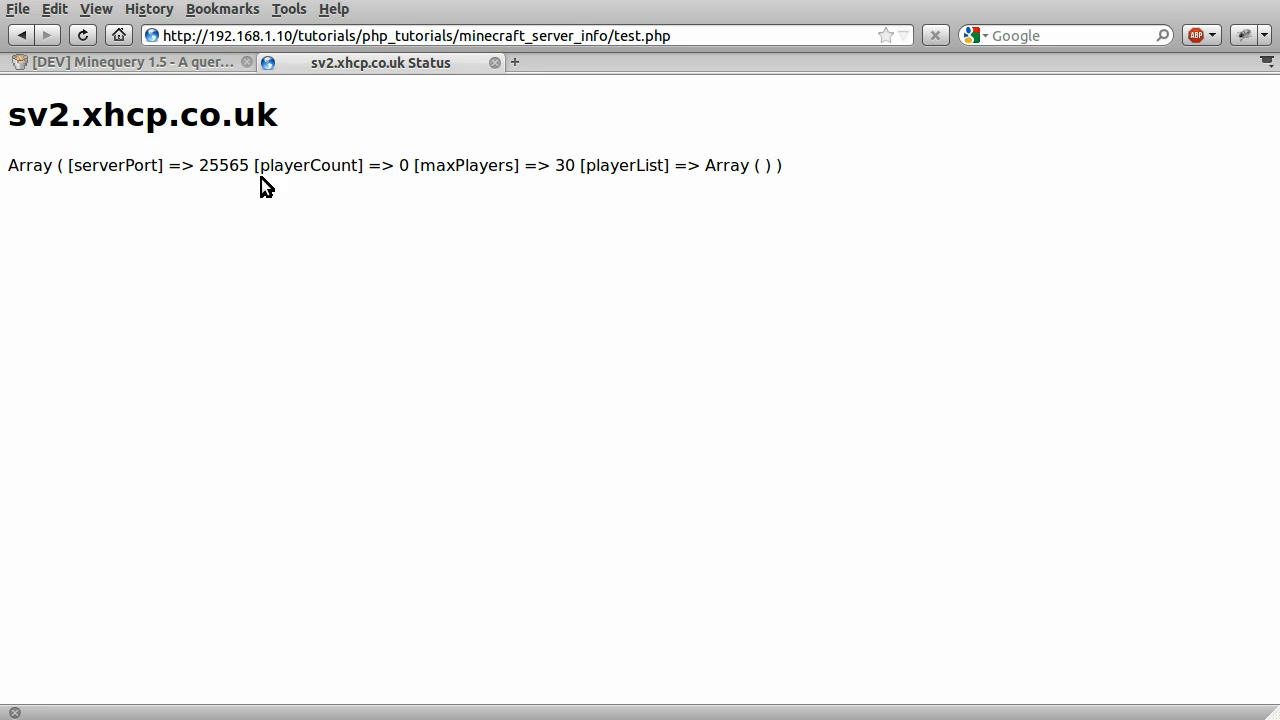
mouse_move(452, 386)
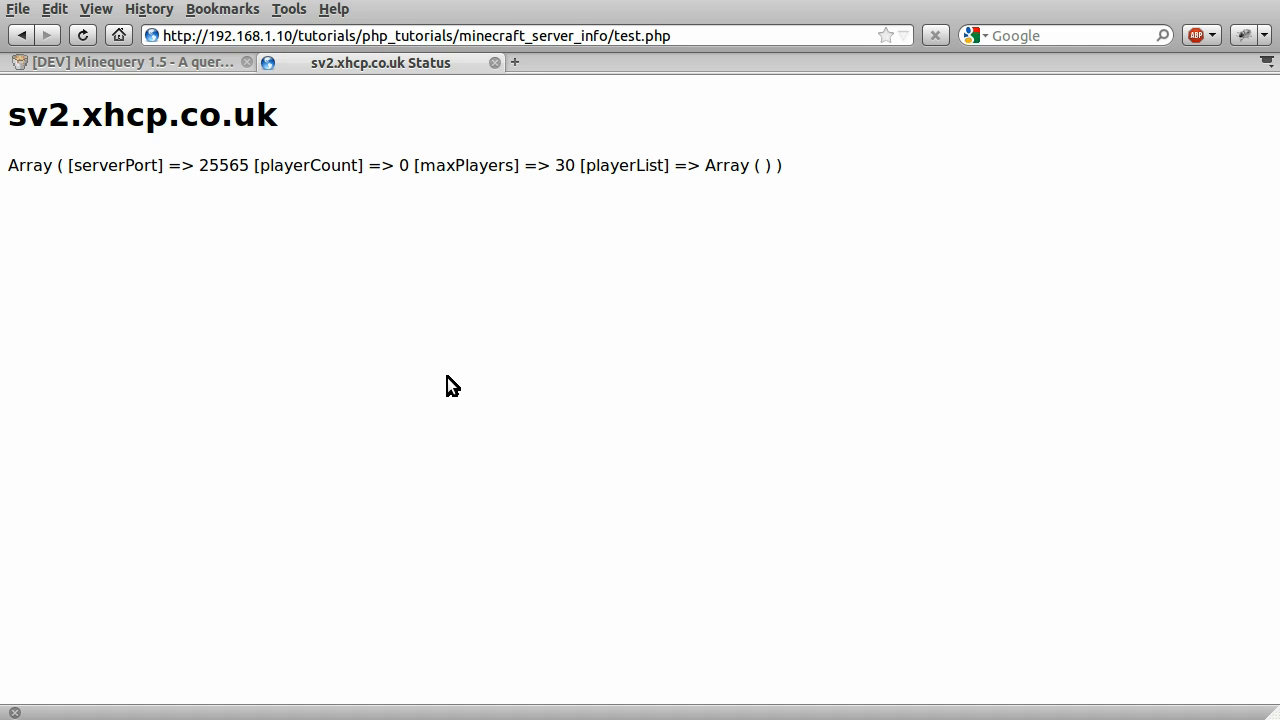
Highlight words of the printed array, including serverPort, in the test.php output.
double_click(228, 114)
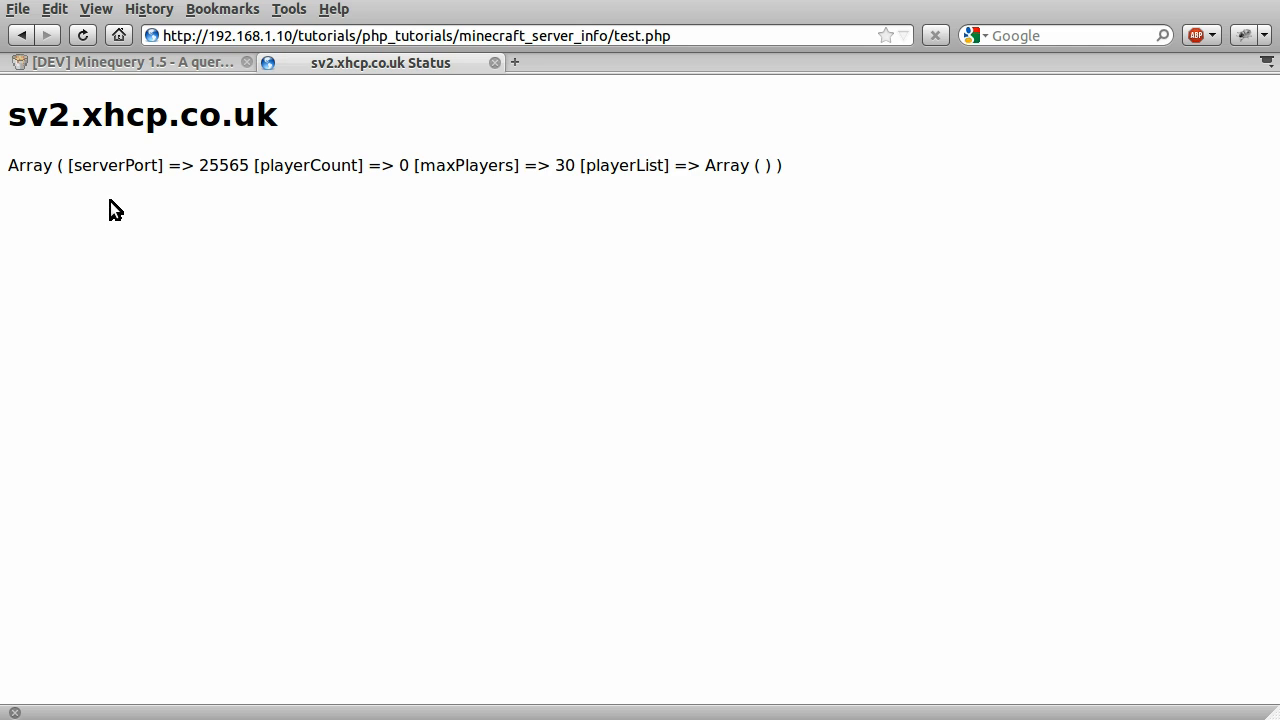
mouse_move(104, 168)
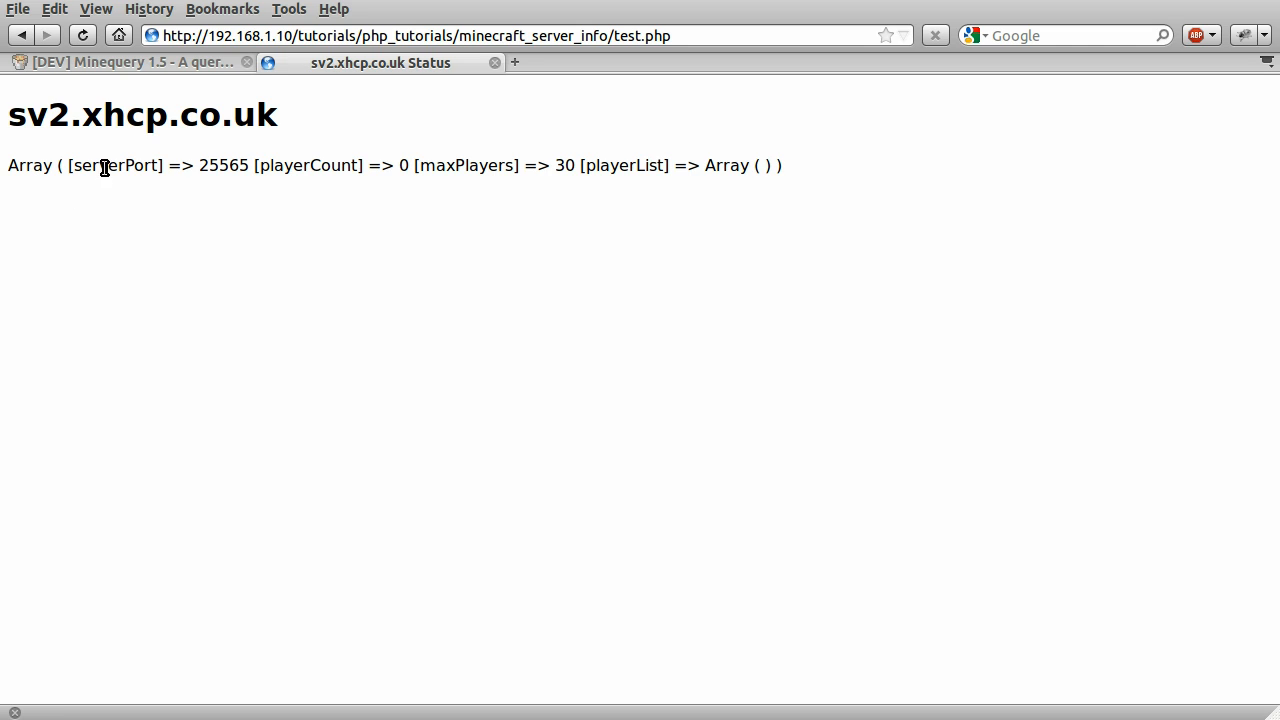
double_click(114, 164)
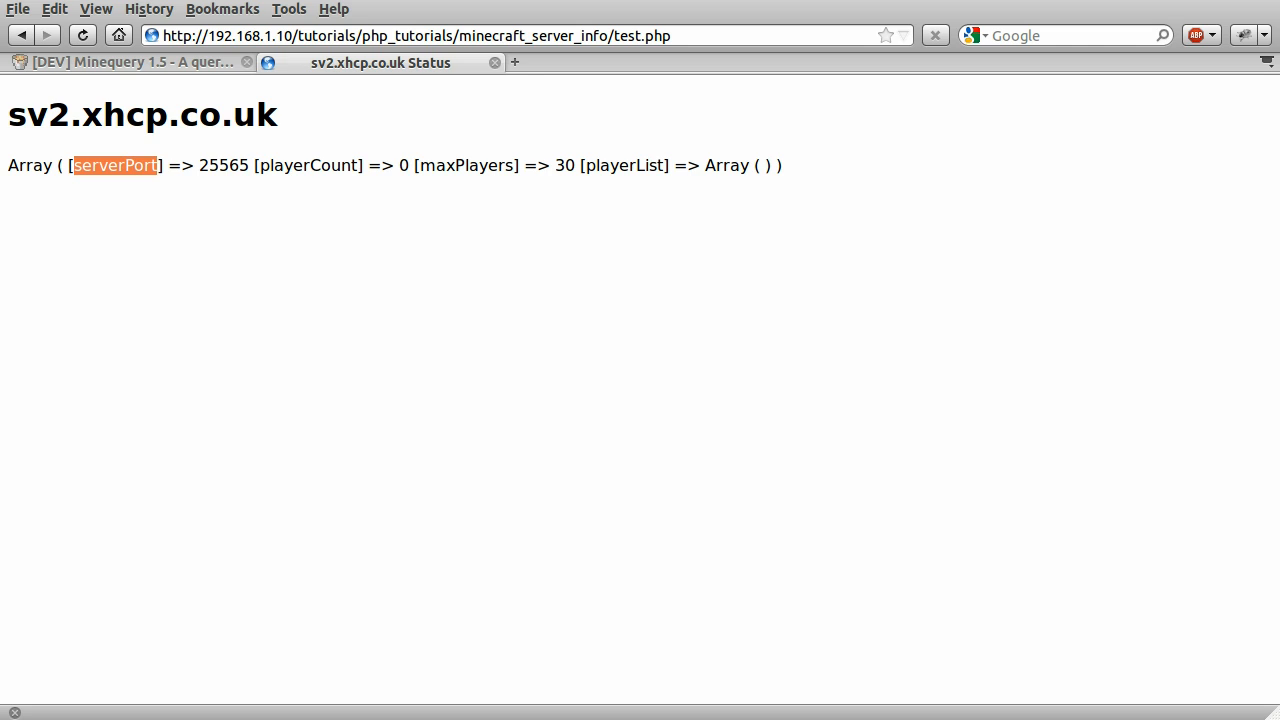
mouse_move(242, 164)
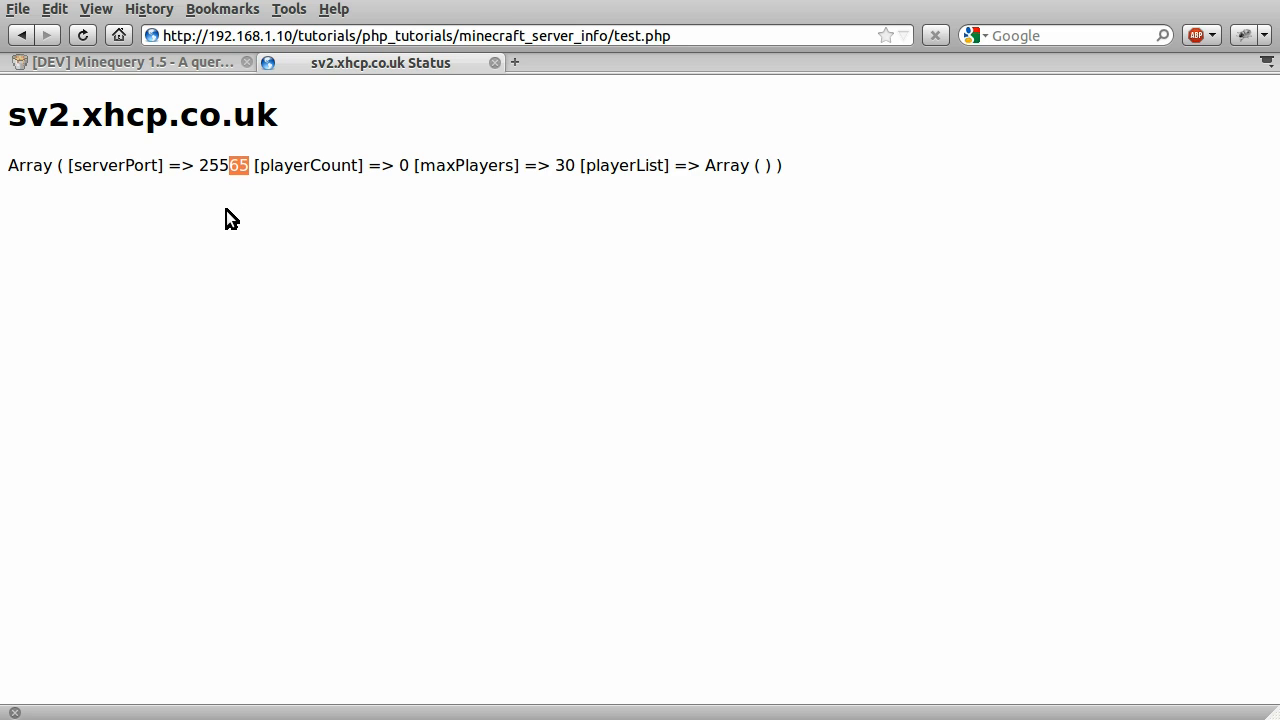
mouse_move(248, 240)
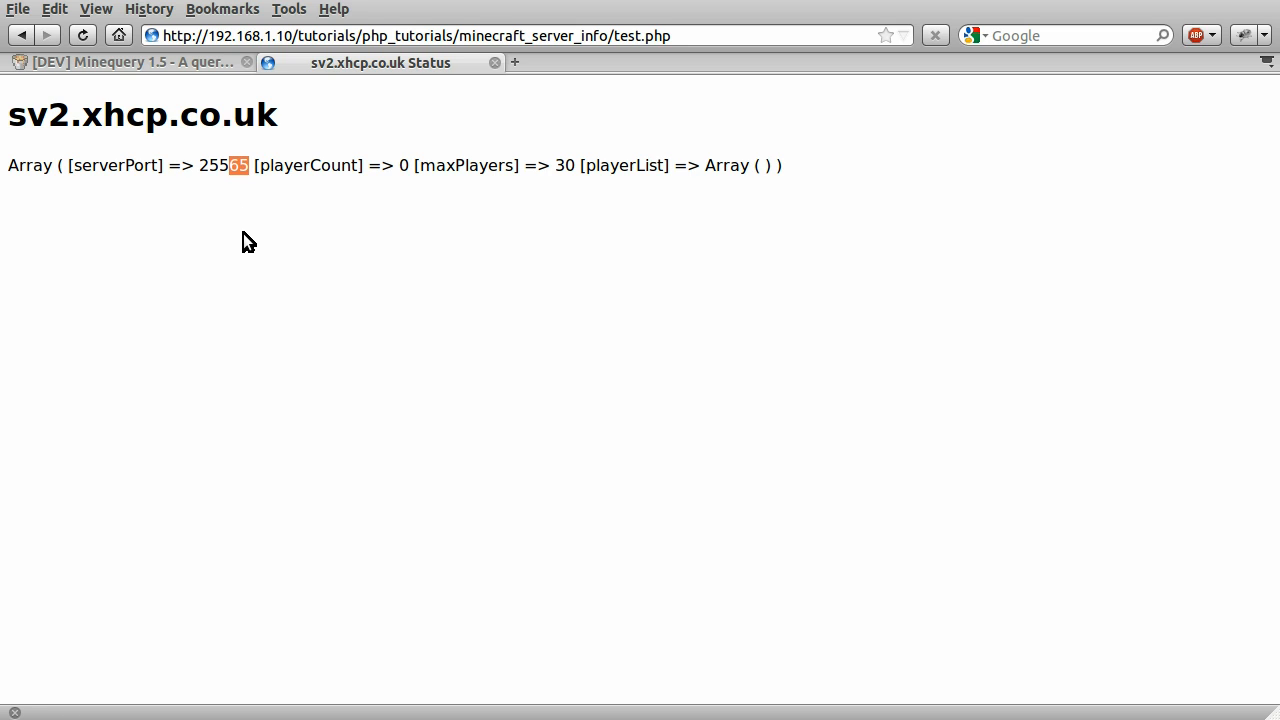
mouse_move(418, 190)
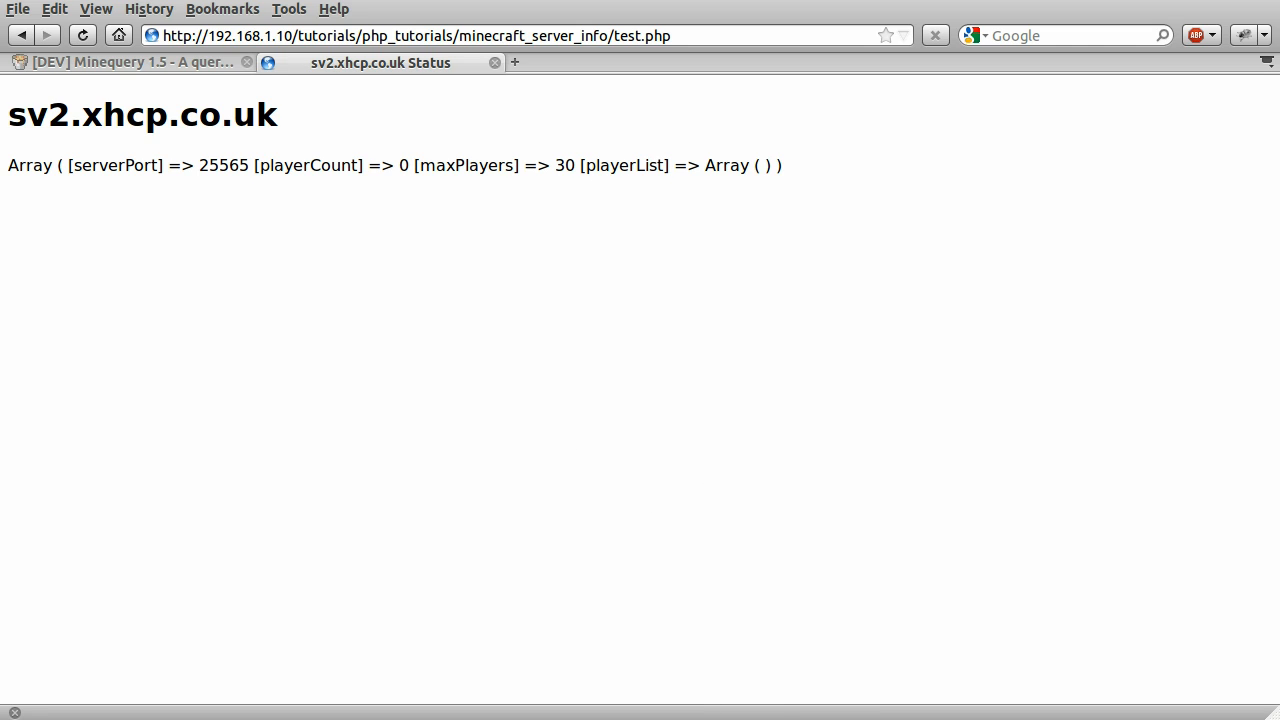
mouse_move(890, 332)
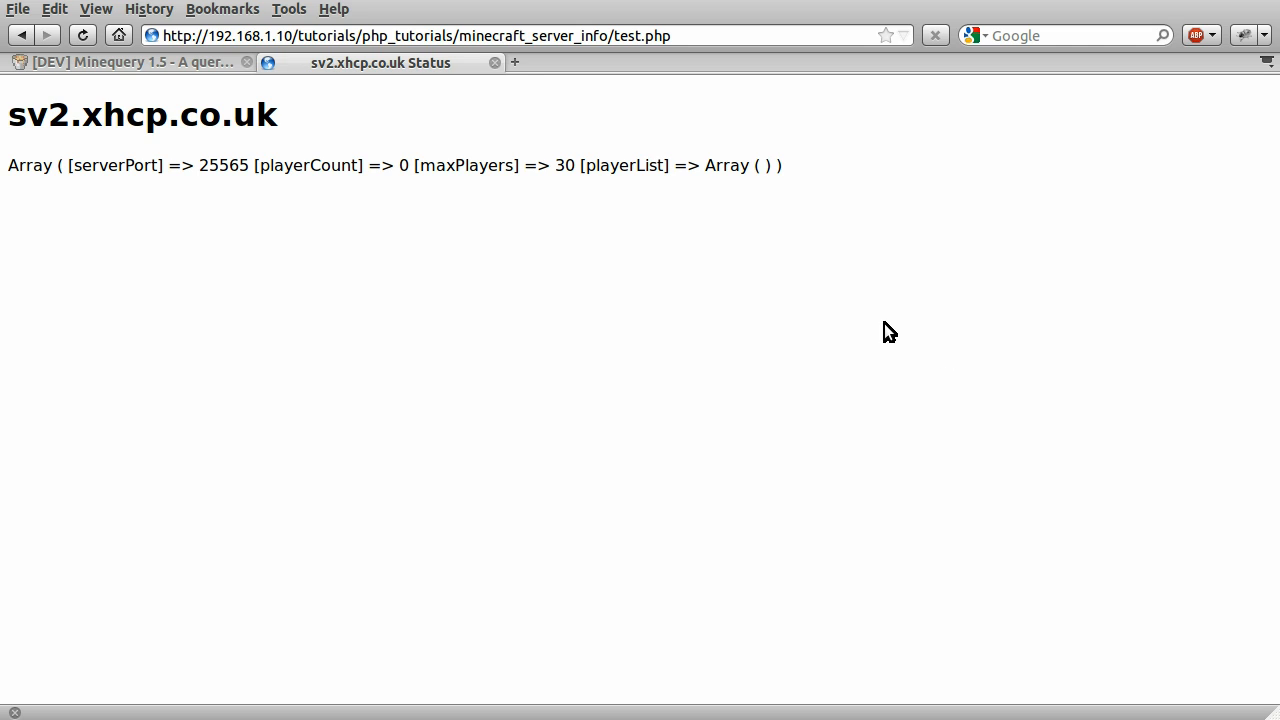
mouse_move(604, 332)
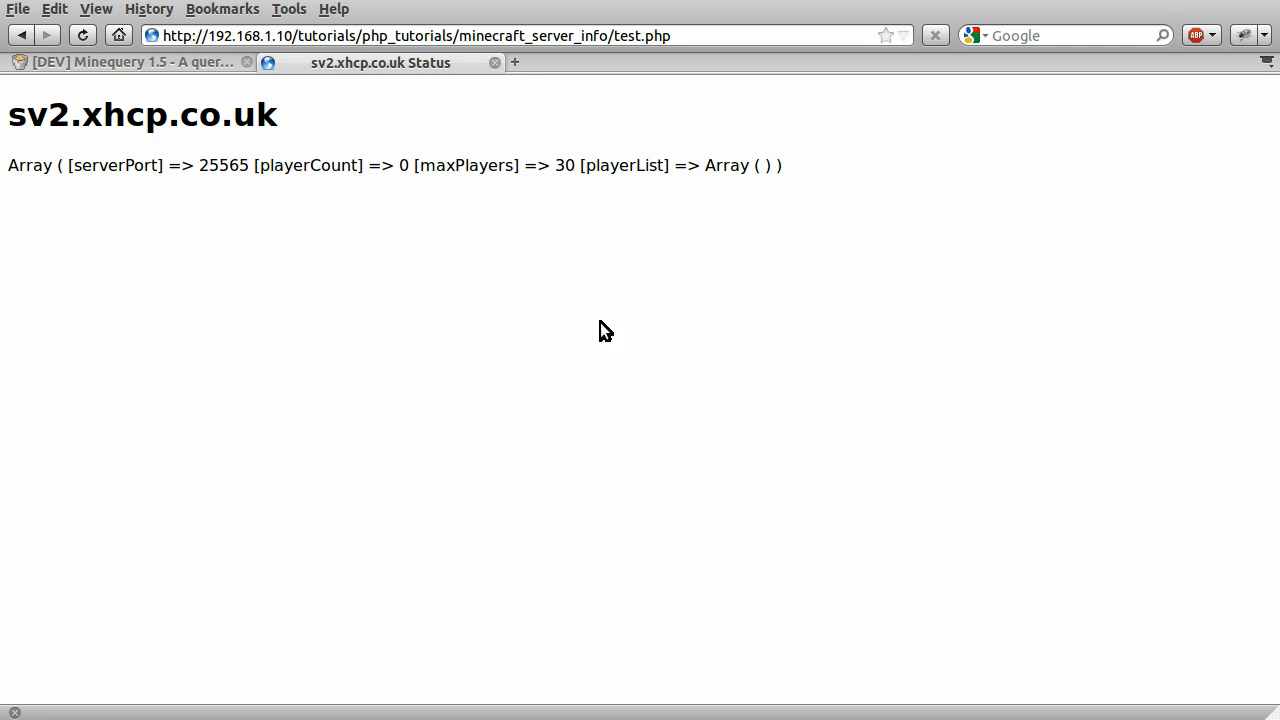
mouse_move(464, 284)
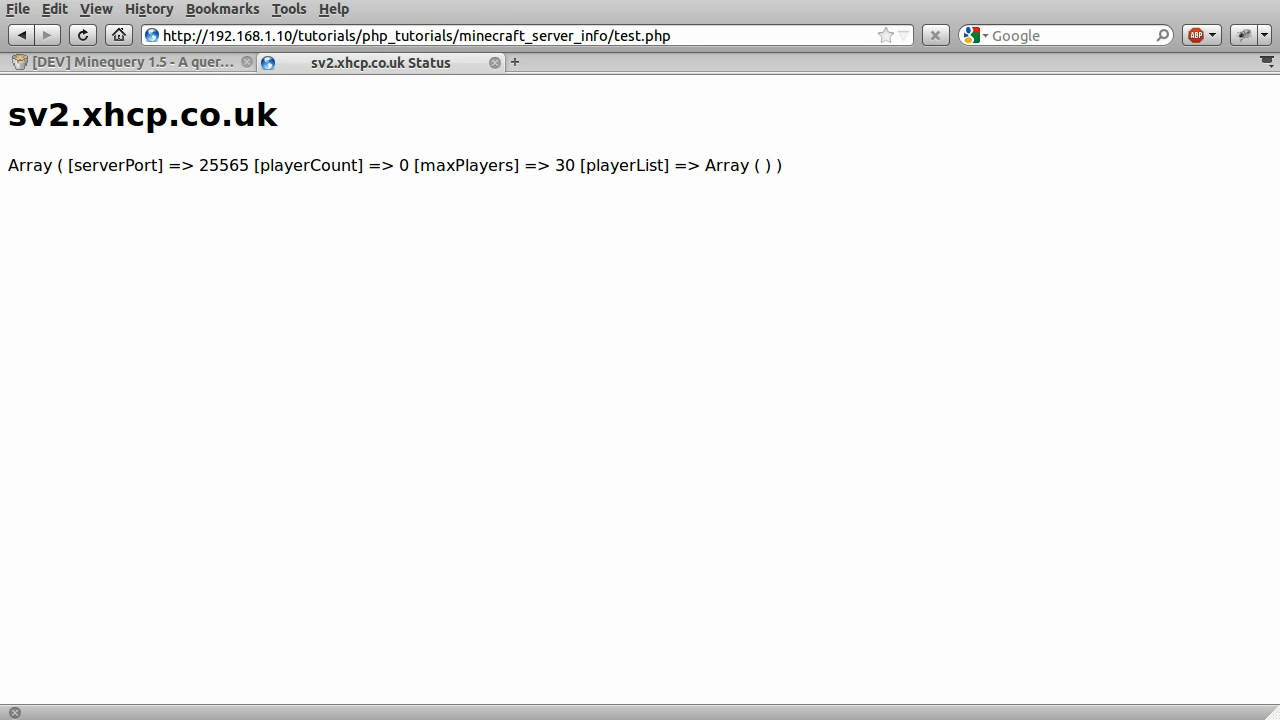
mouse_move(460, 280)
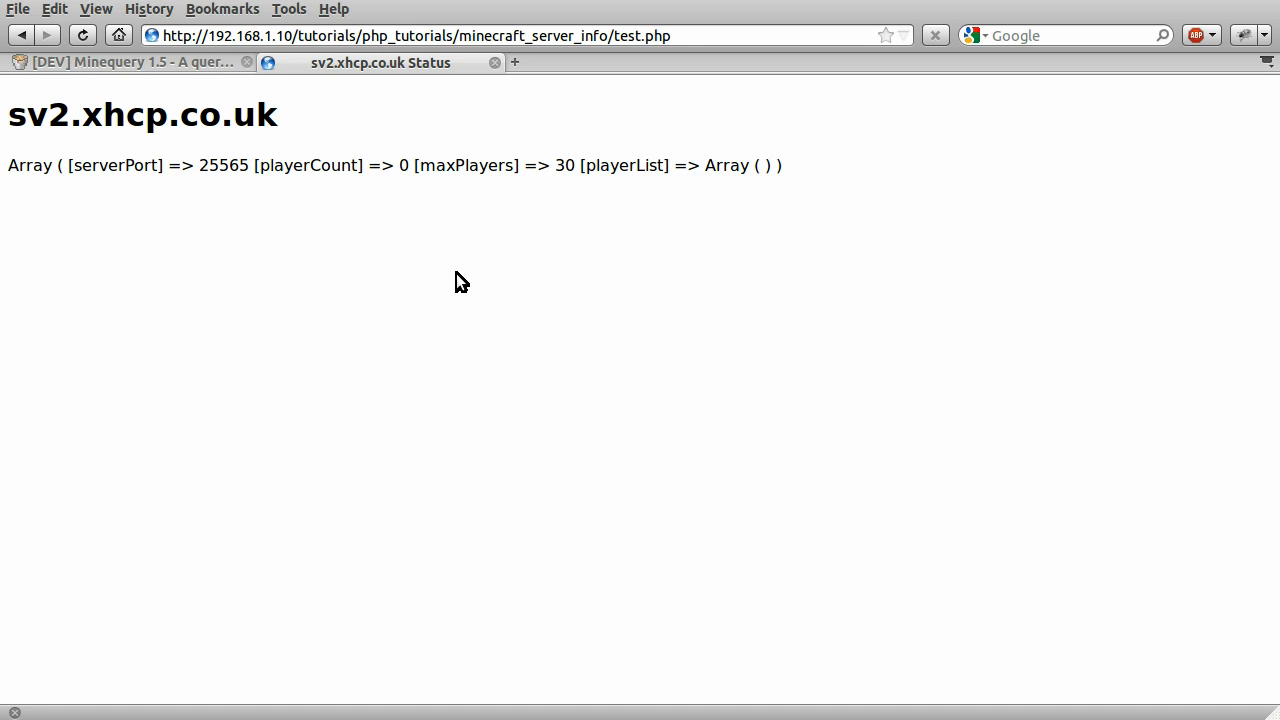
mouse_move(364, 296)
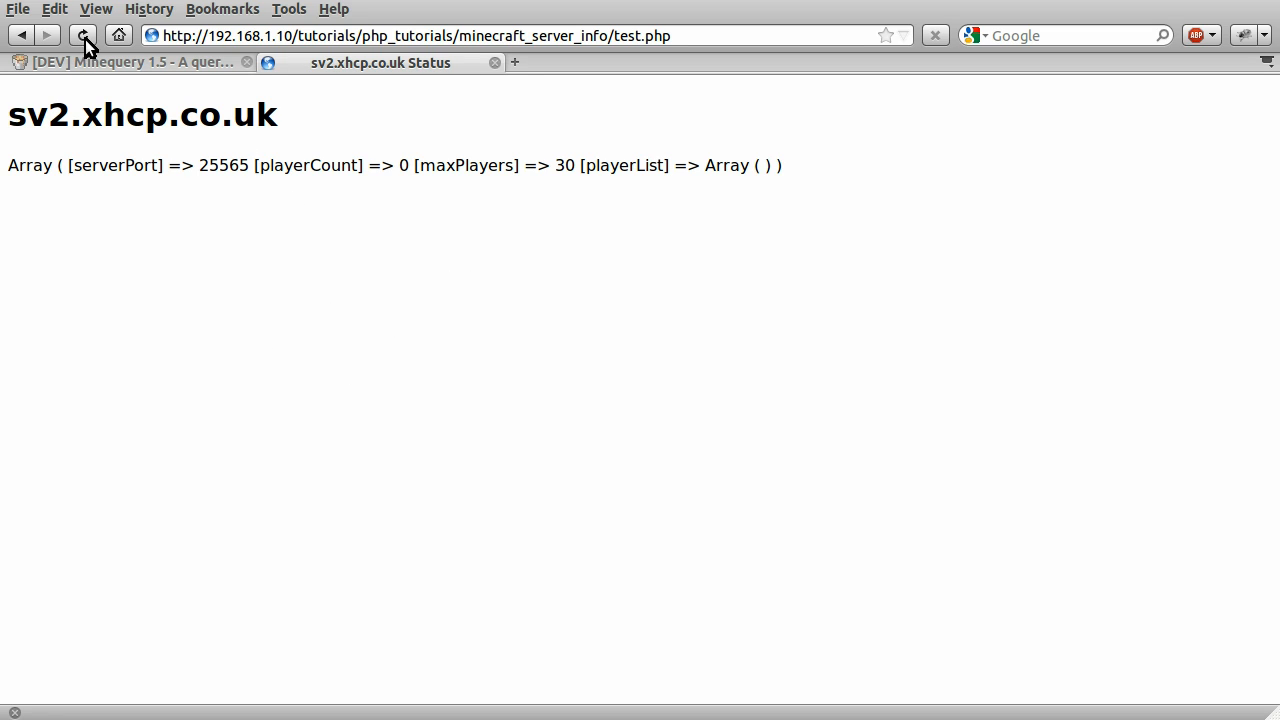
Reload the status page, view its page source, and reload again for fresh player info.
click(84, 36)
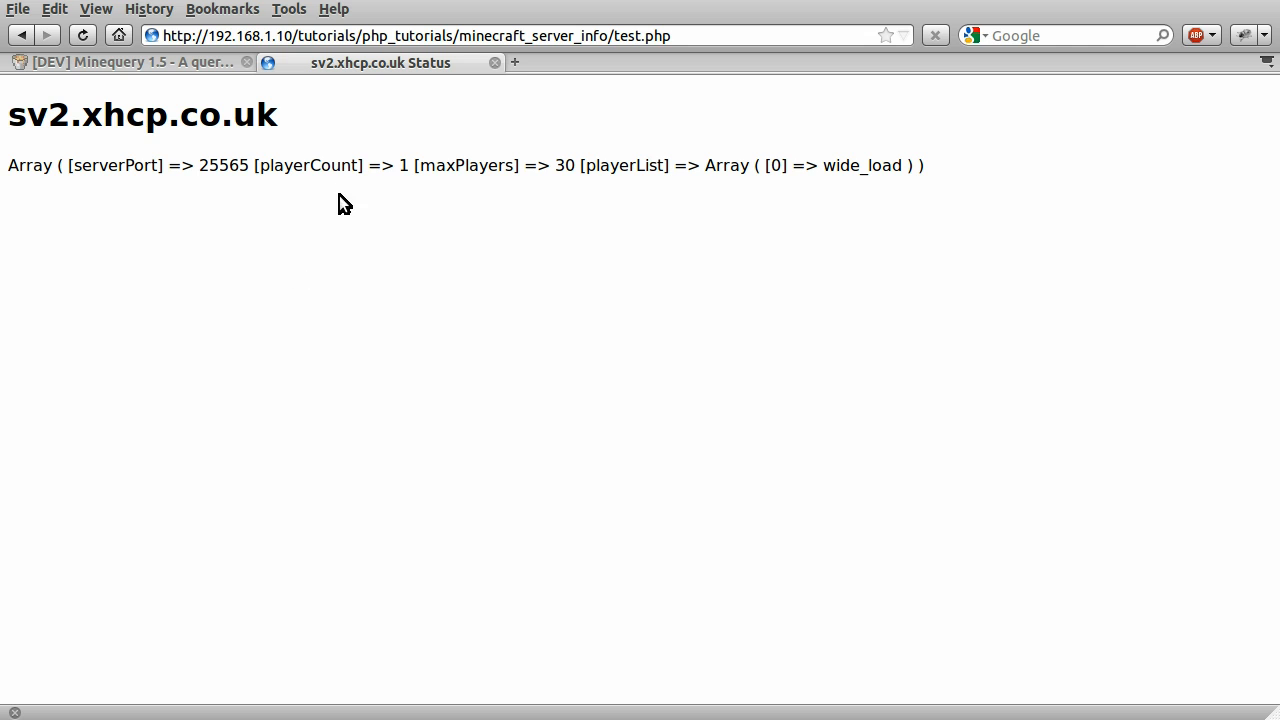
mouse_move(622, 192)
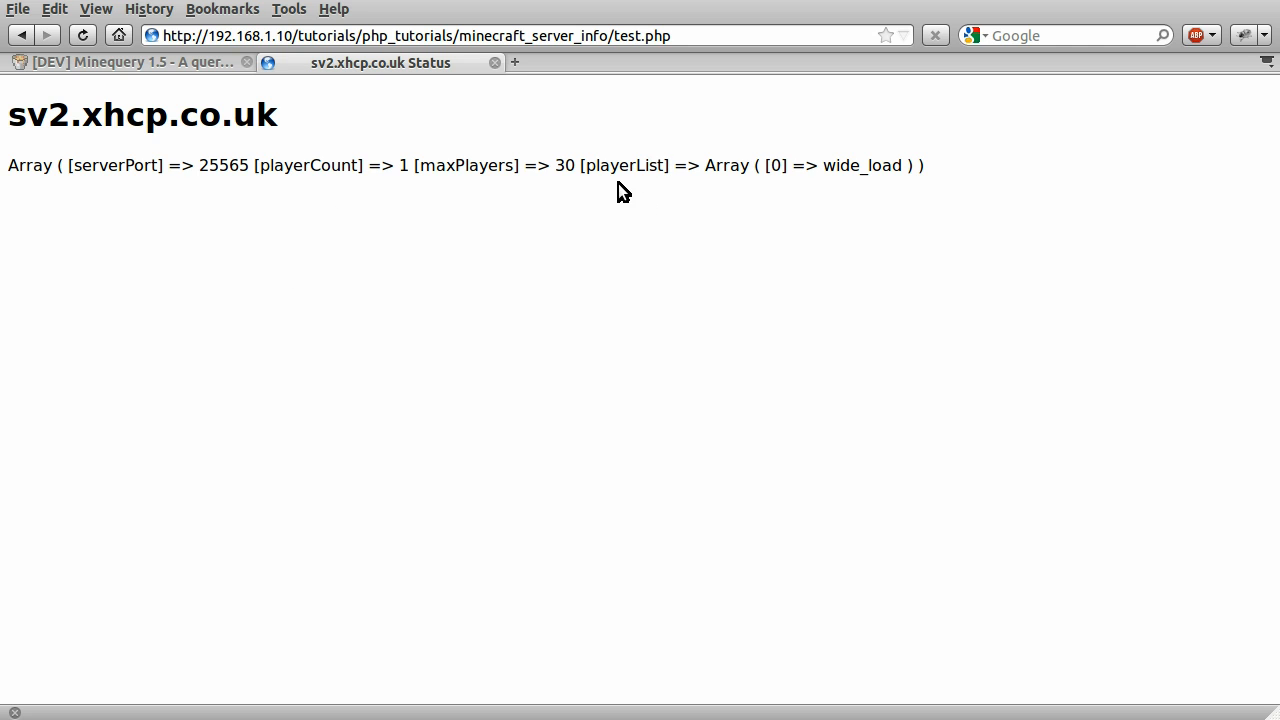
right_click(624, 190)
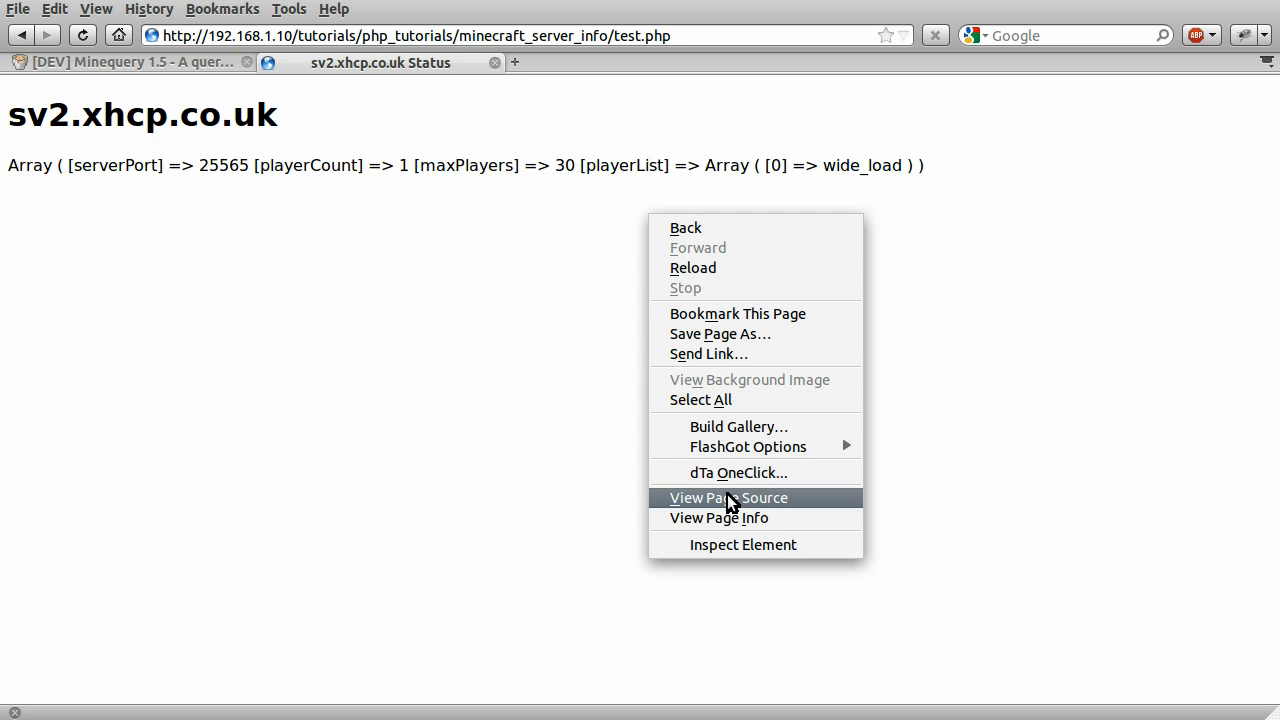
click(728, 496)
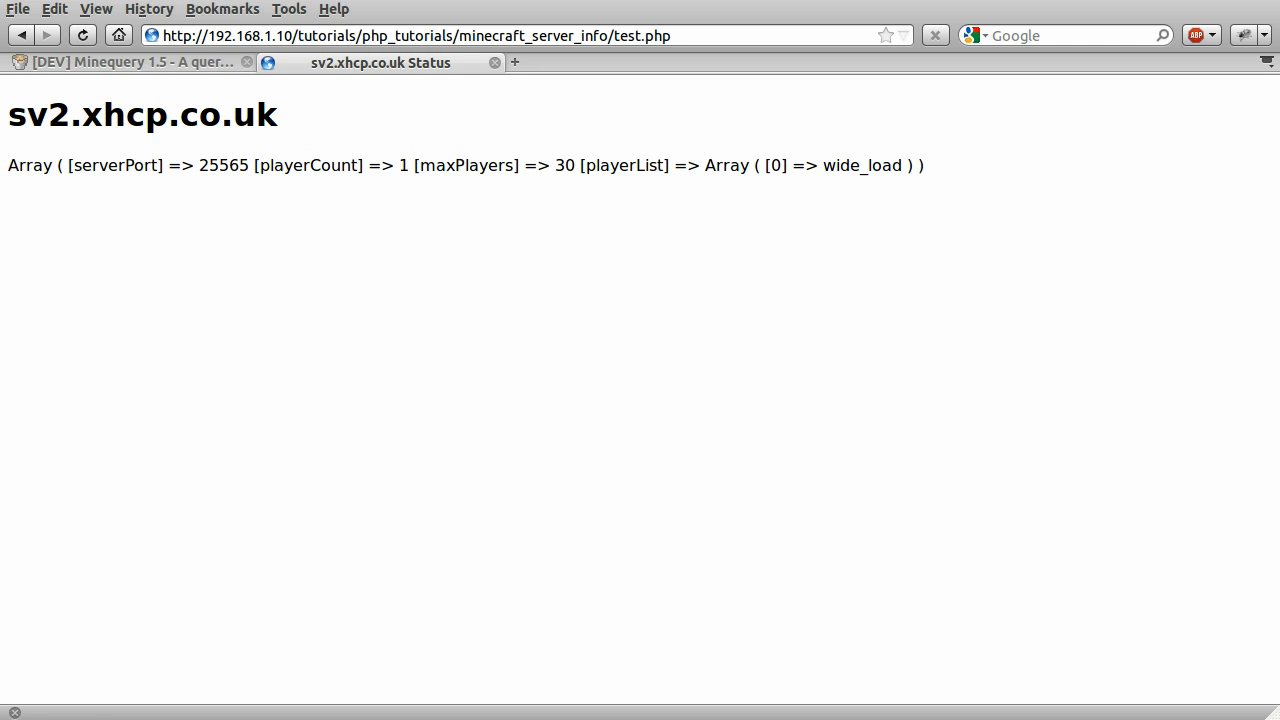
click(84, 36)
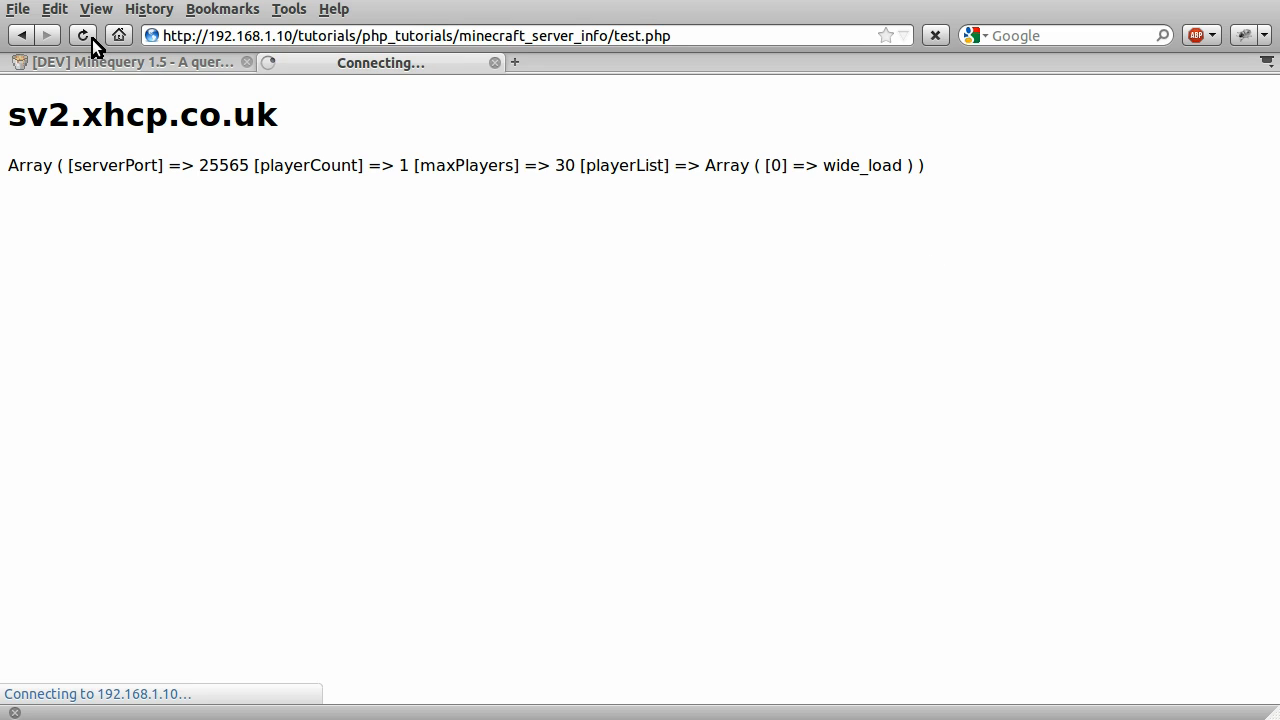
click(84, 36)
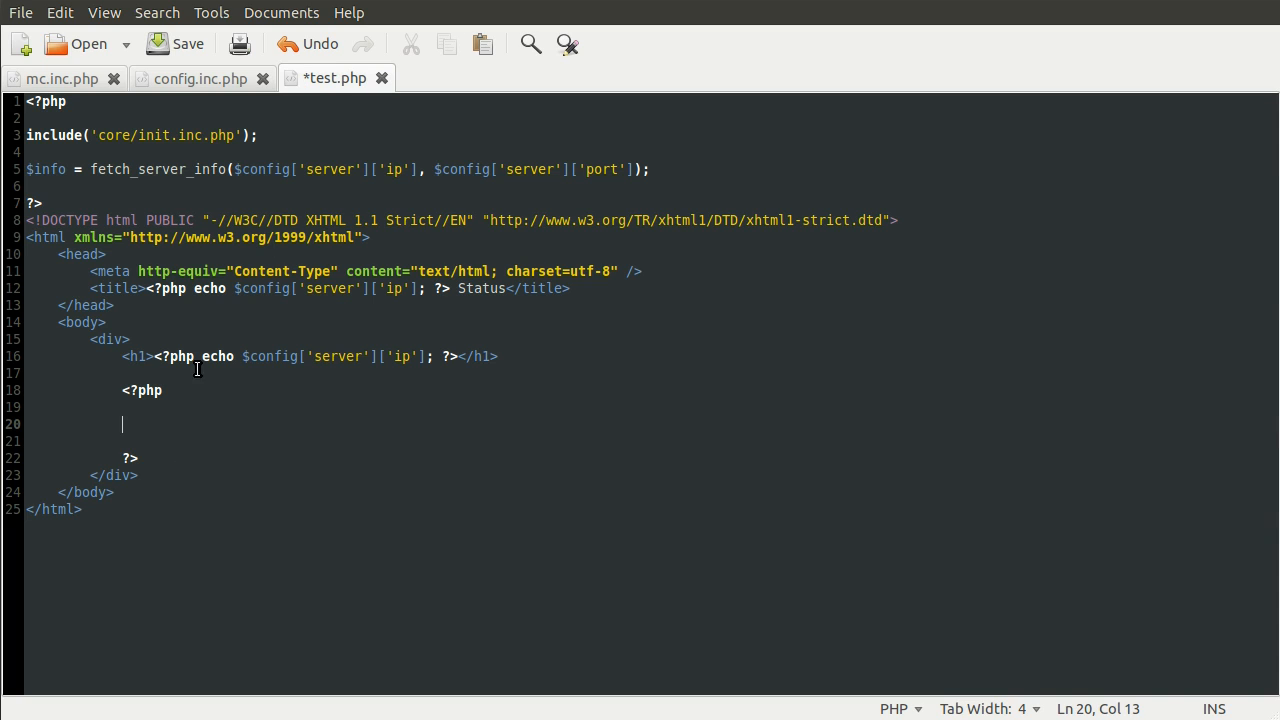
mouse_move(116, 184)
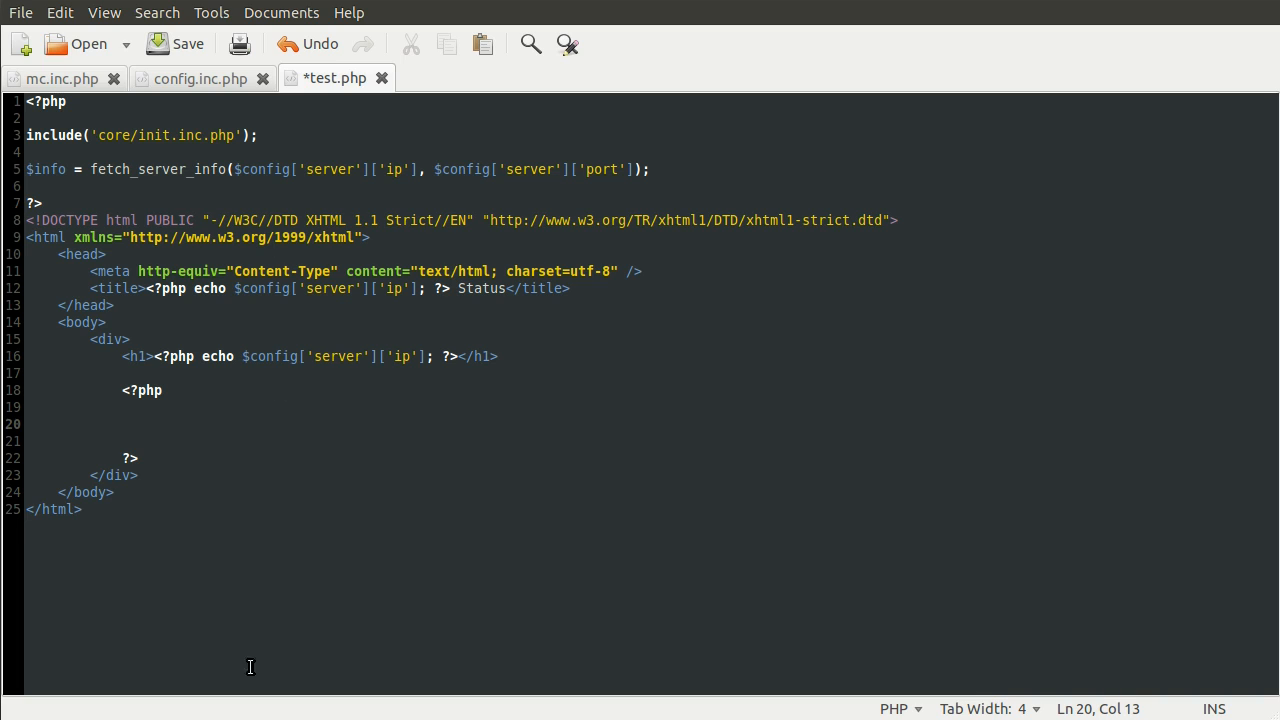
Write if ($info === false){ ?> <p>Status: Offline</p> <?php } in the body's PHP block.
text(if ()
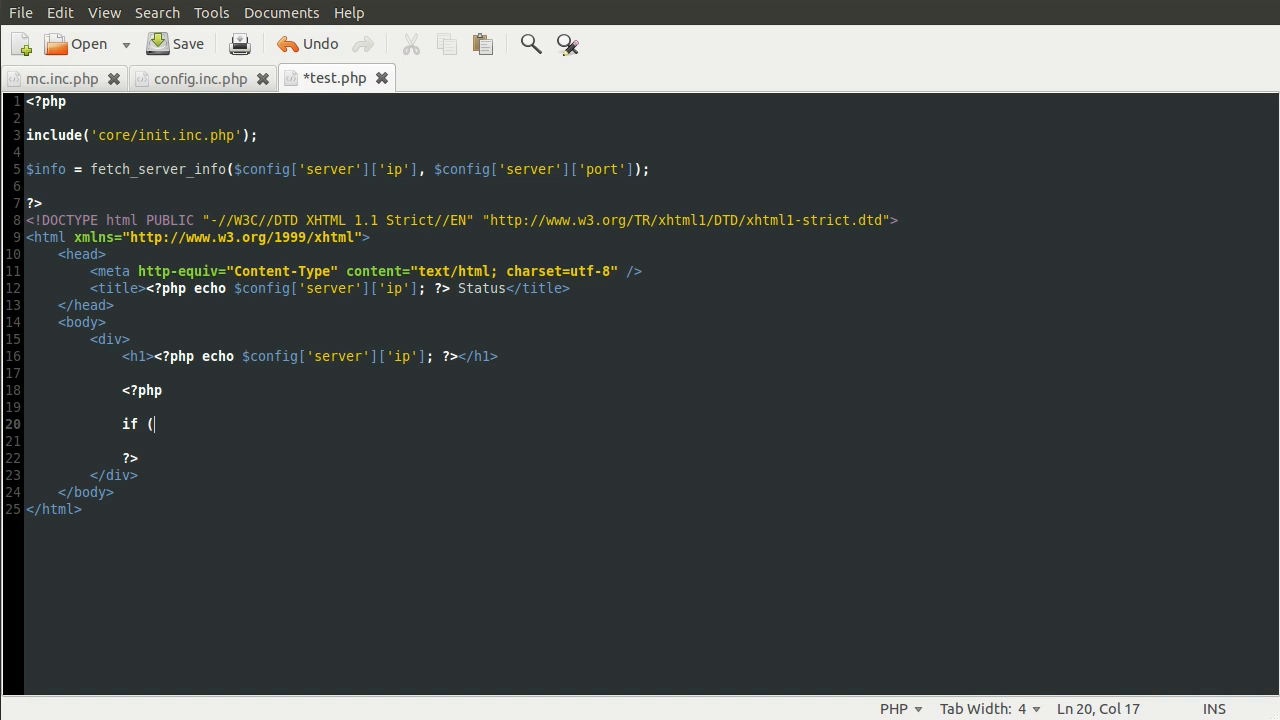
text($i)
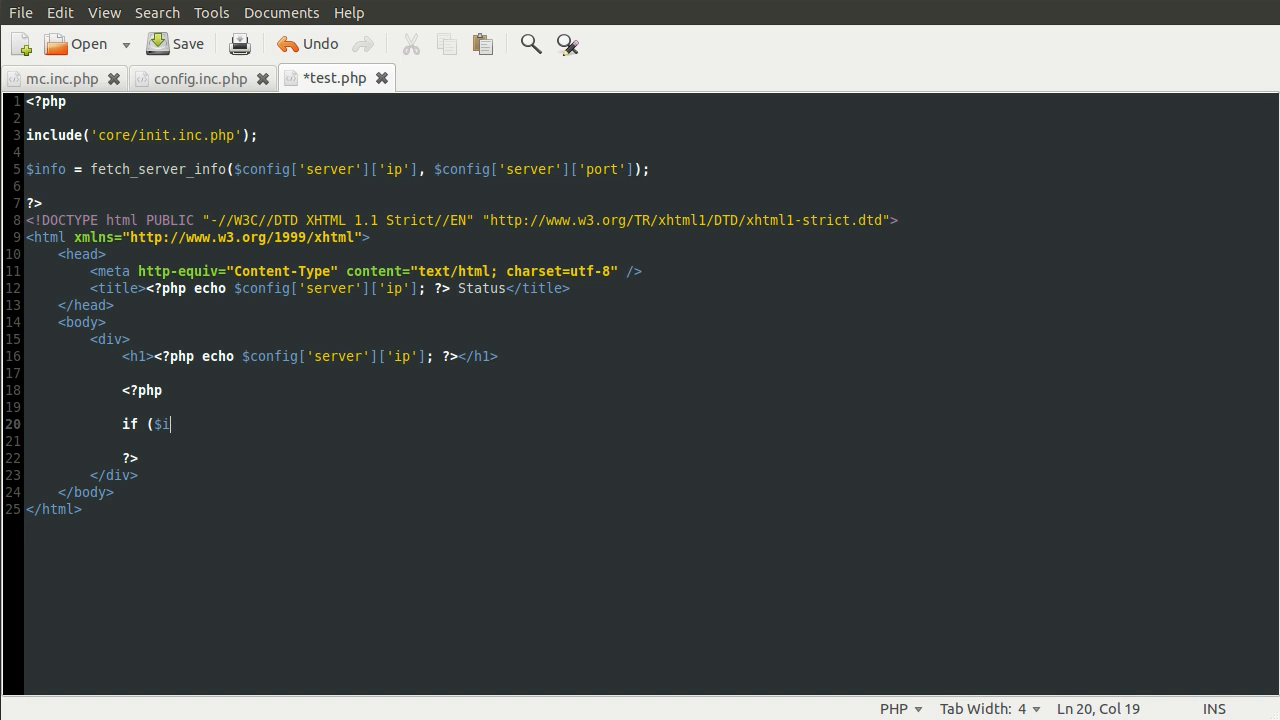
text(nfo ===)
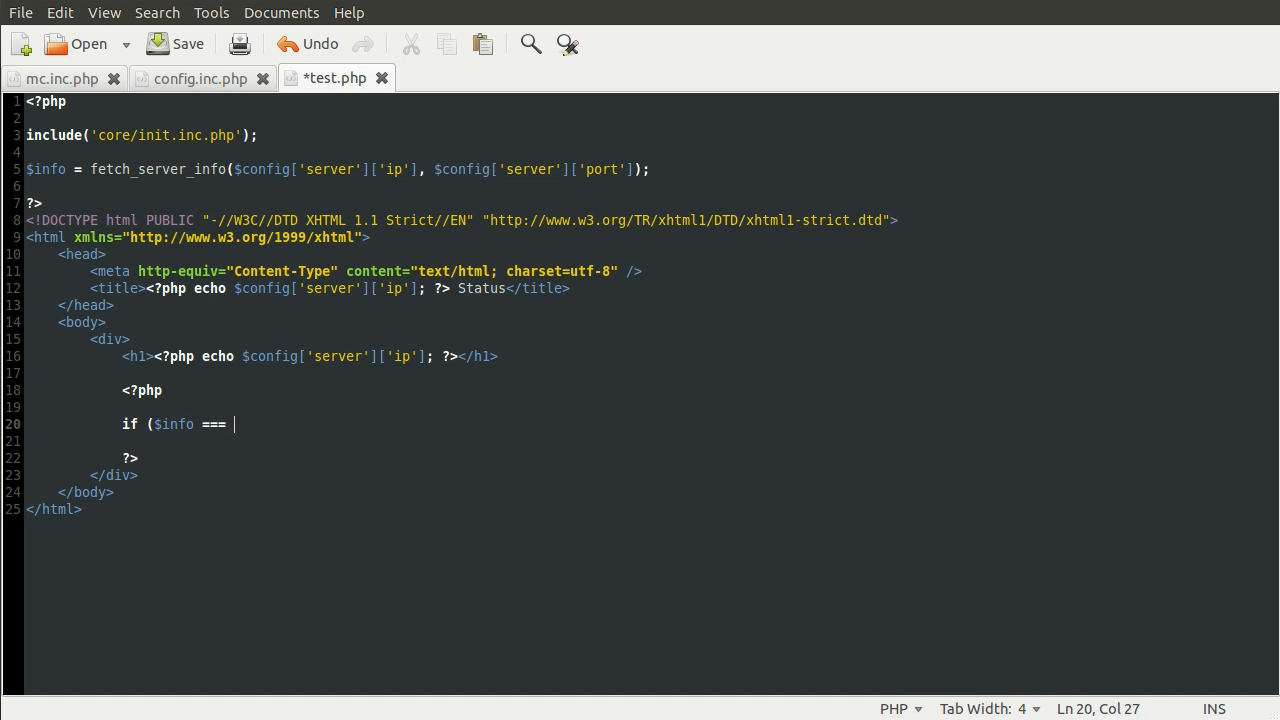
text(false){)
click(652, 440)
text(?>)
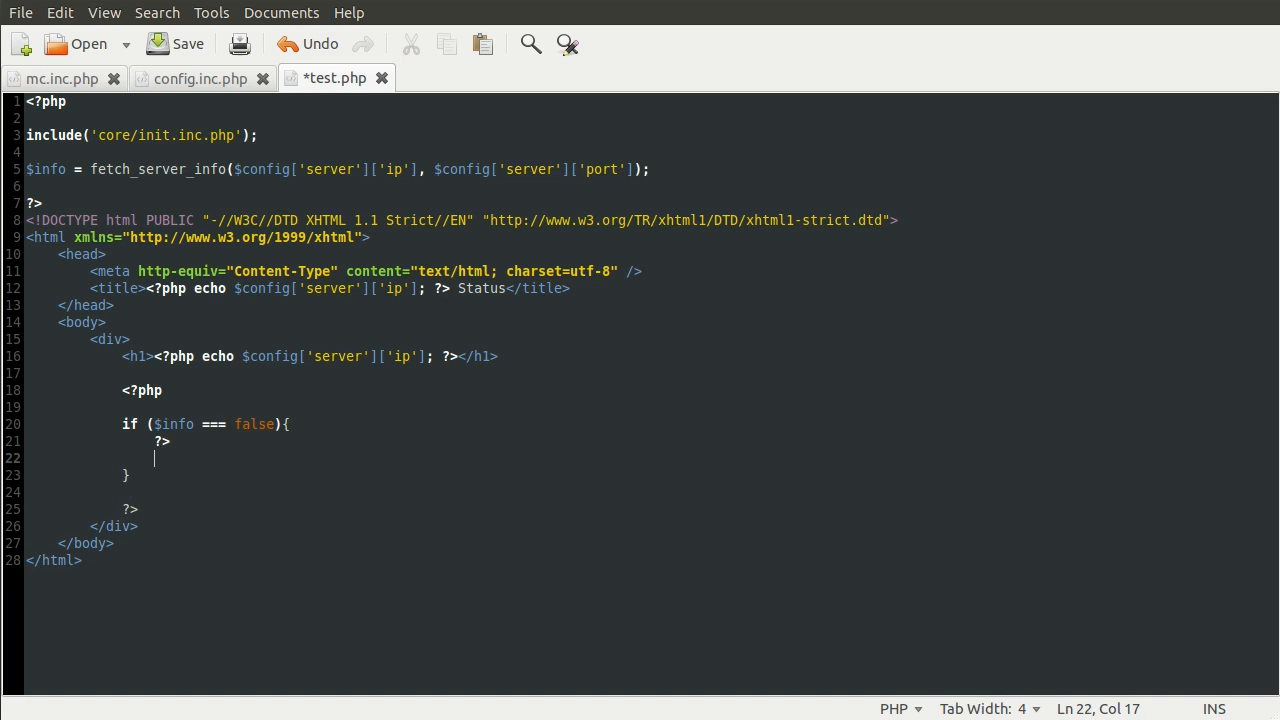
text(<?php)
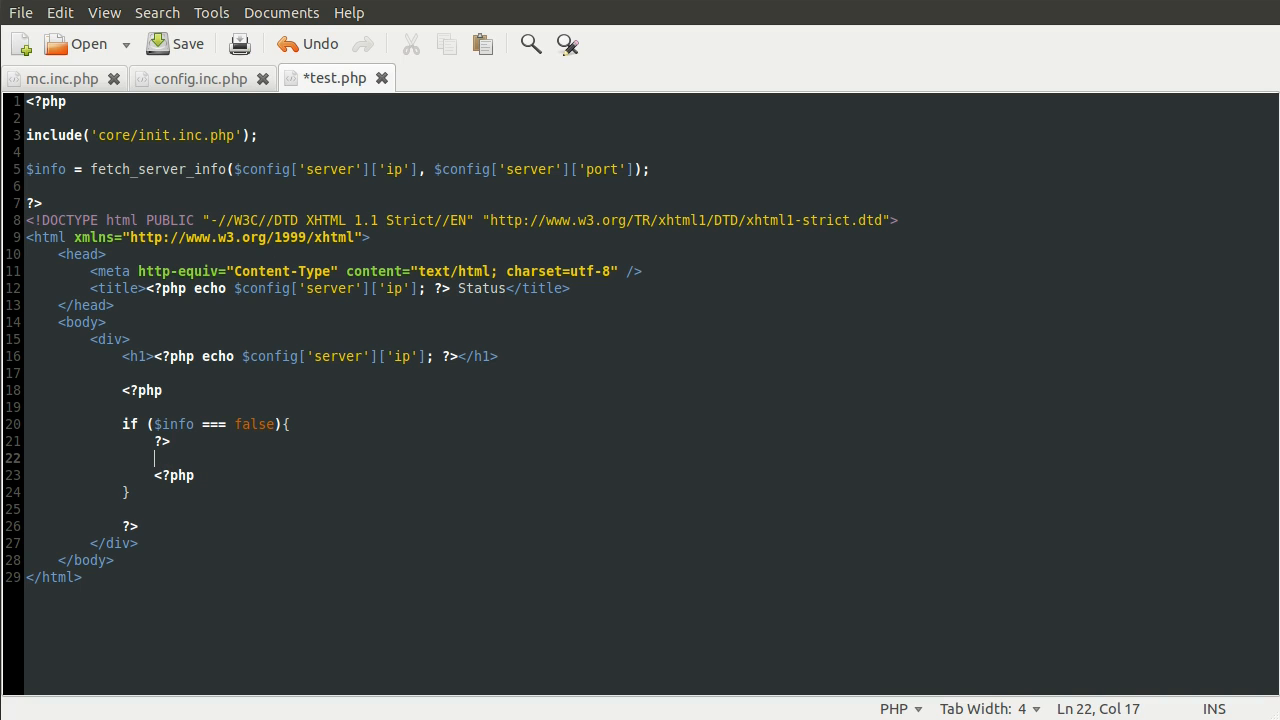
text(<p>)
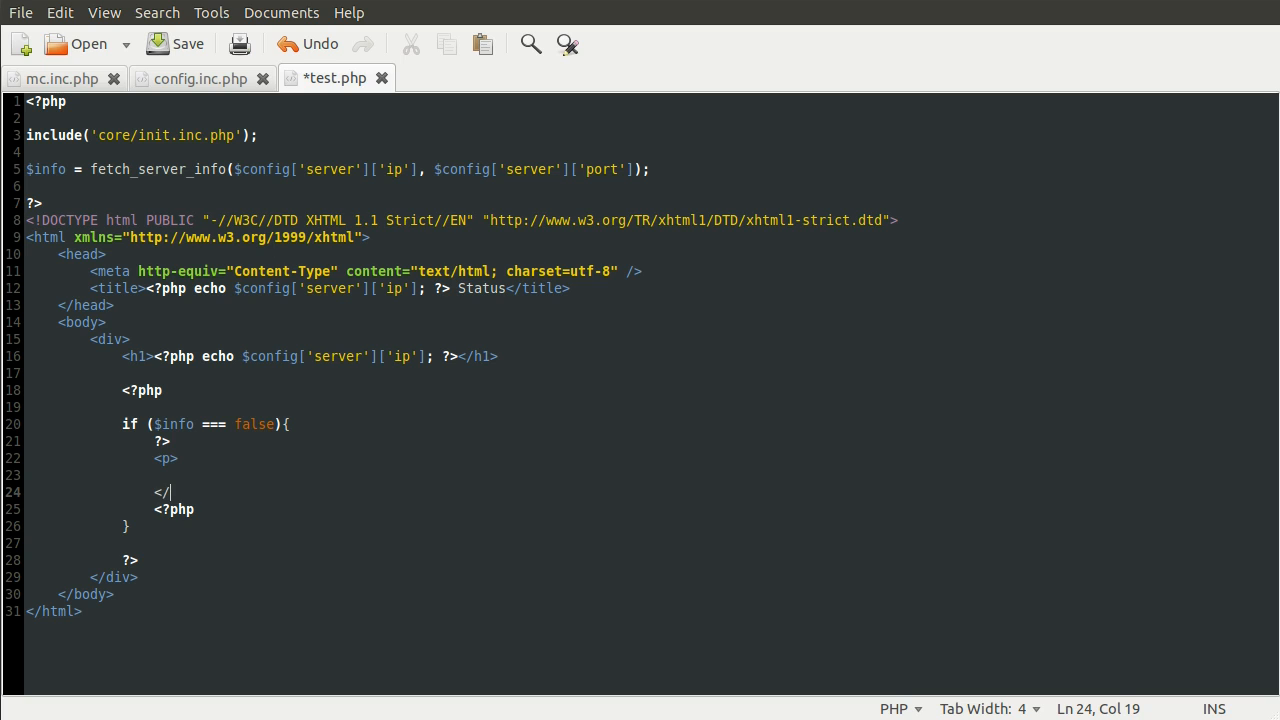
text(Status: Offlin)
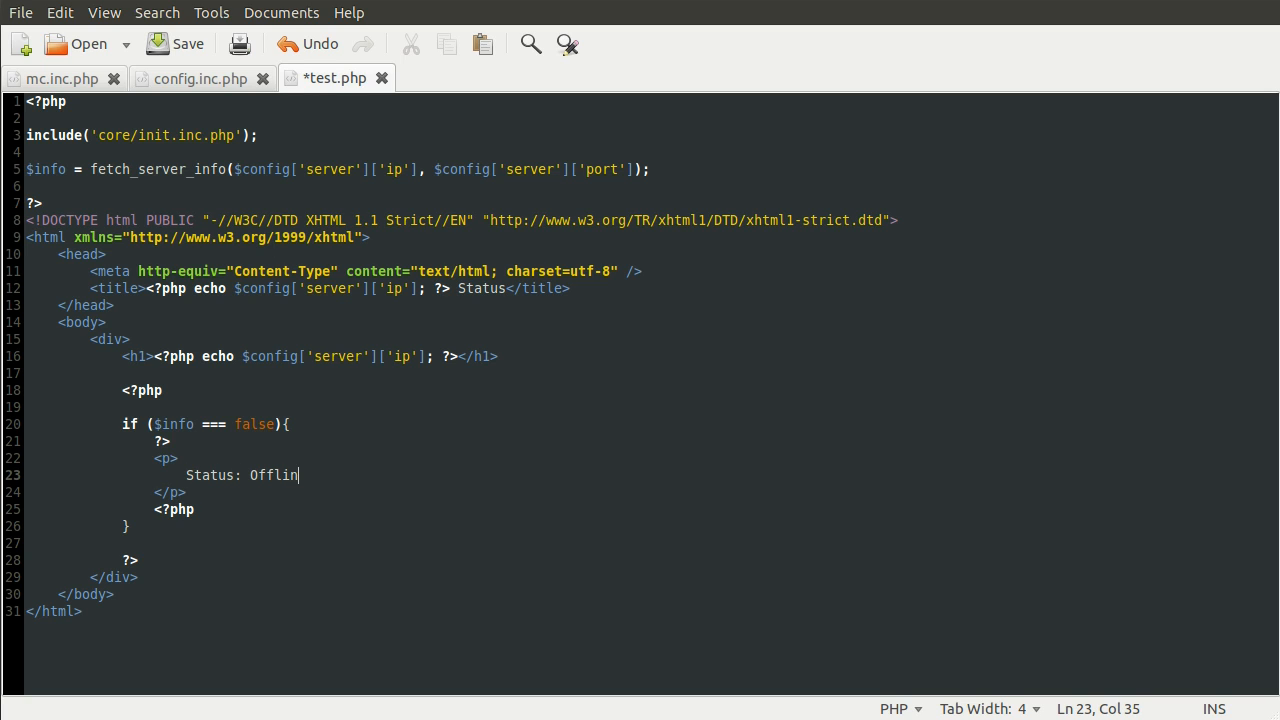
text(e)
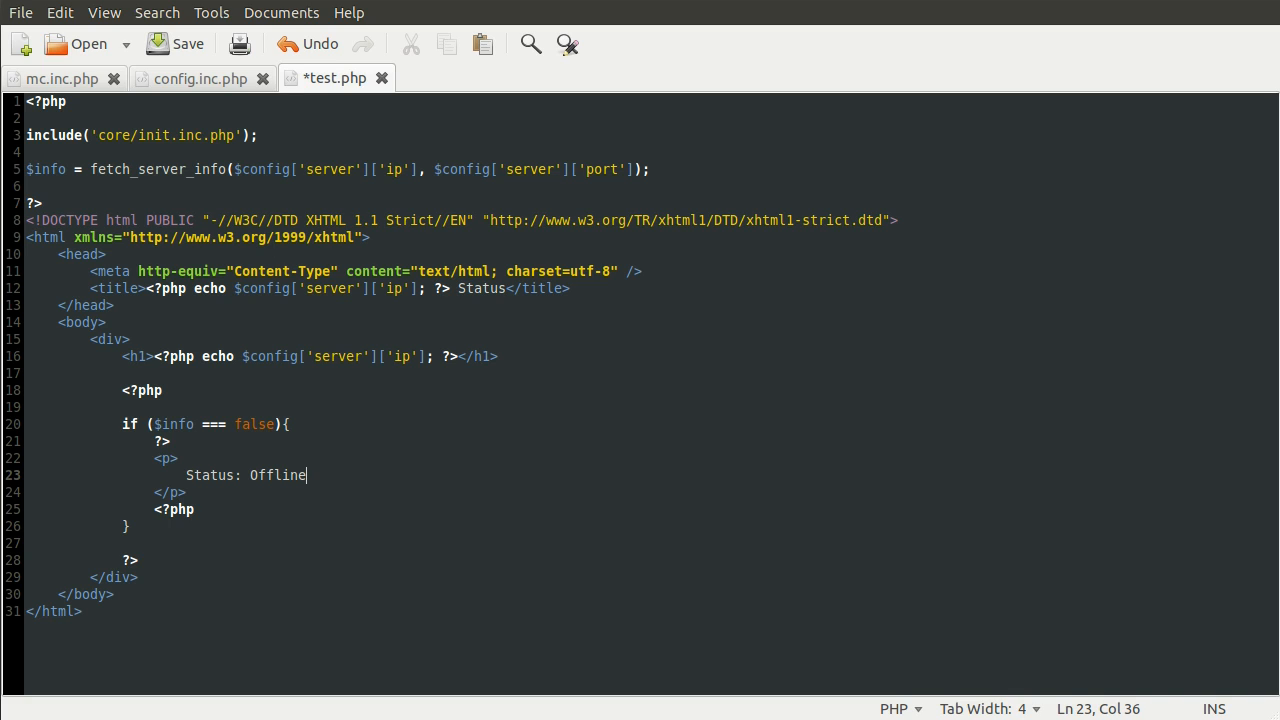
click(128, 526)
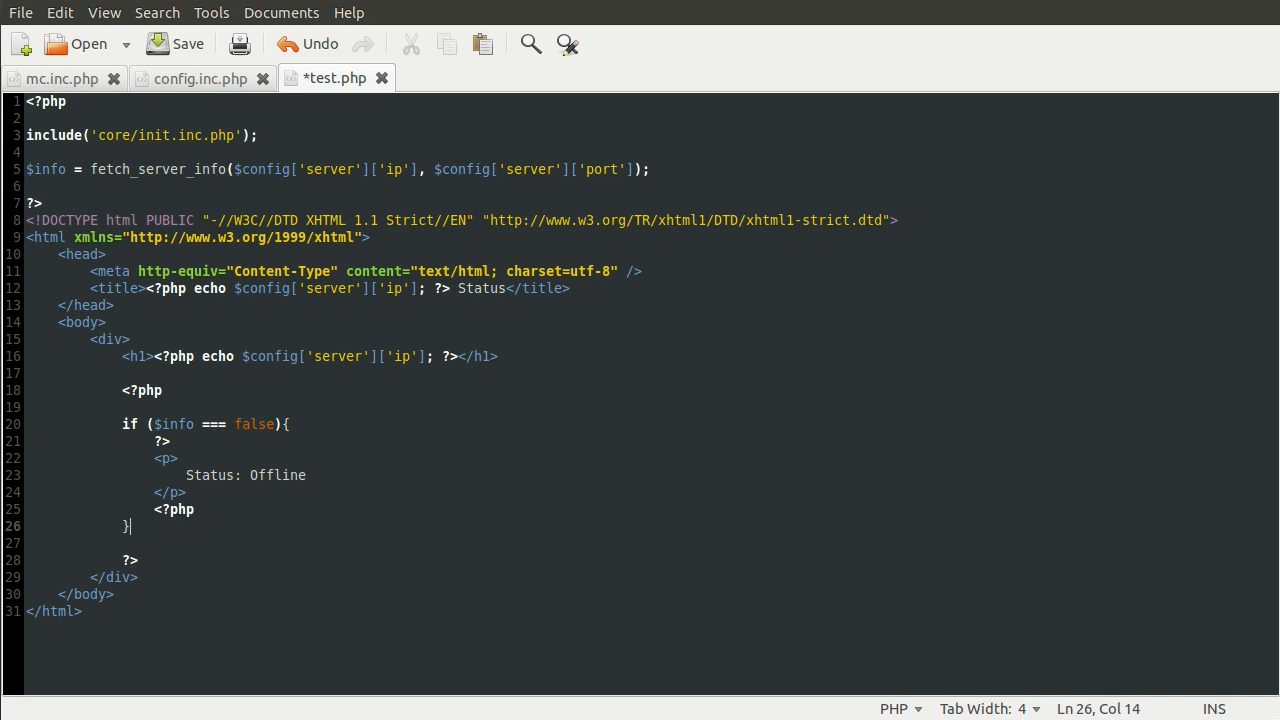
Add else{ ?> ... <?php } with three empty <p></p> elements after the if block.
text(else{)
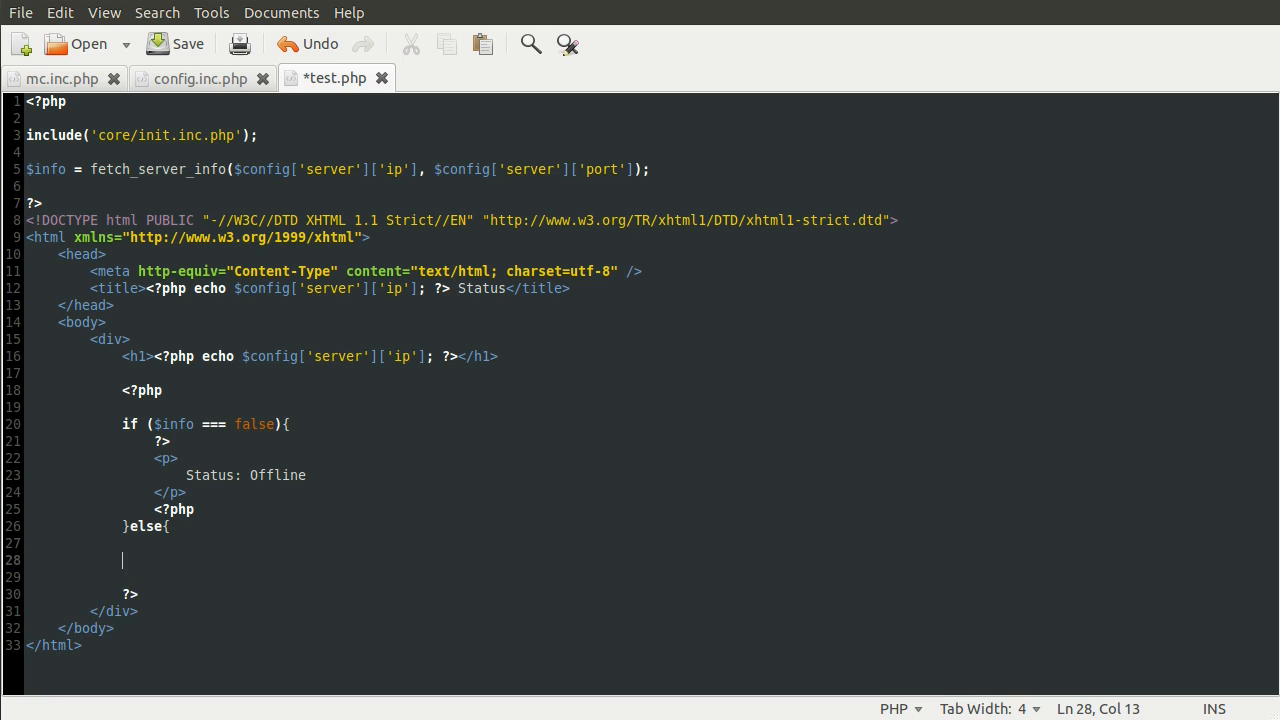
text(})
click(650, 544)
text(?>)
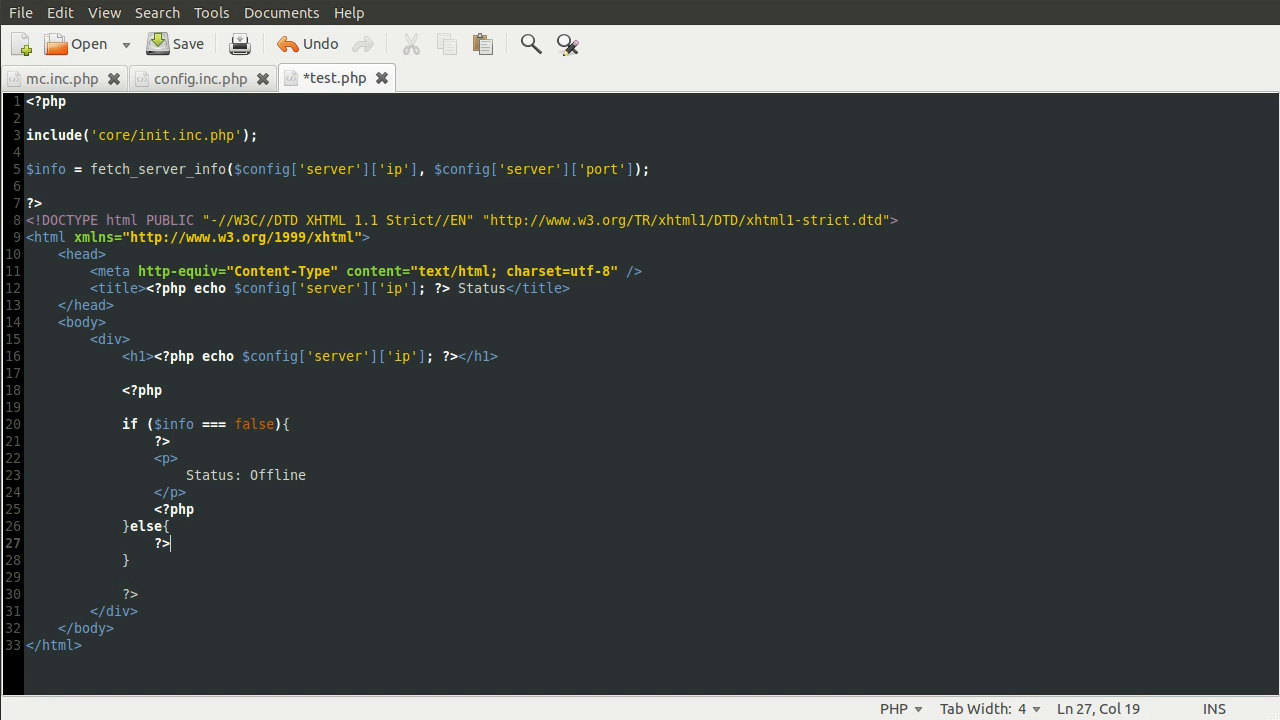
text(<?php)
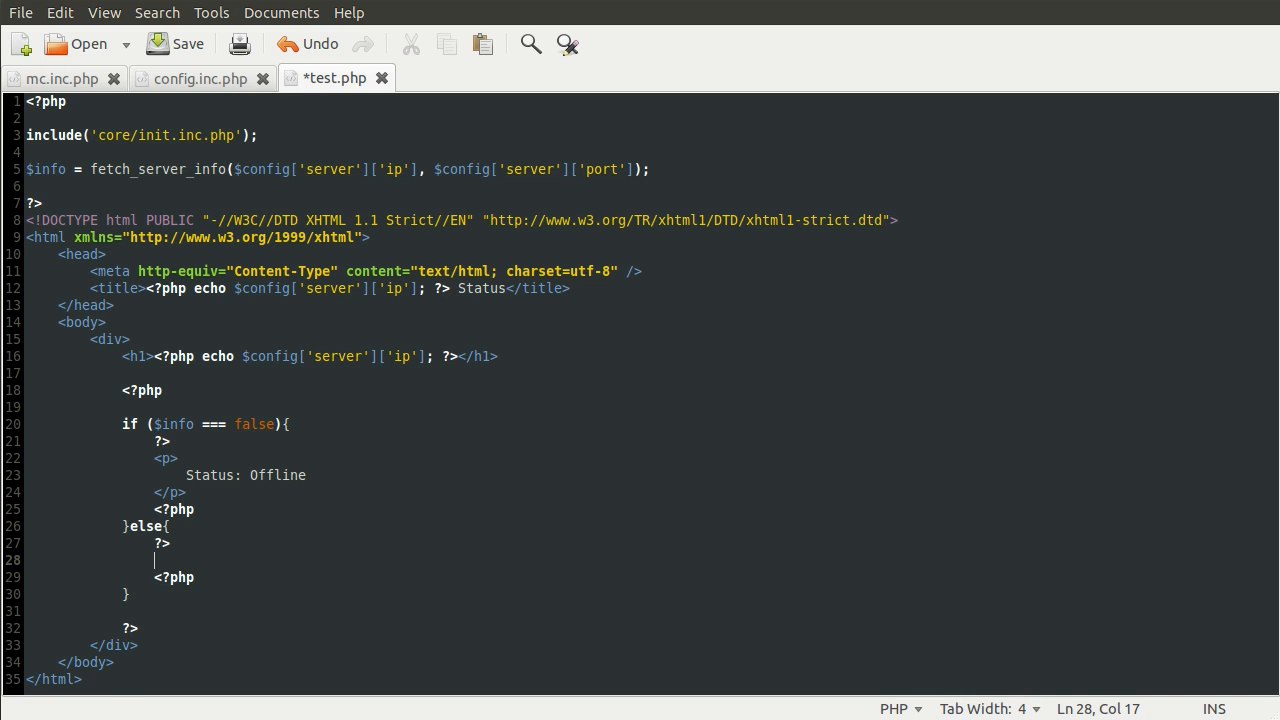
text(</.p)
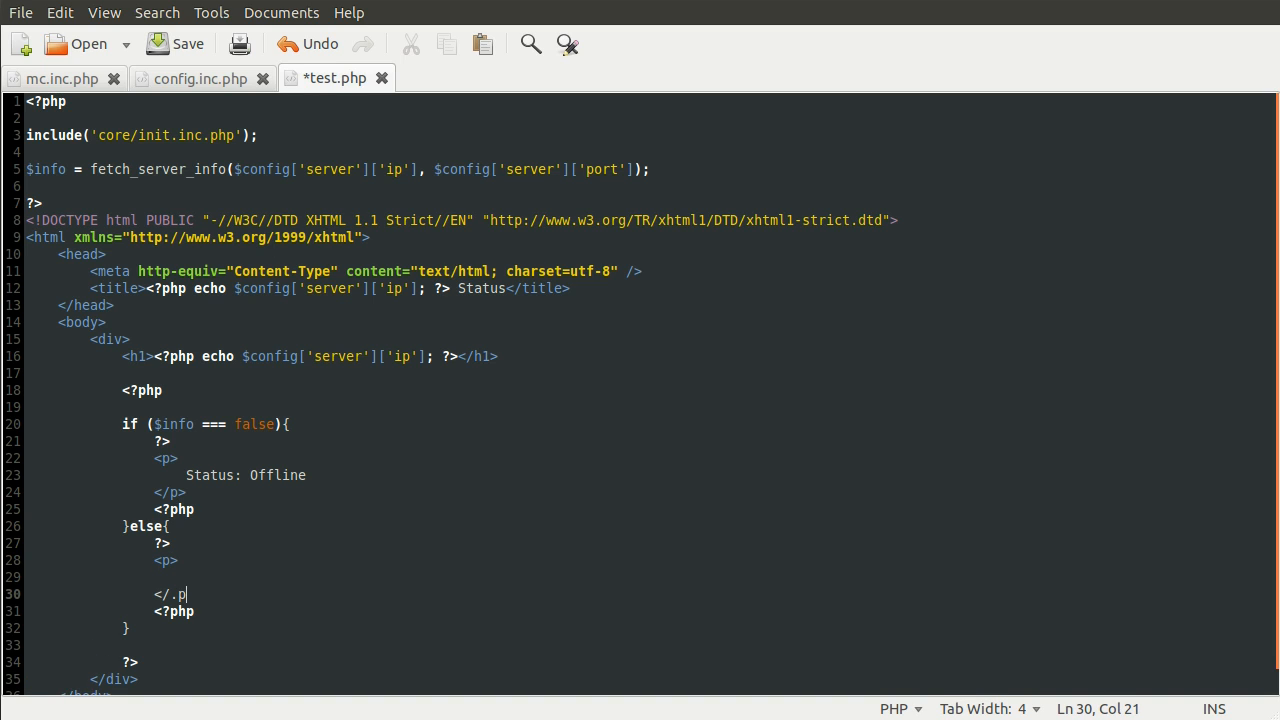
key(BackSpace)
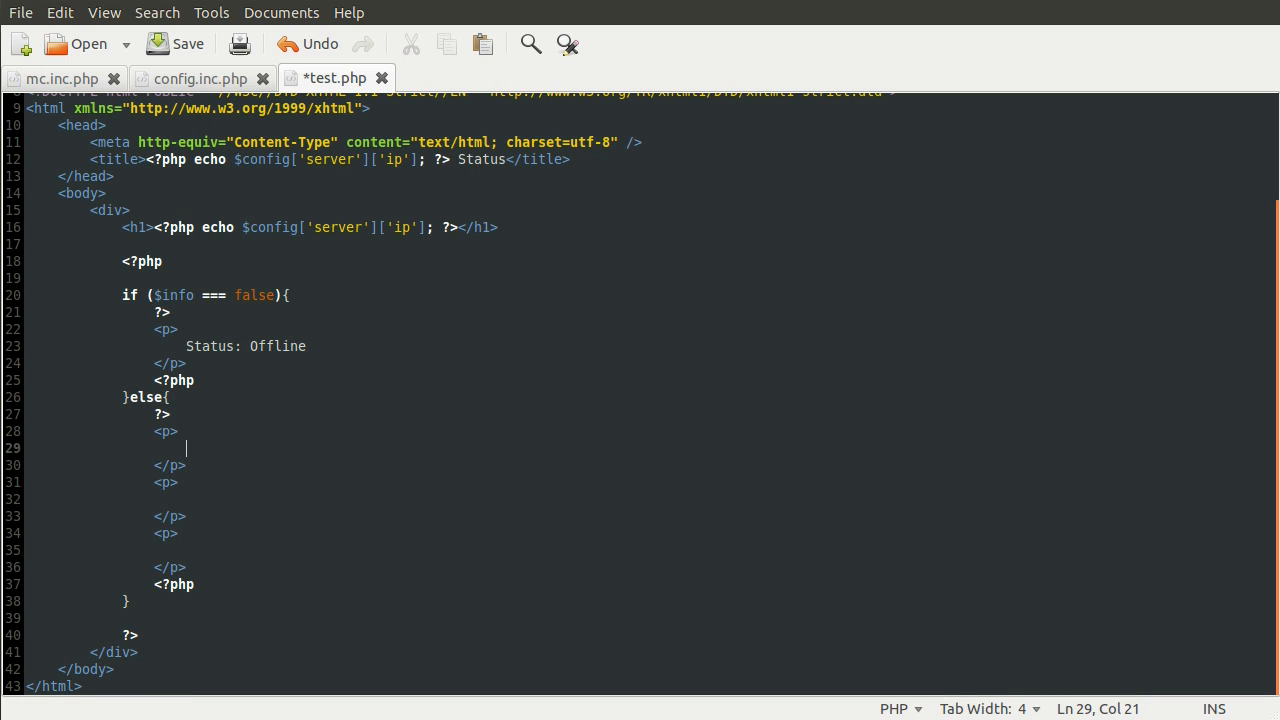
Fill the else paragraphs with Status: Online and Slots 1 / 30.
text(Status:)
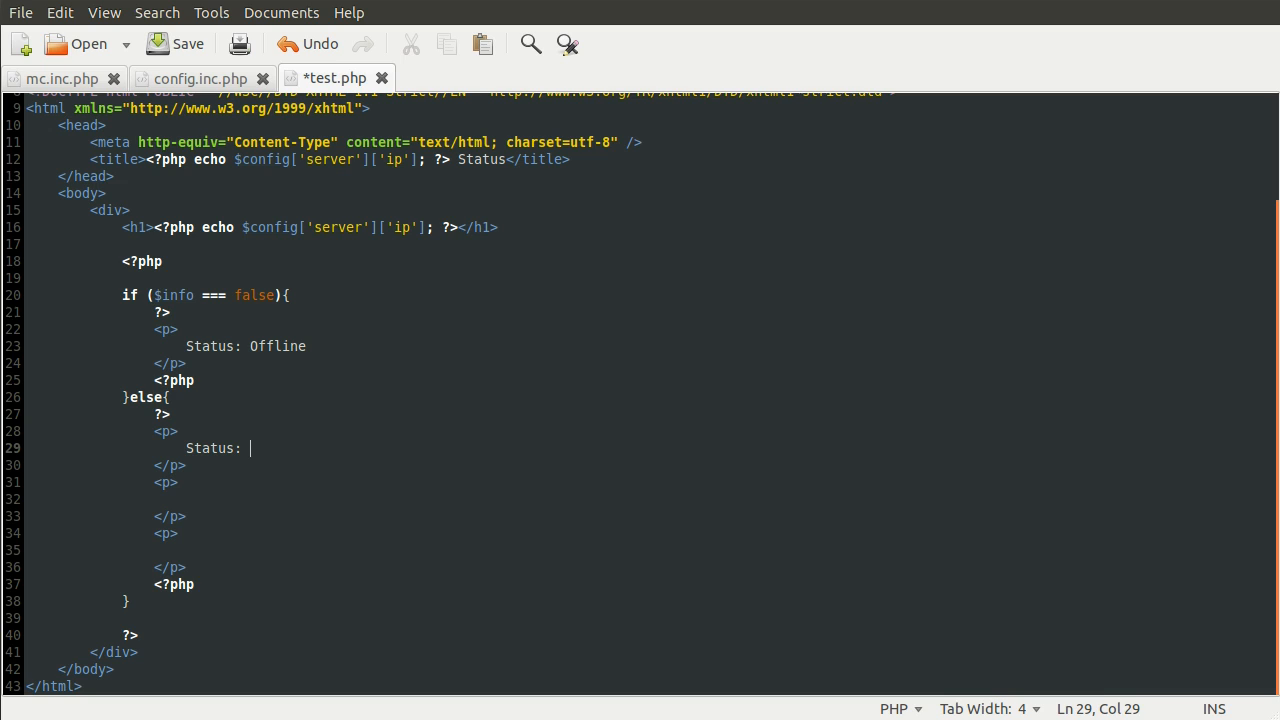
text(Online)
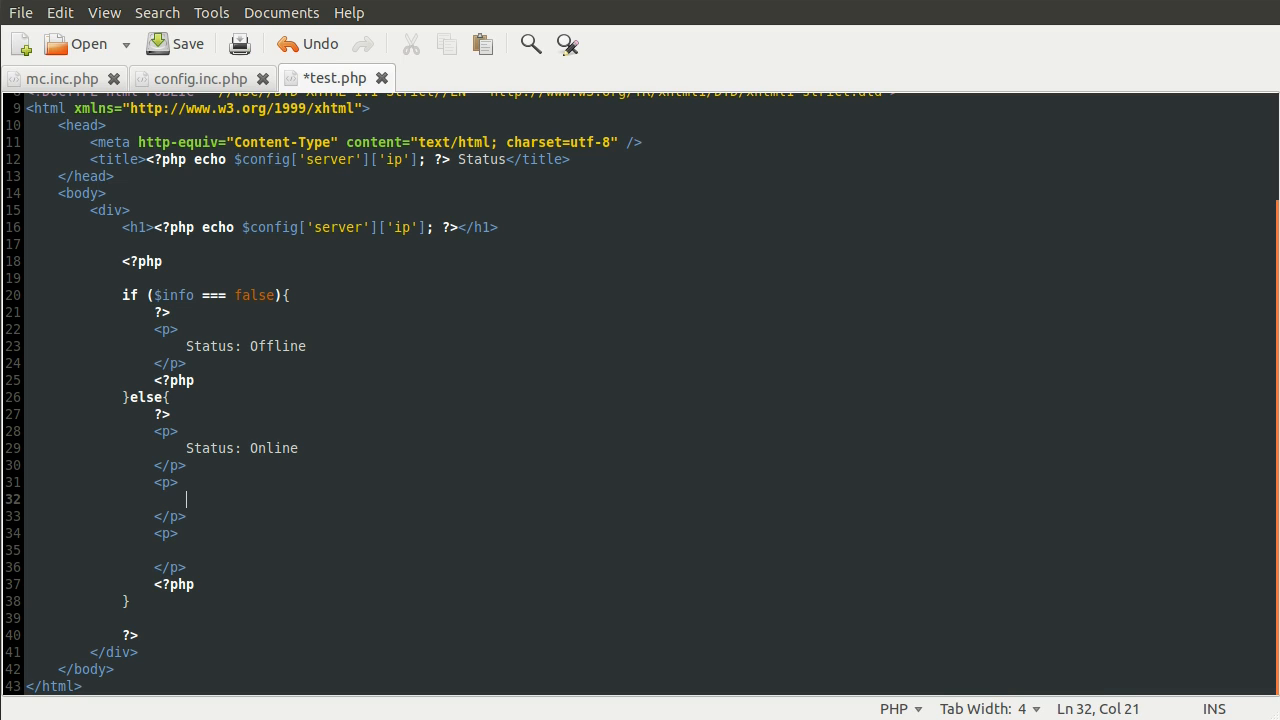
text(Slots)
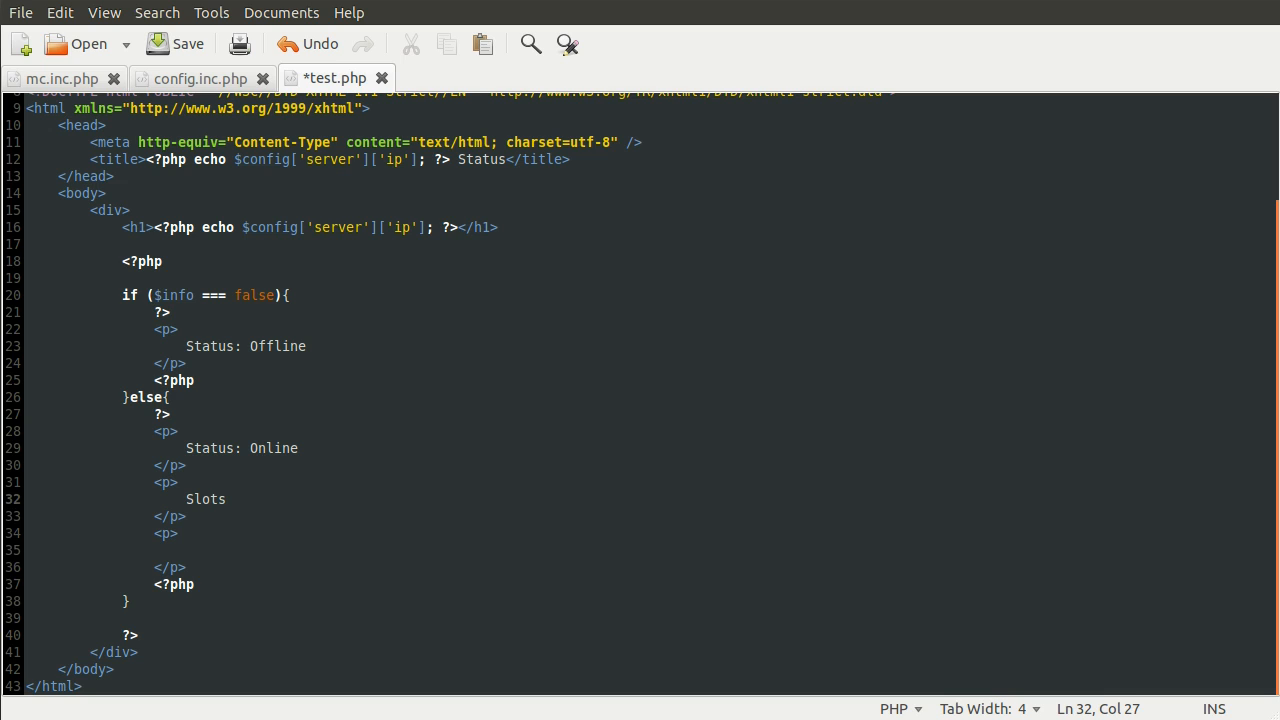
text(1 /)
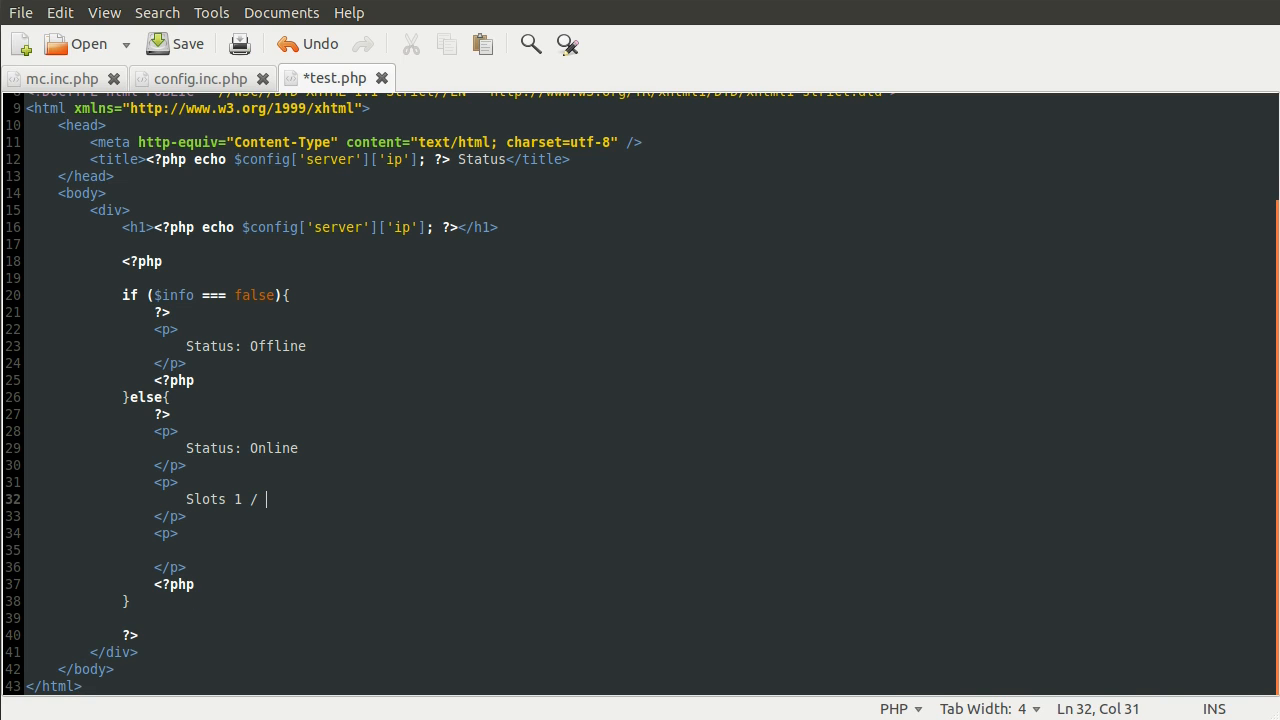
text(3)
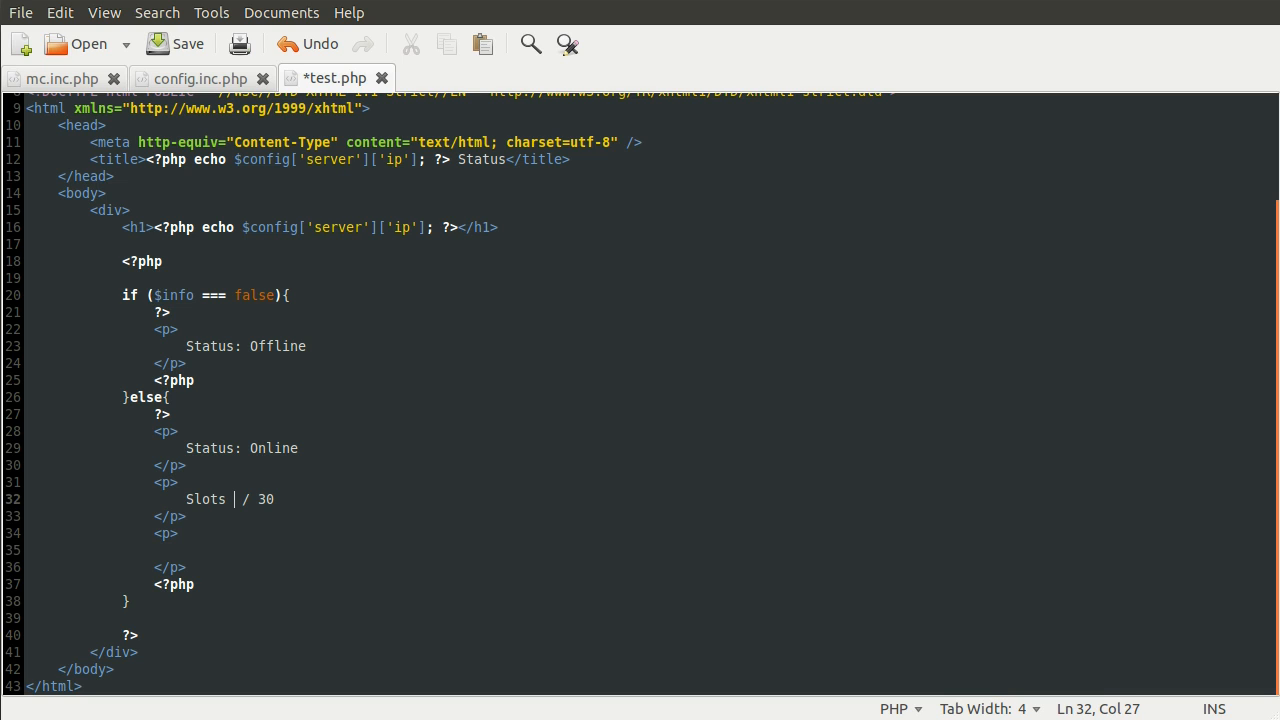
Start <?php echo $info[' ?> in front of the / 30 on the Slots line.
text(<?php echo)
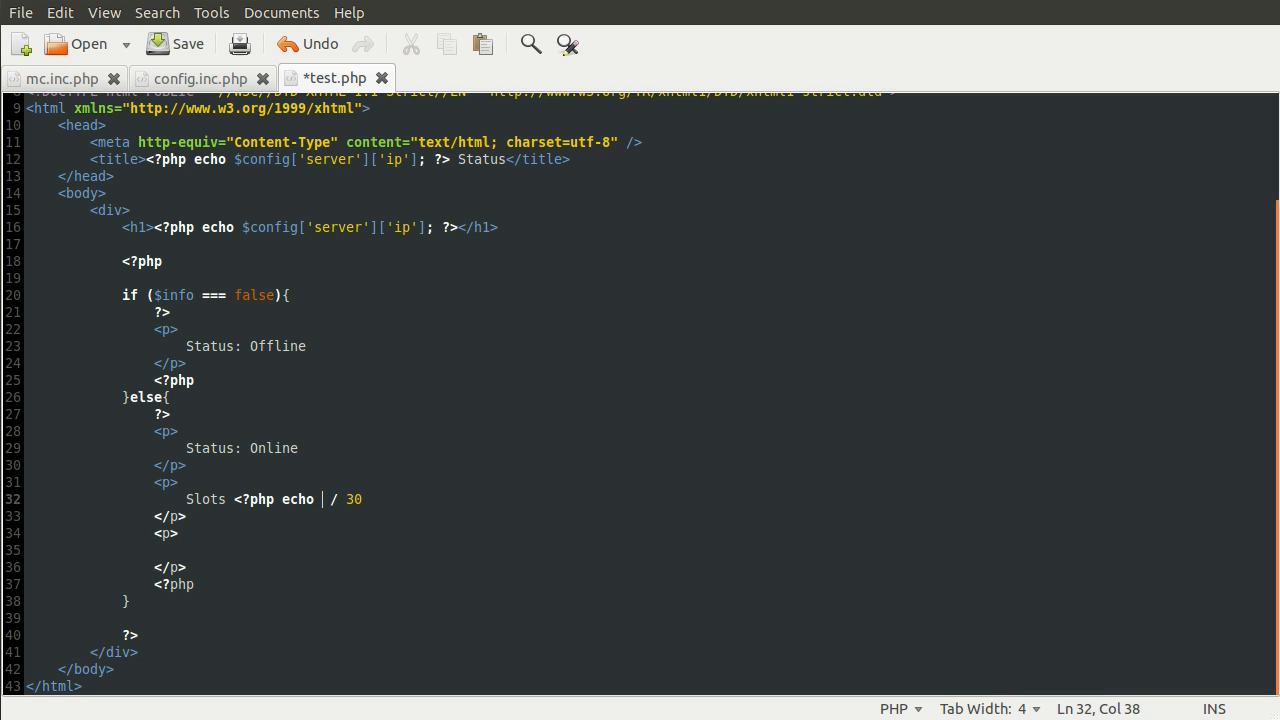
text(?>)
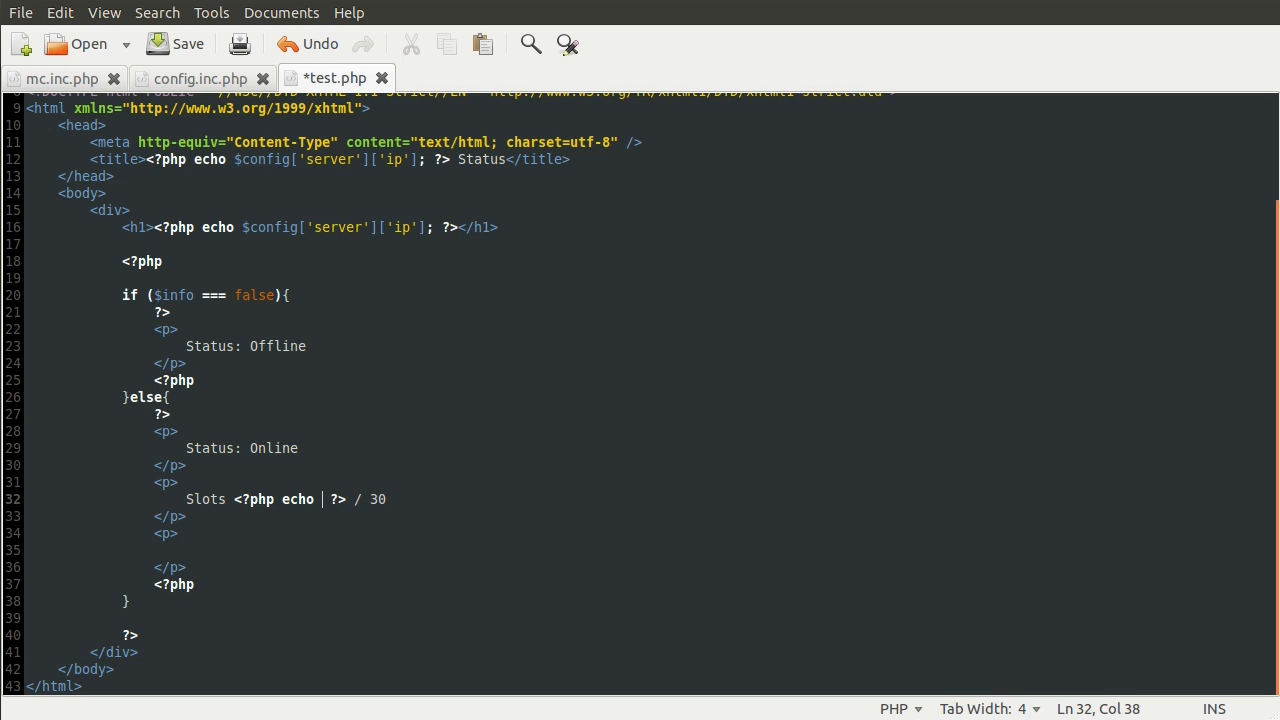
text($in)
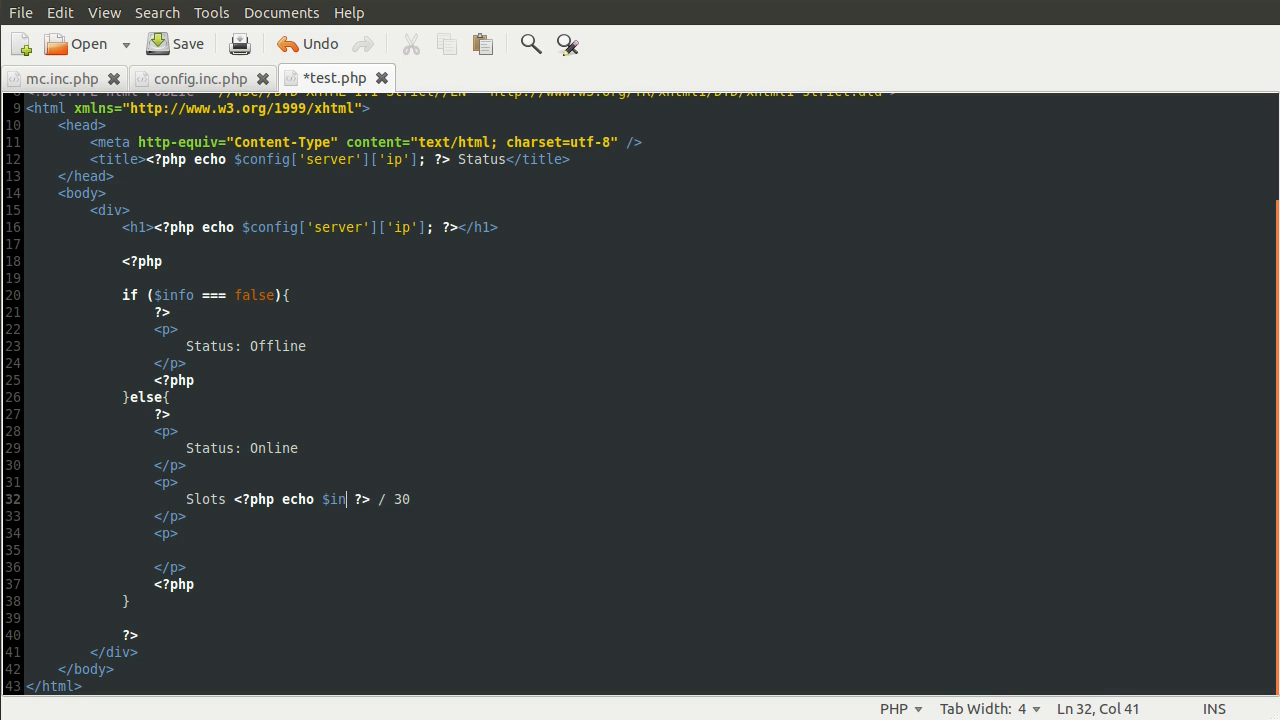
text(fo[')
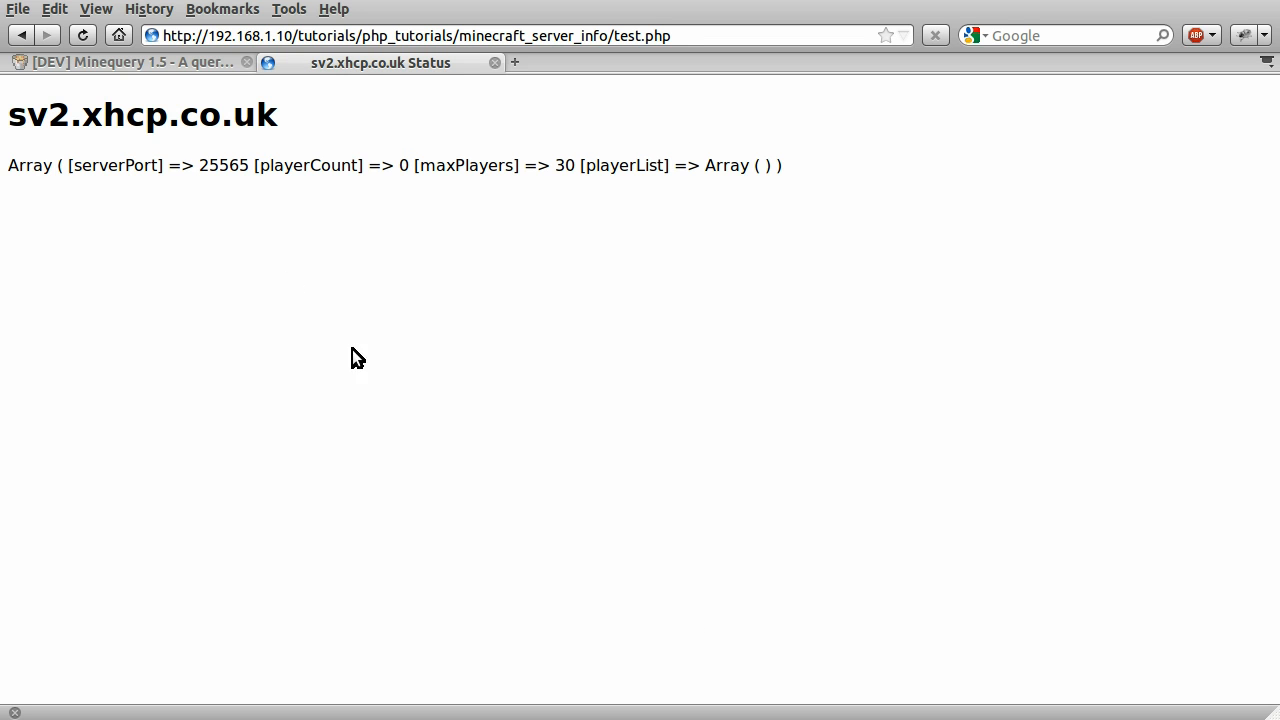
mouse_move(260, 166)
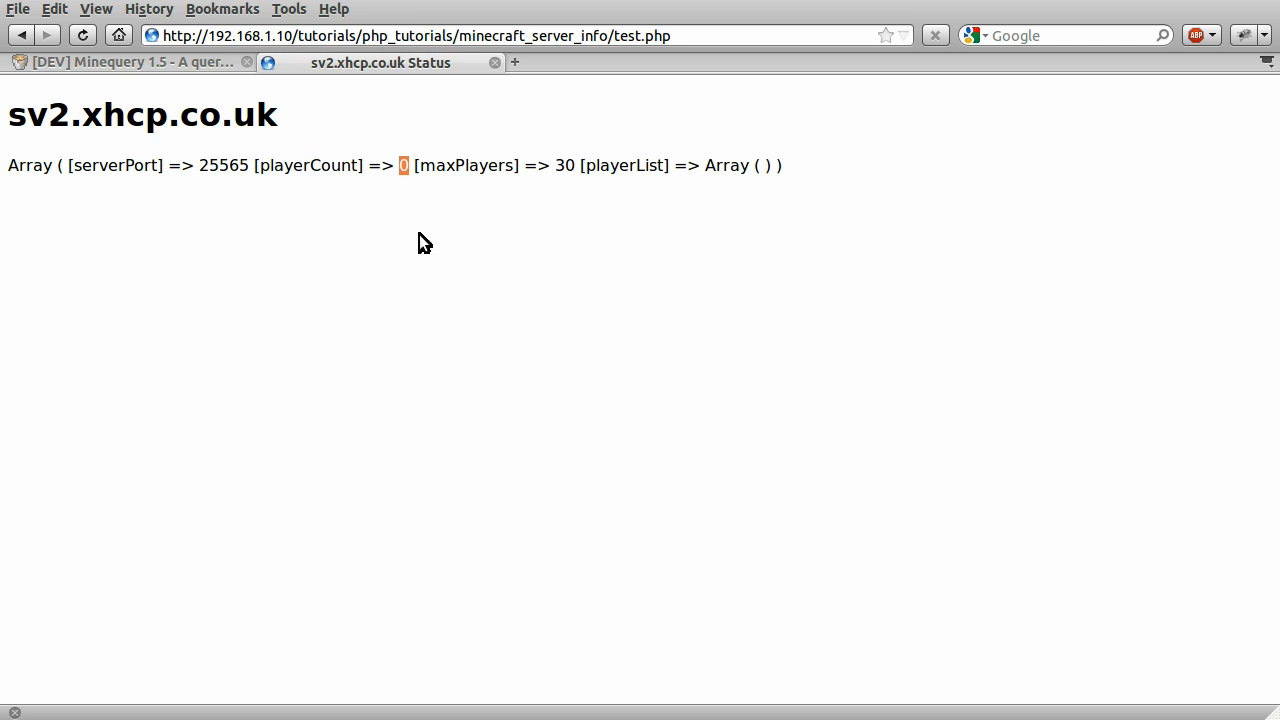
double_click(464, 164)
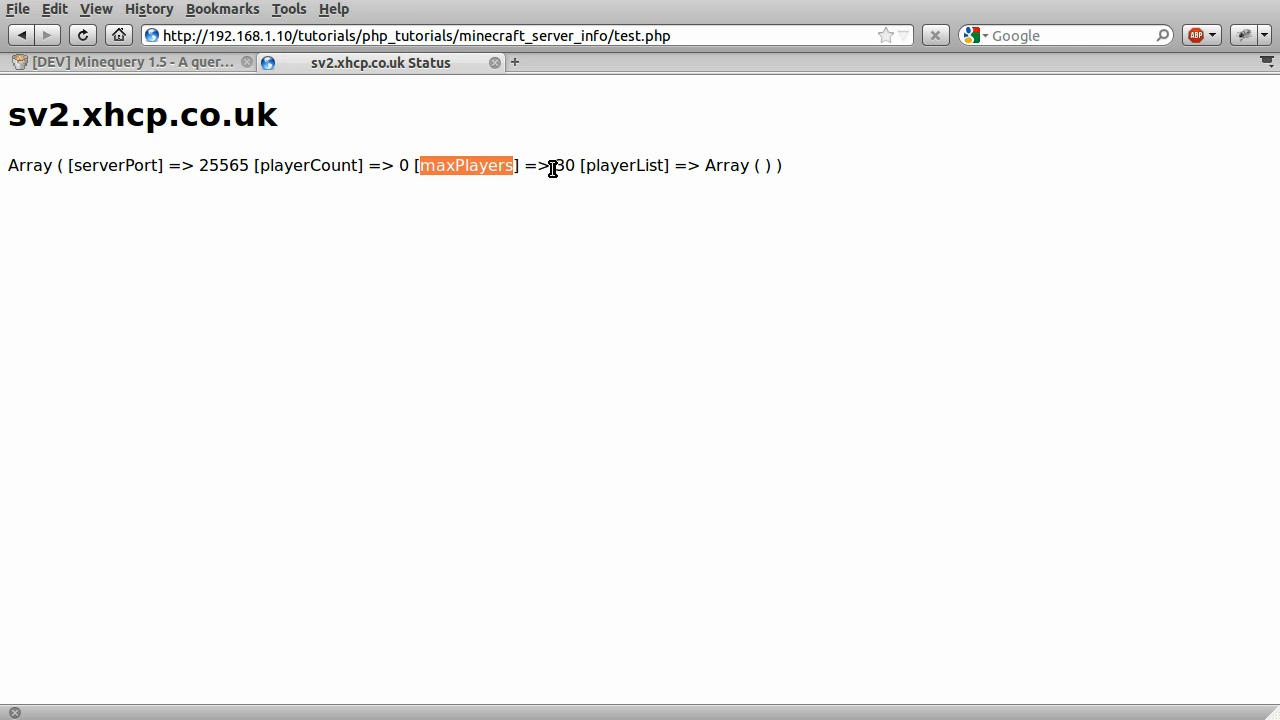
mouse_move(616, 374)
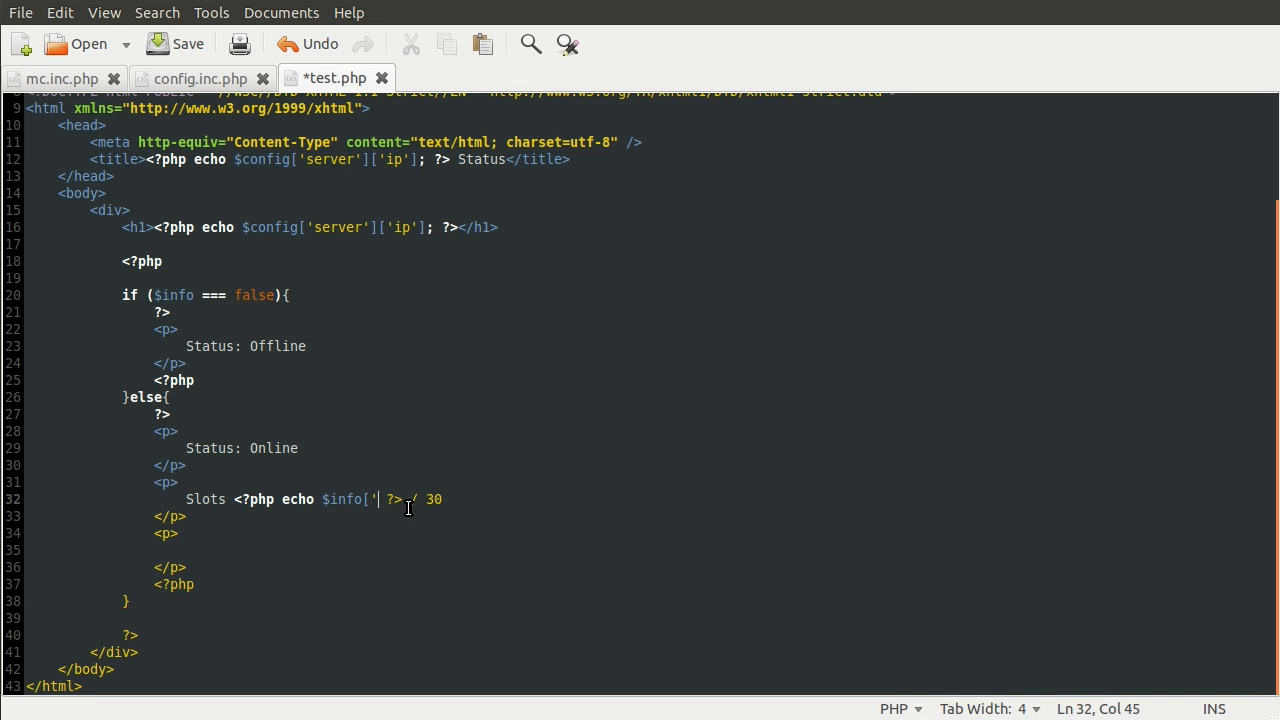
Complete the Slots line as $info['playerCount'] / $info['maxPlayers'] echoes.
text(playerCount'];)
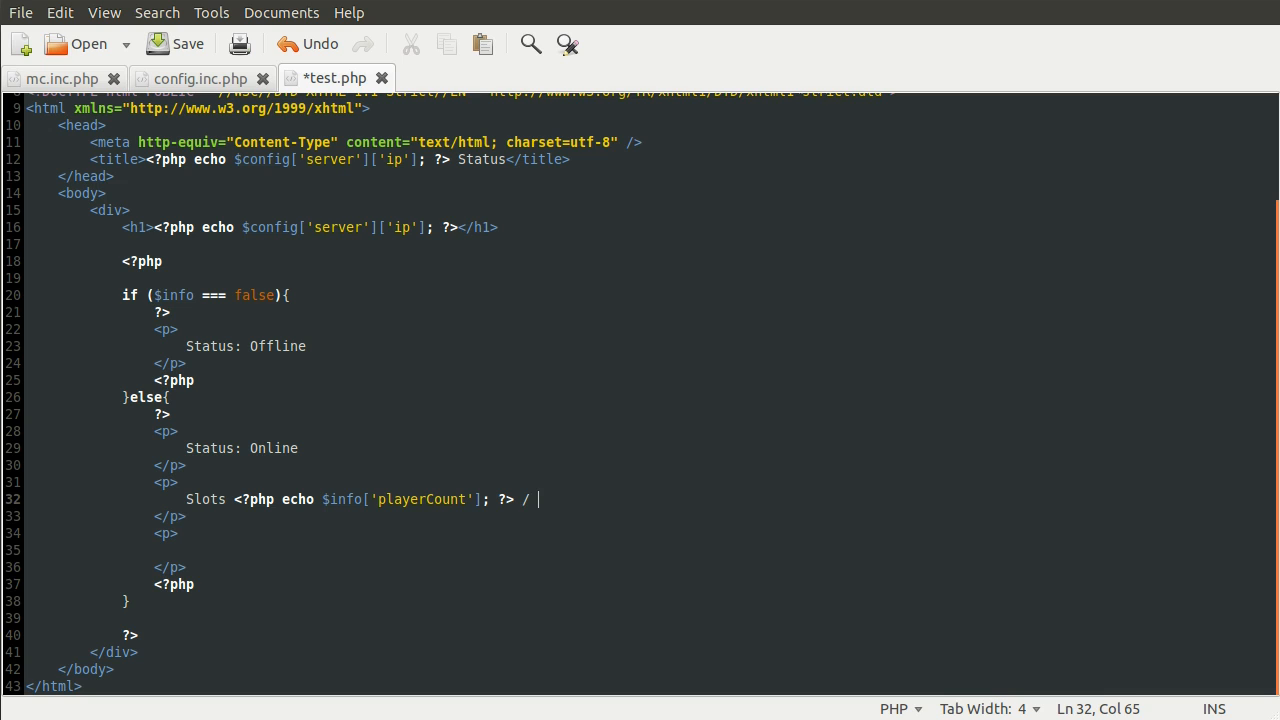
text(<?php echo)
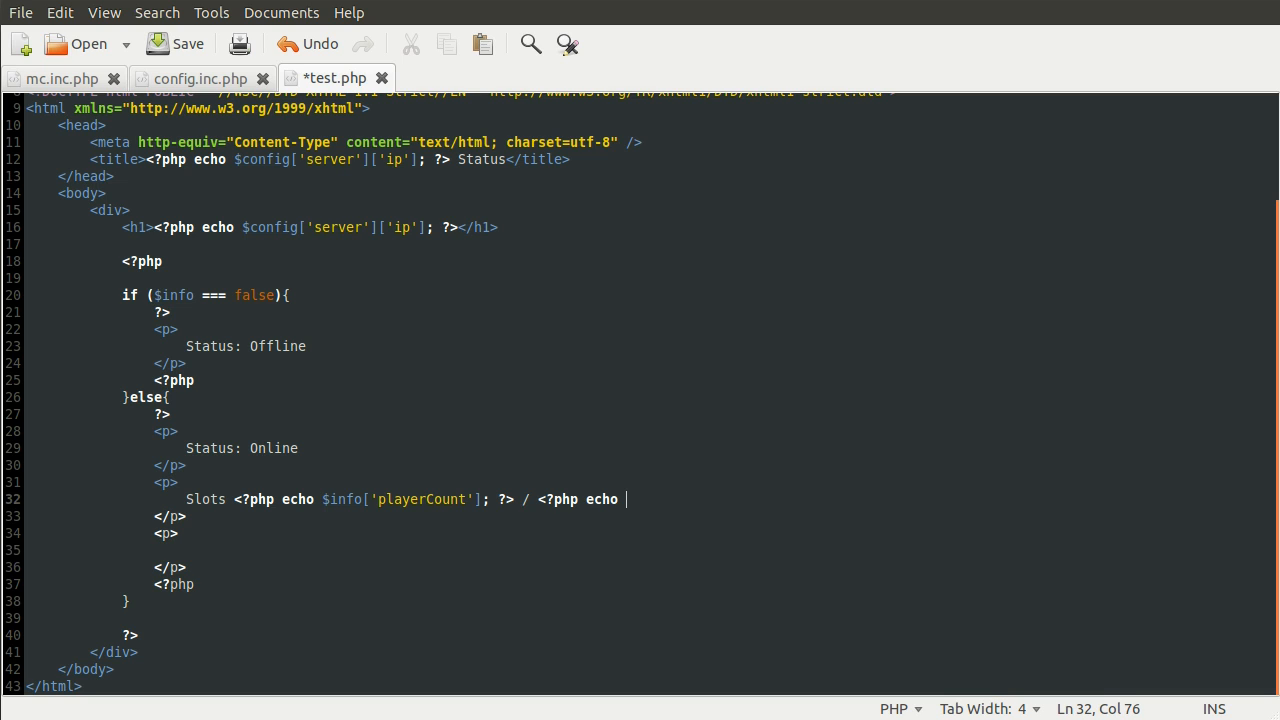
text($info)
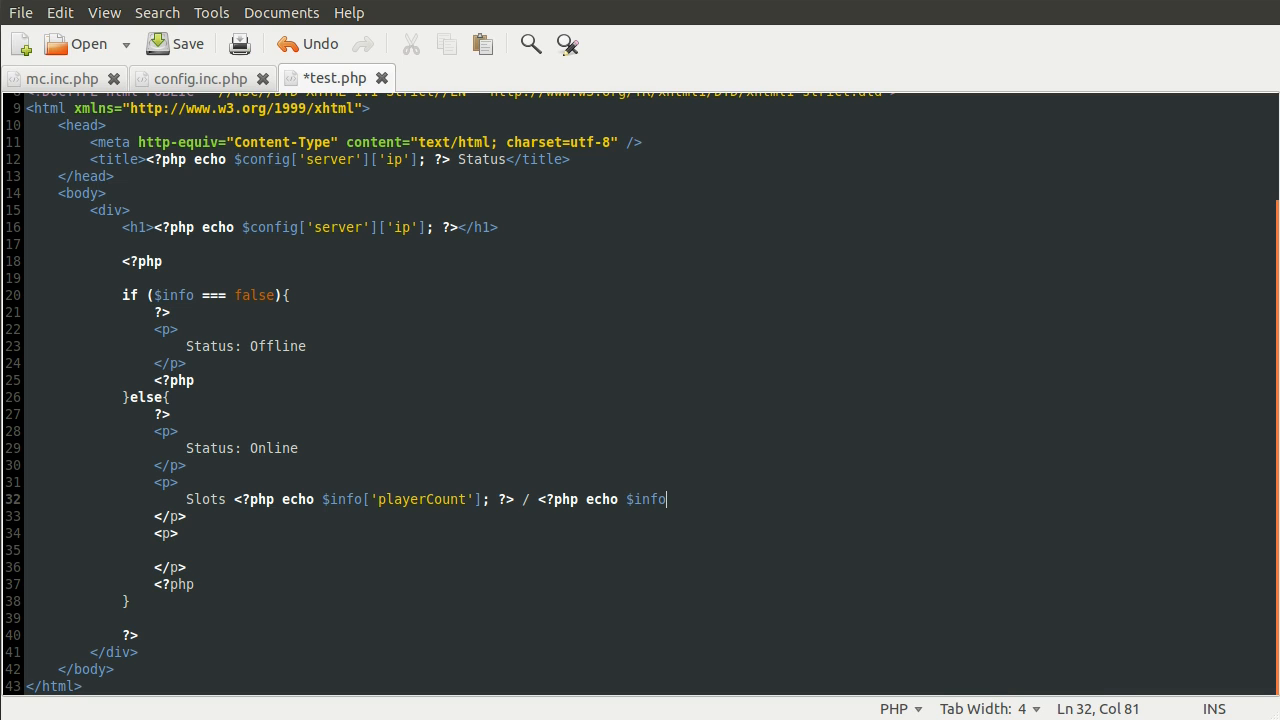
text(['max)
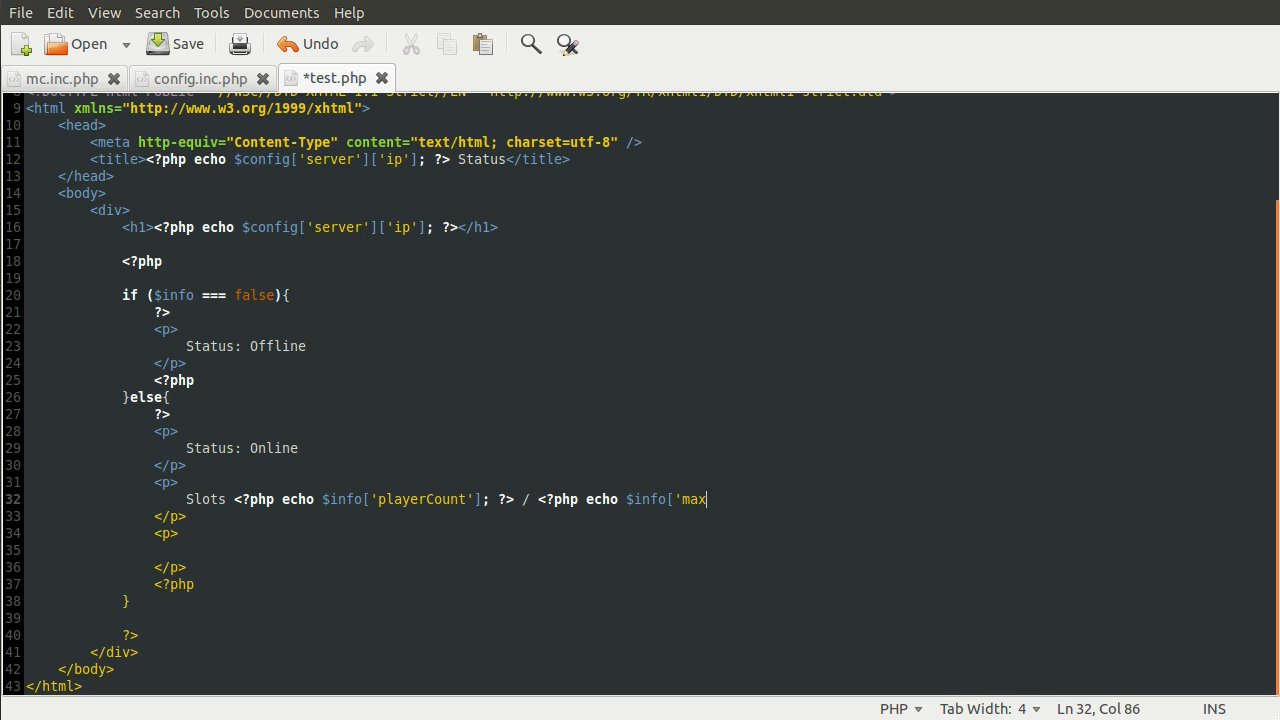
text(Players']; ?>)
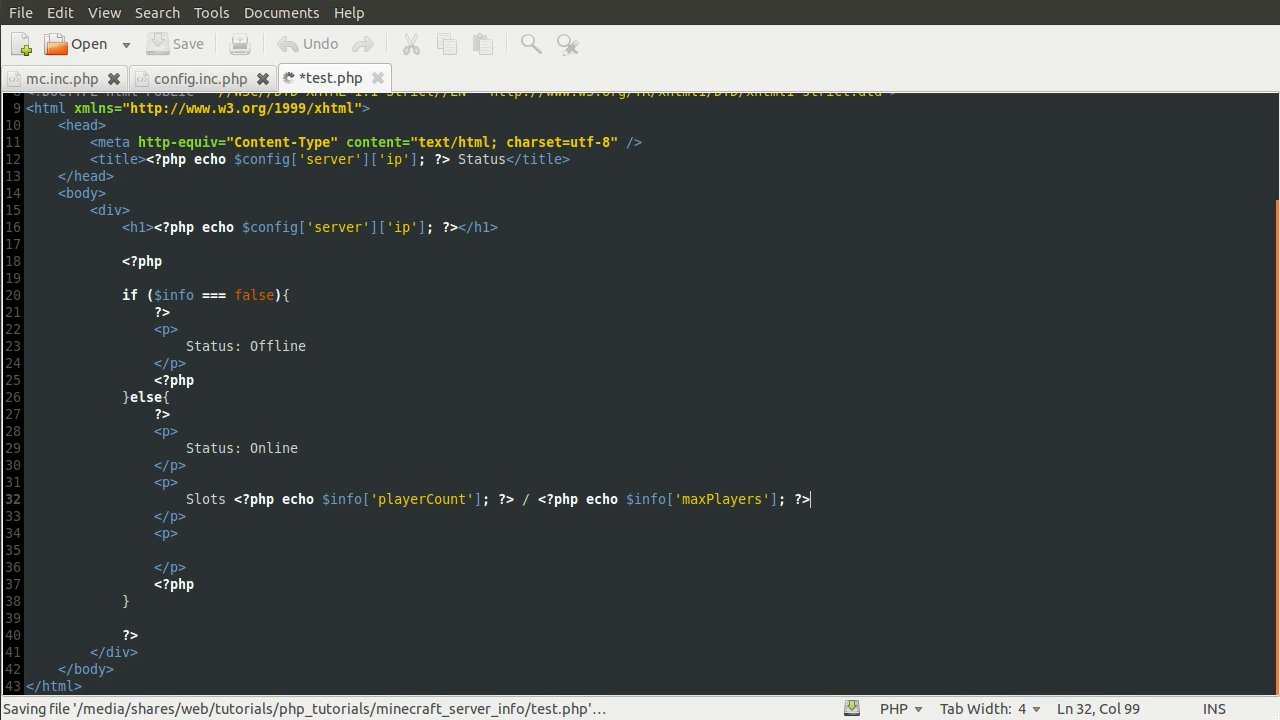
click(176, 44)
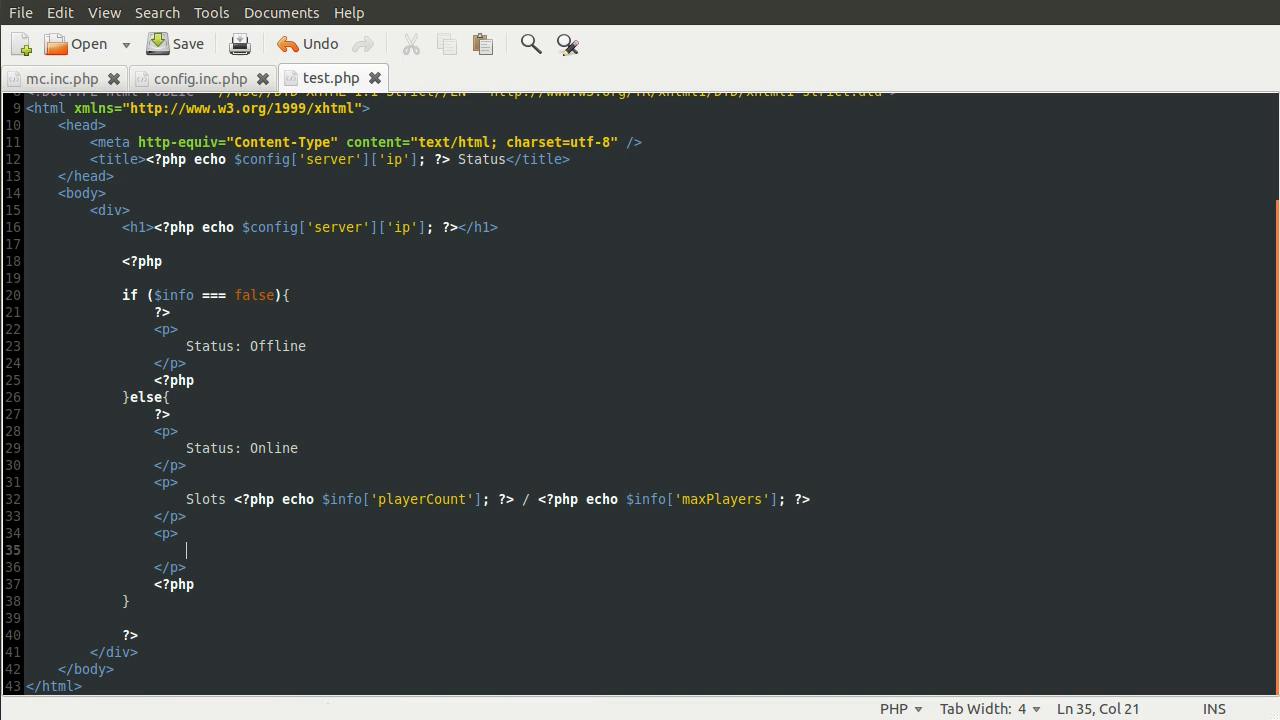
Write Players: <?php echo implode() ?> in the empty paragraph.
text(Player)
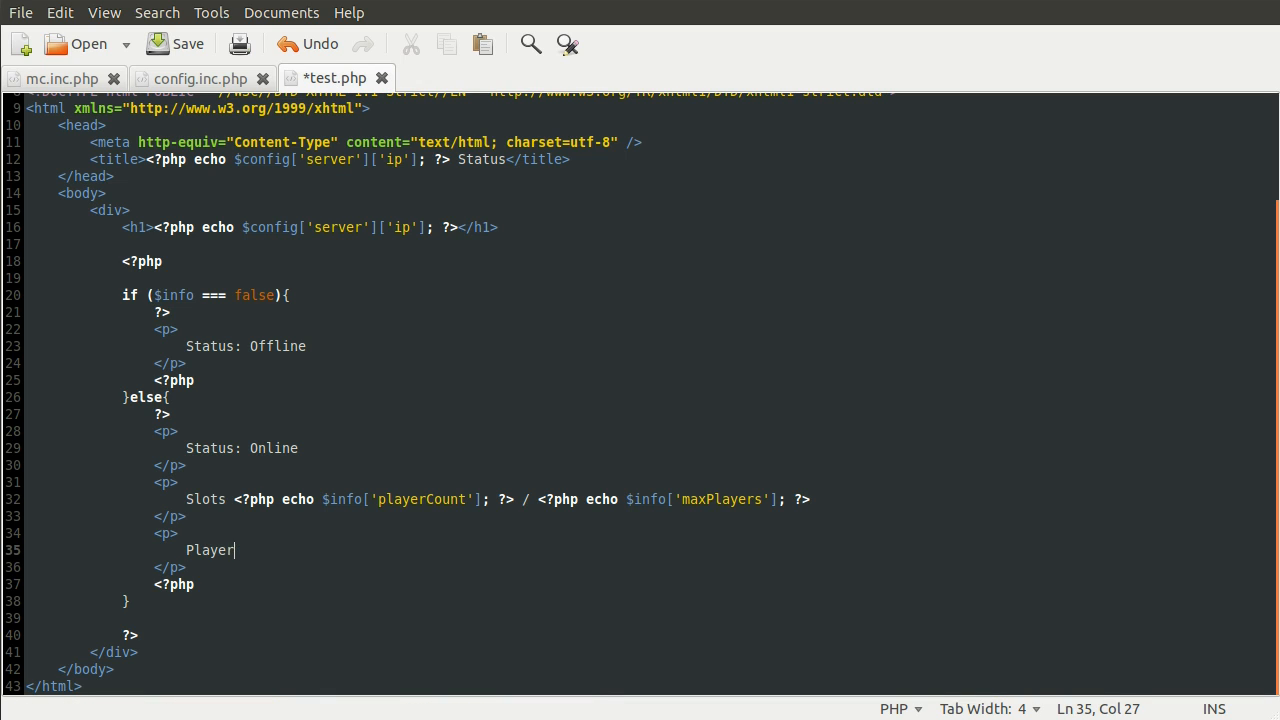
text(s:)
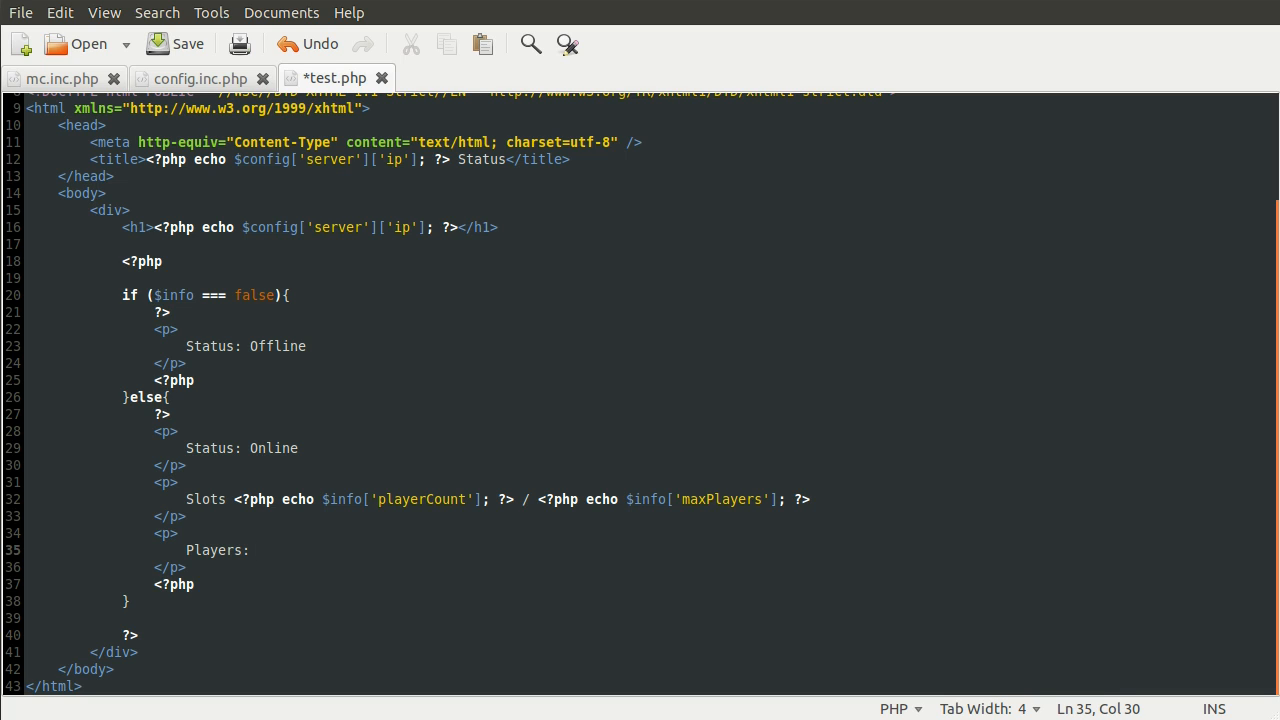
text(<?php ?>)
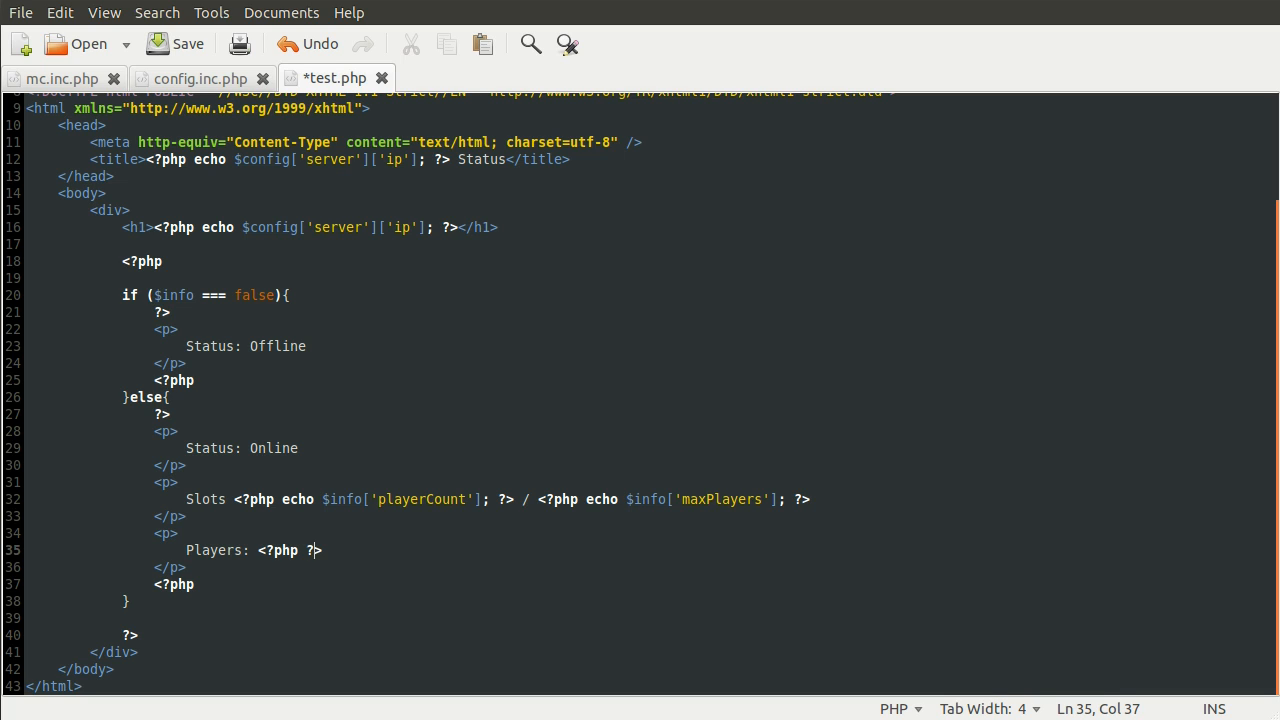
text(ch)
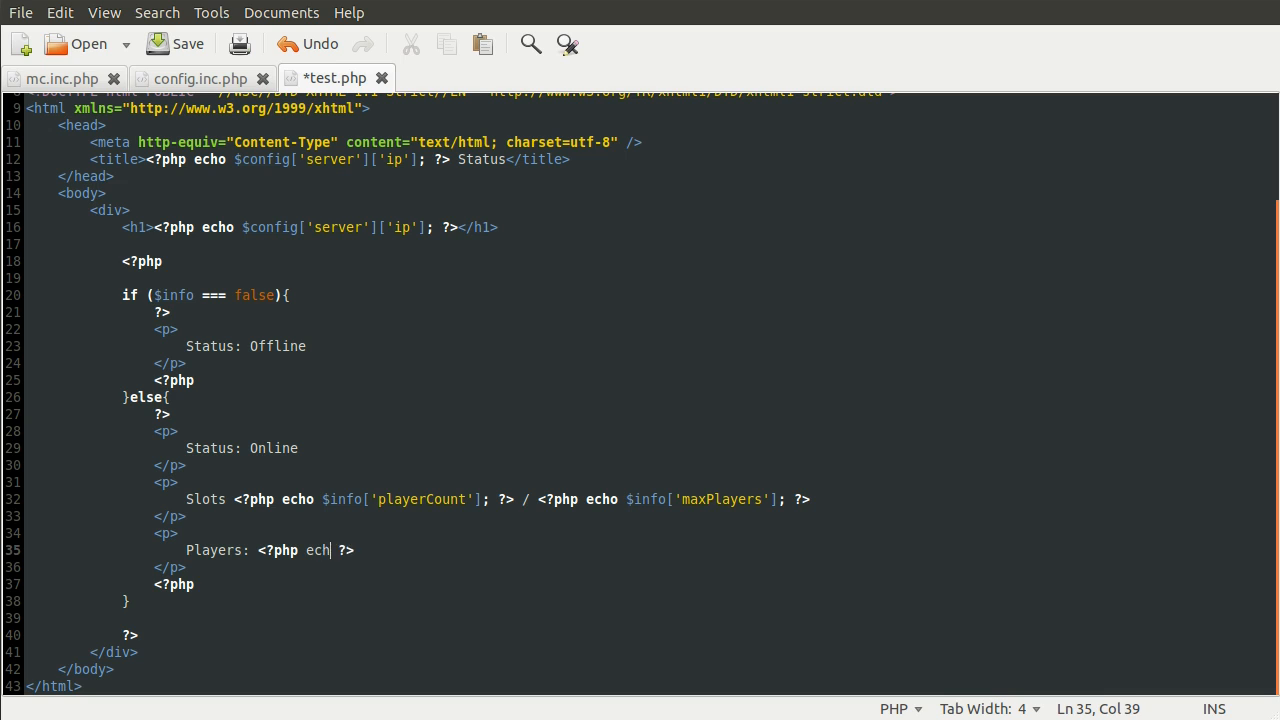
text(implode();)
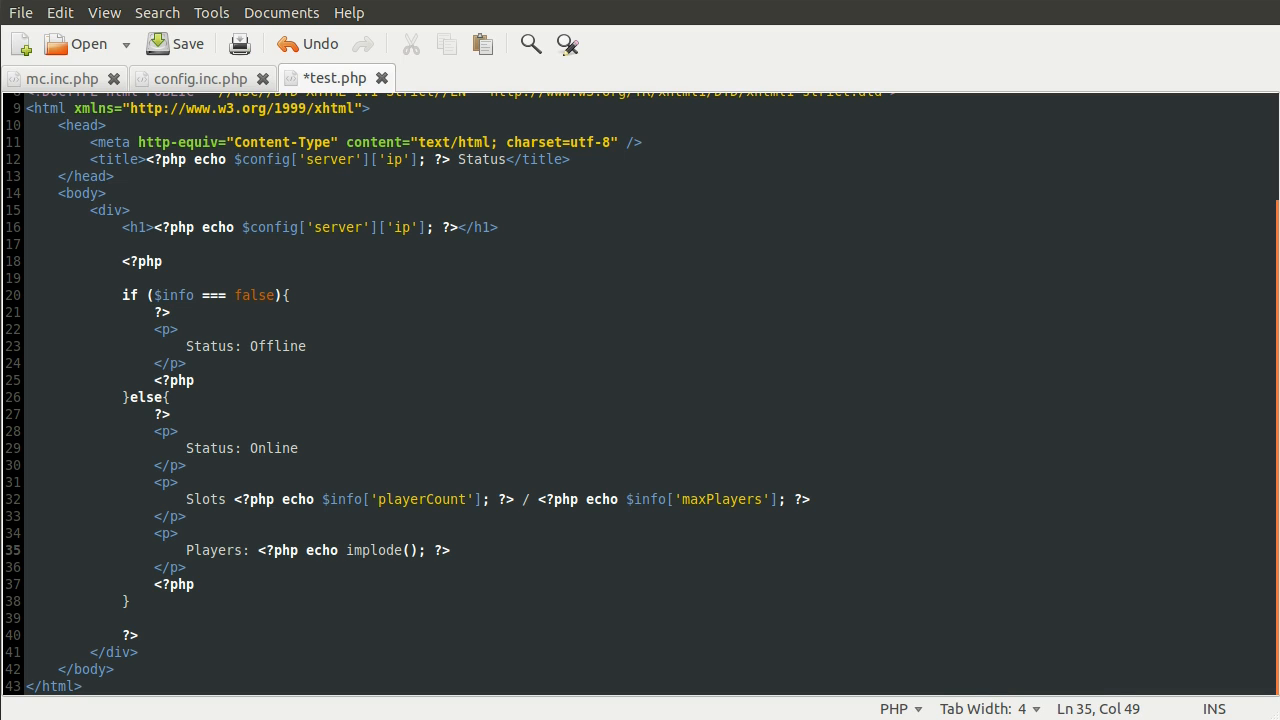
Fill implode with ', ' and $info['playerList'], then save test.php.
click(408, 550)
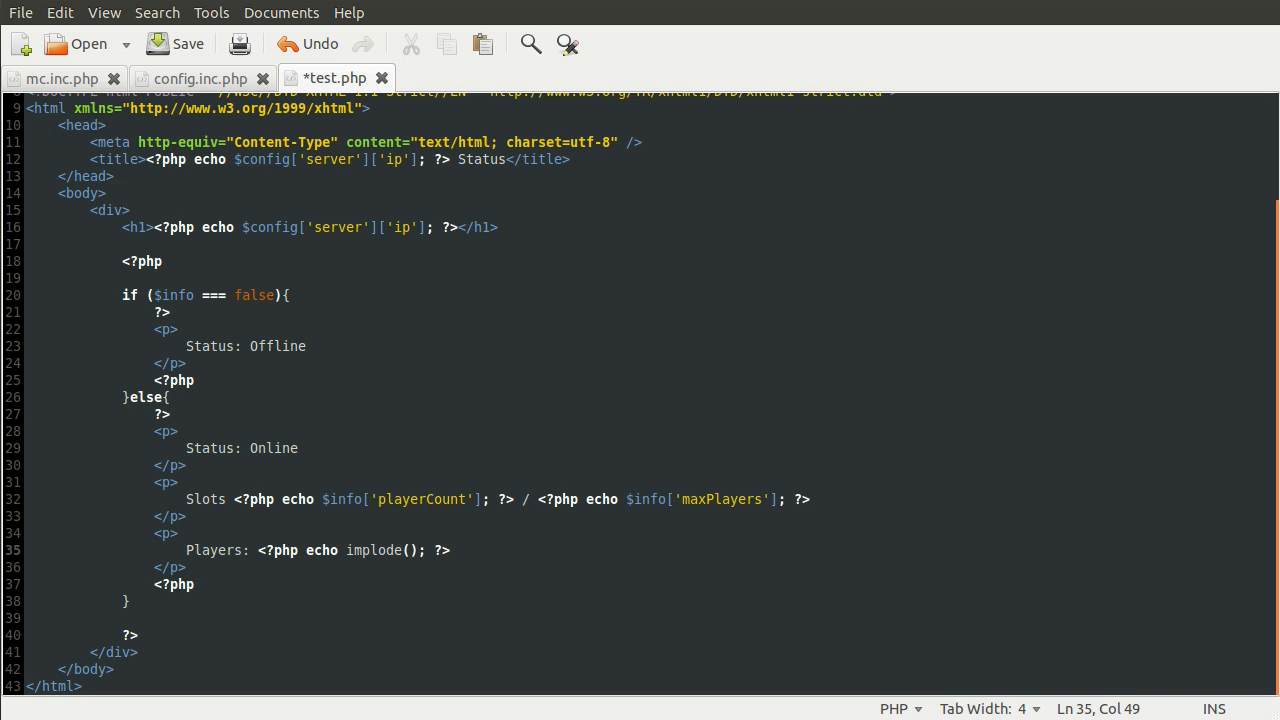
text(',')
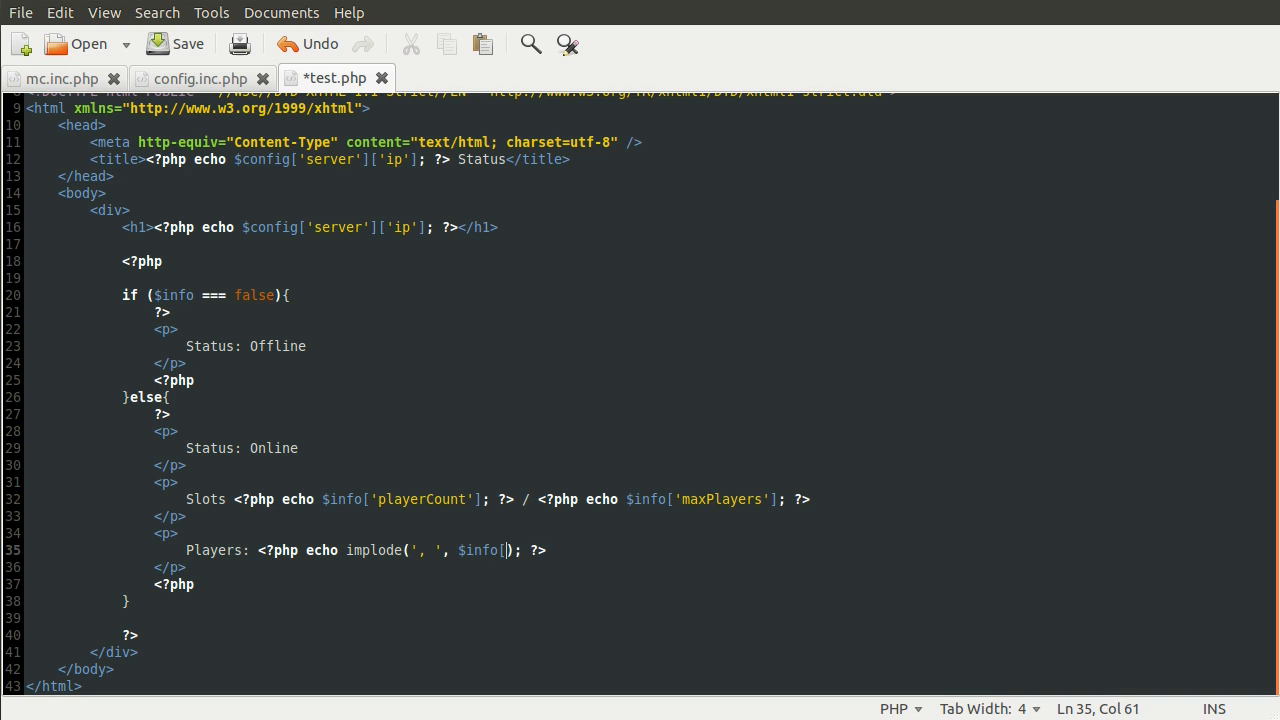
text(pl)
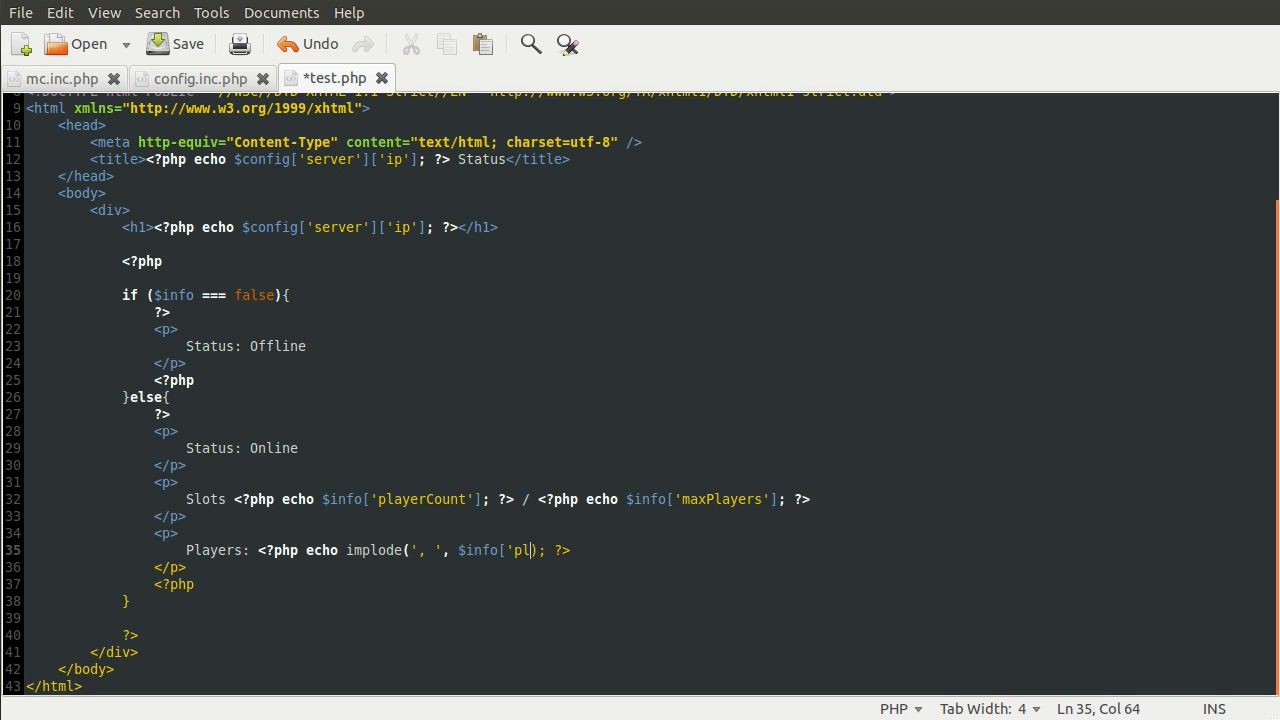
text(ayerList'])
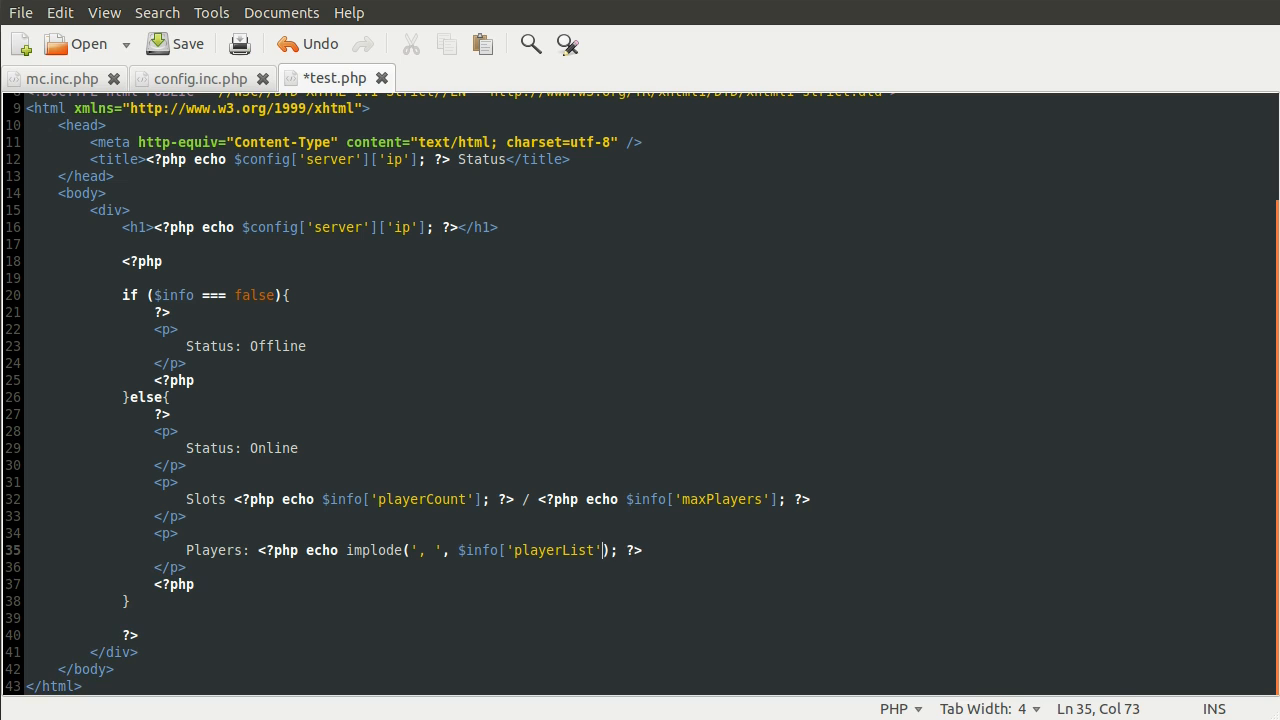
key(ctrl+s)
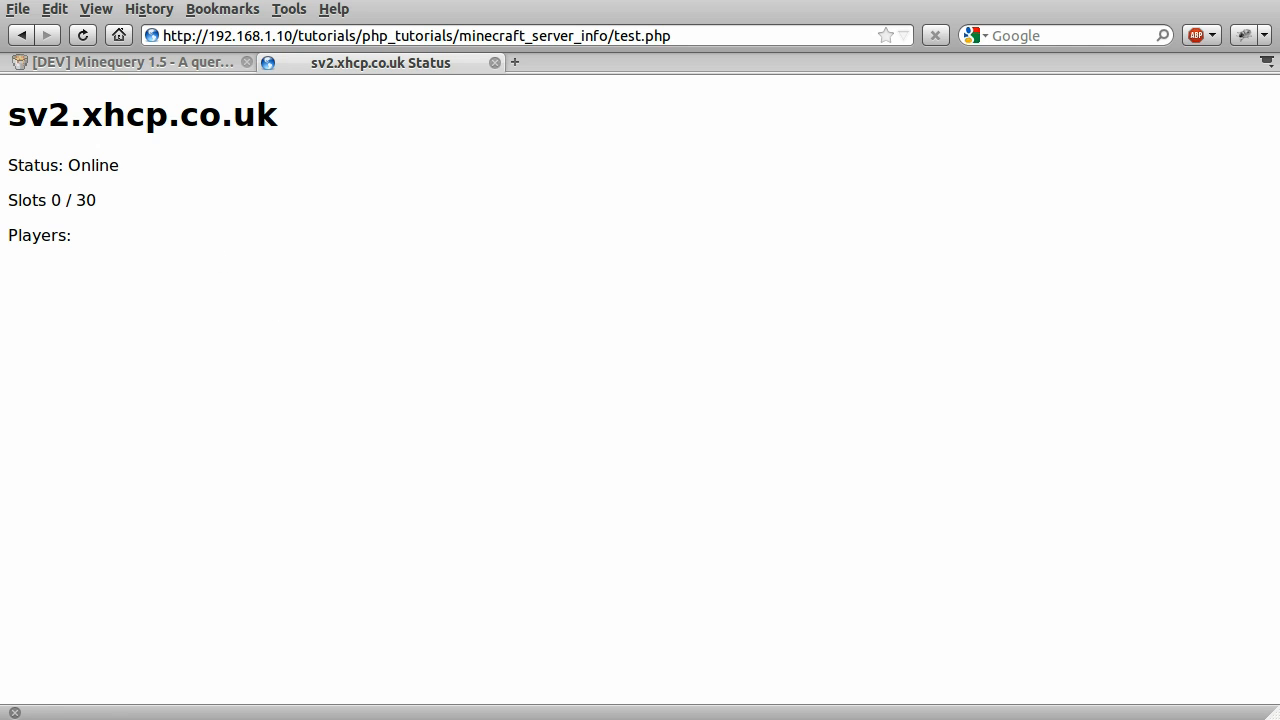
Reload the status page to show Slots 1 / 30 and Players: wide_load, highlighting the count.
click(84, 36)
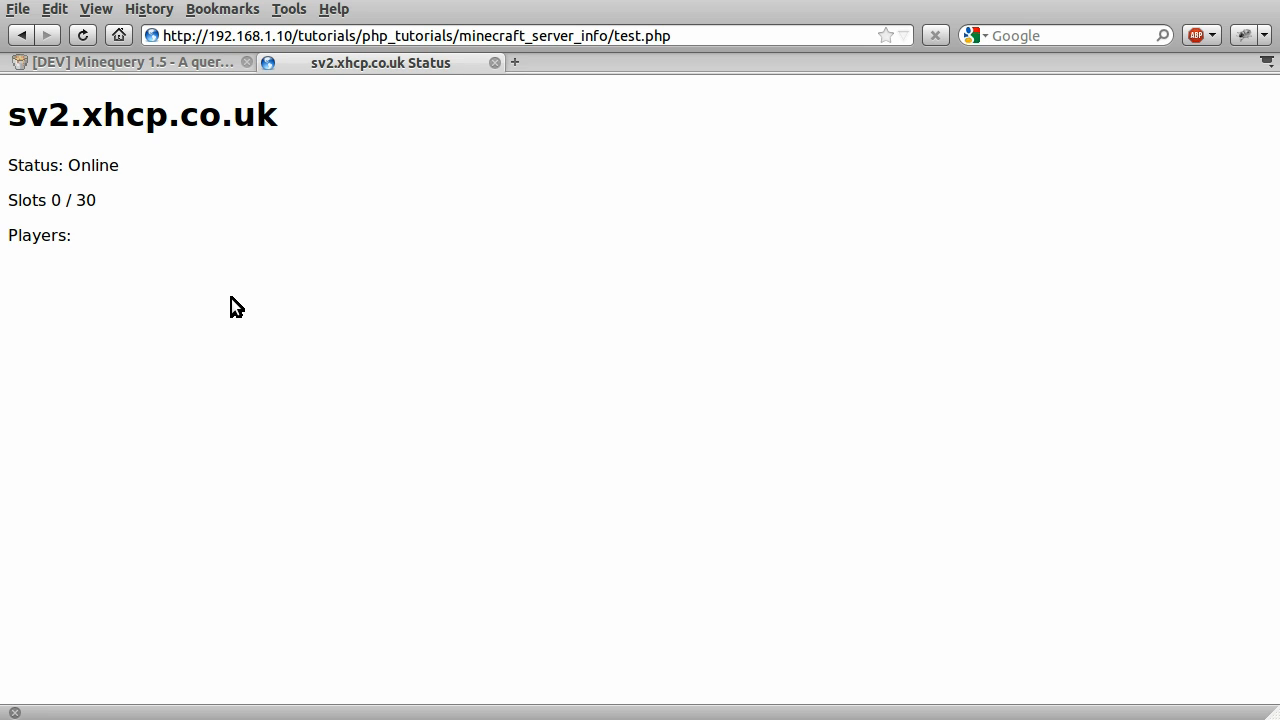
click(82, 36)
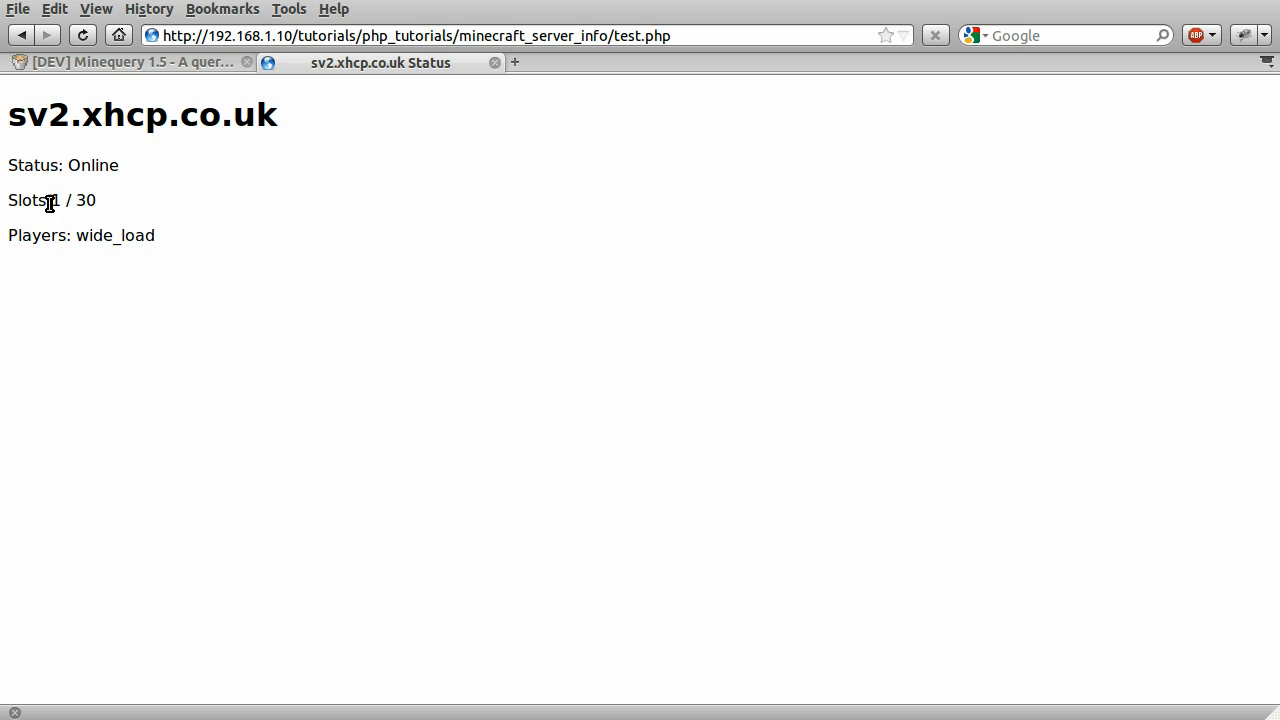
double_click(108, 236)
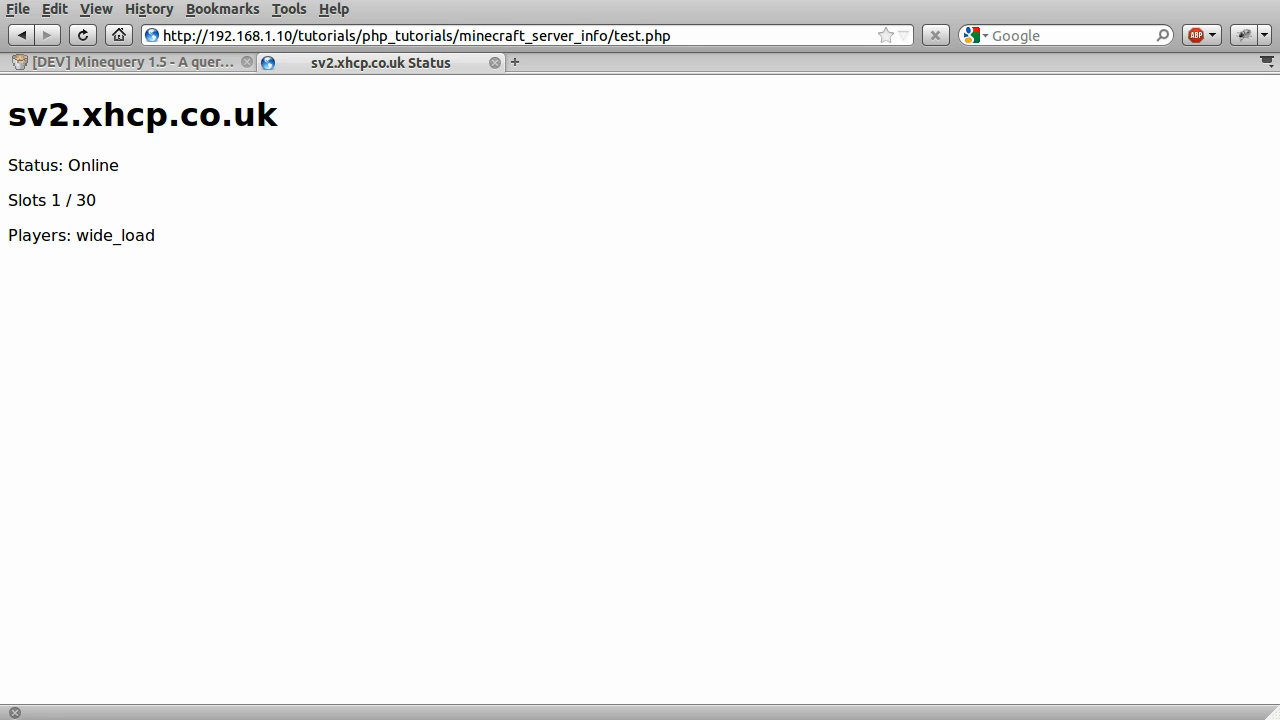
double_click(228, 114)
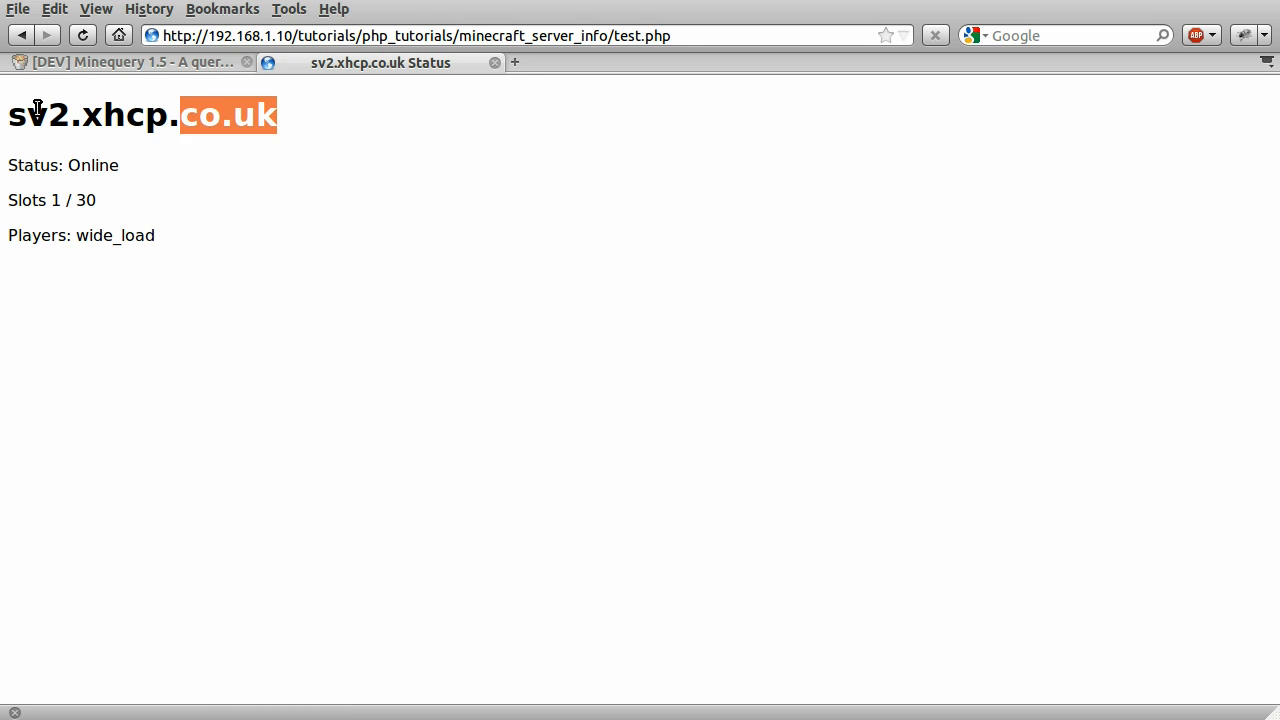
click(310, 114)
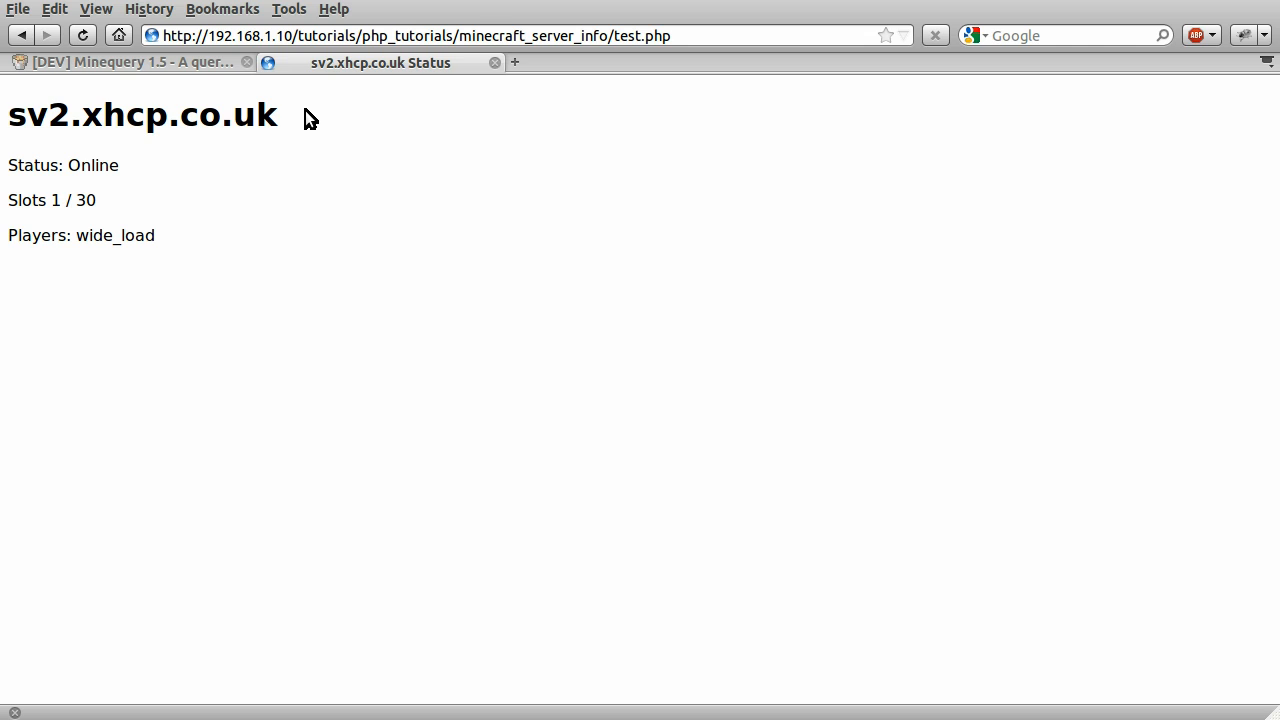